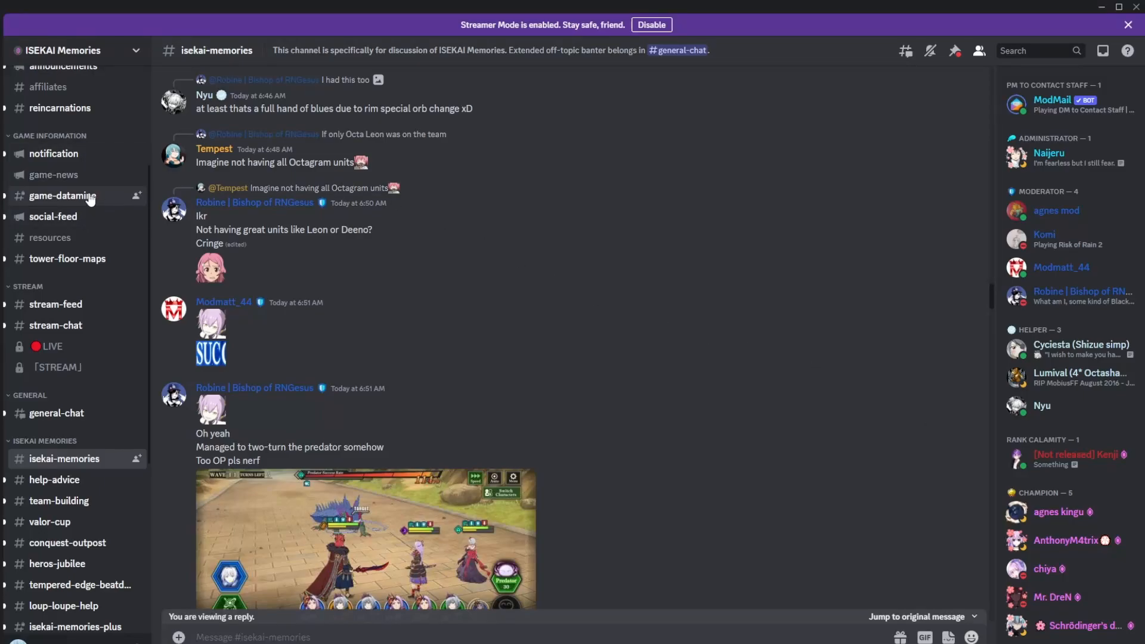
{"action": "mouse_move", "coordinate": [88, 198]}
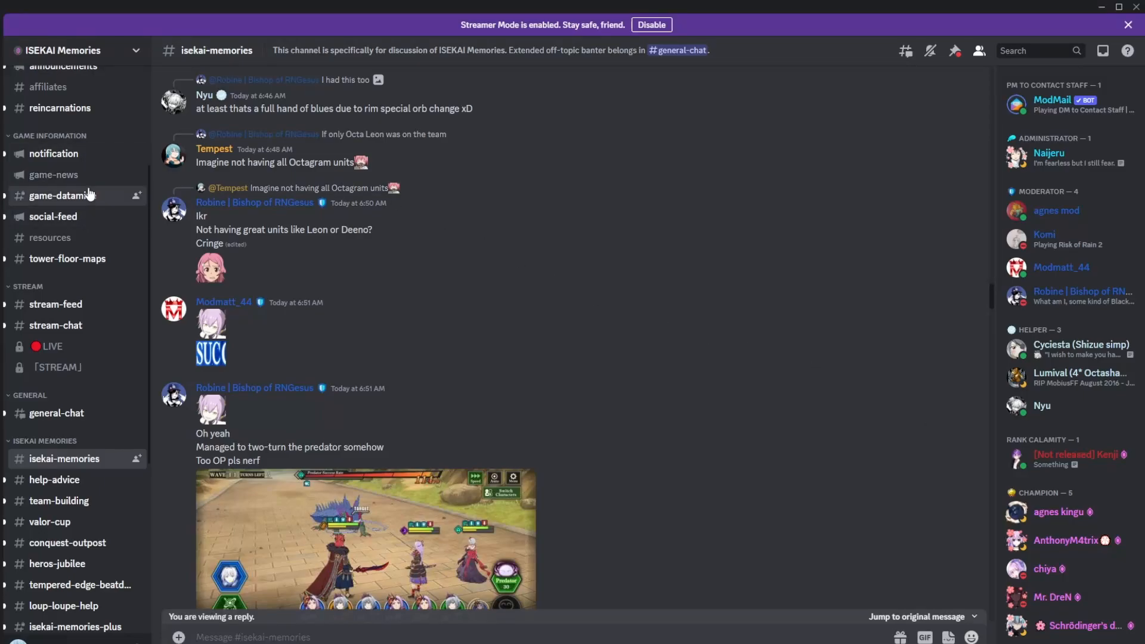
Step: Open the #game-datamine channel in the ISEKAI Memories server
{"action": "left_click", "coordinate": [62, 195]}
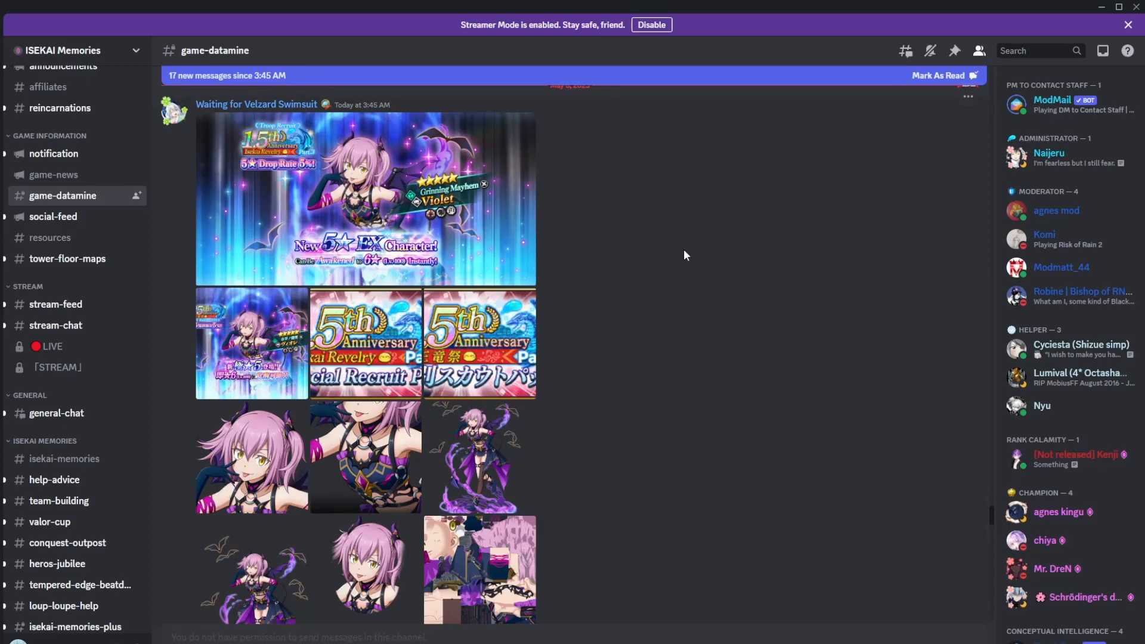
{"action": "mouse_move", "coordinate": [679, 279]}
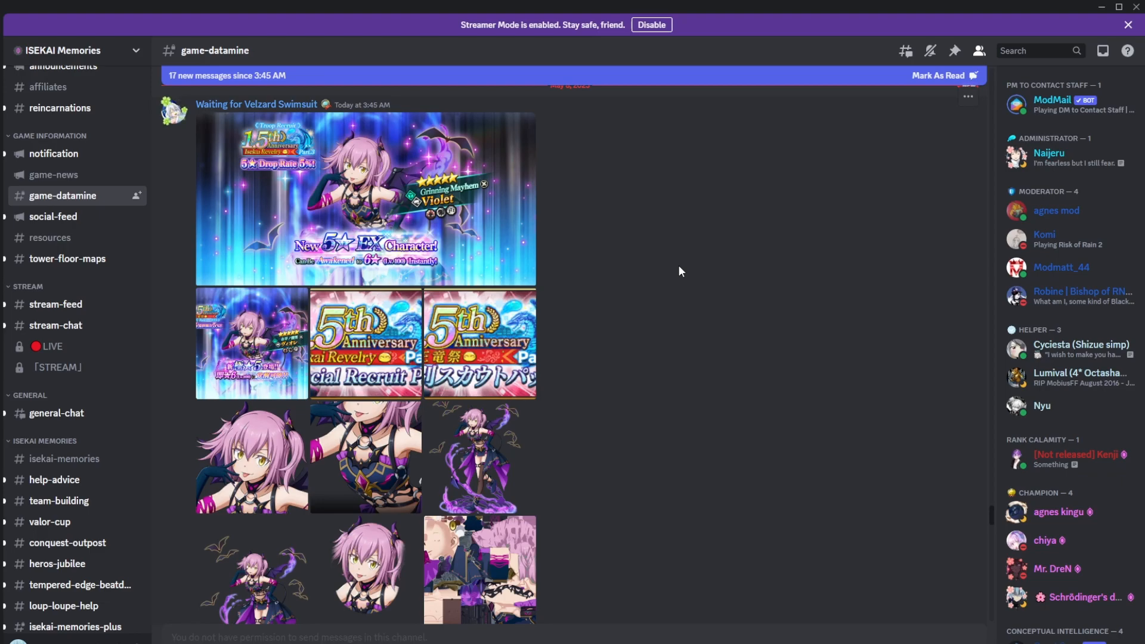
{"action": "mouse_move", "coordinate": [653, 370]}
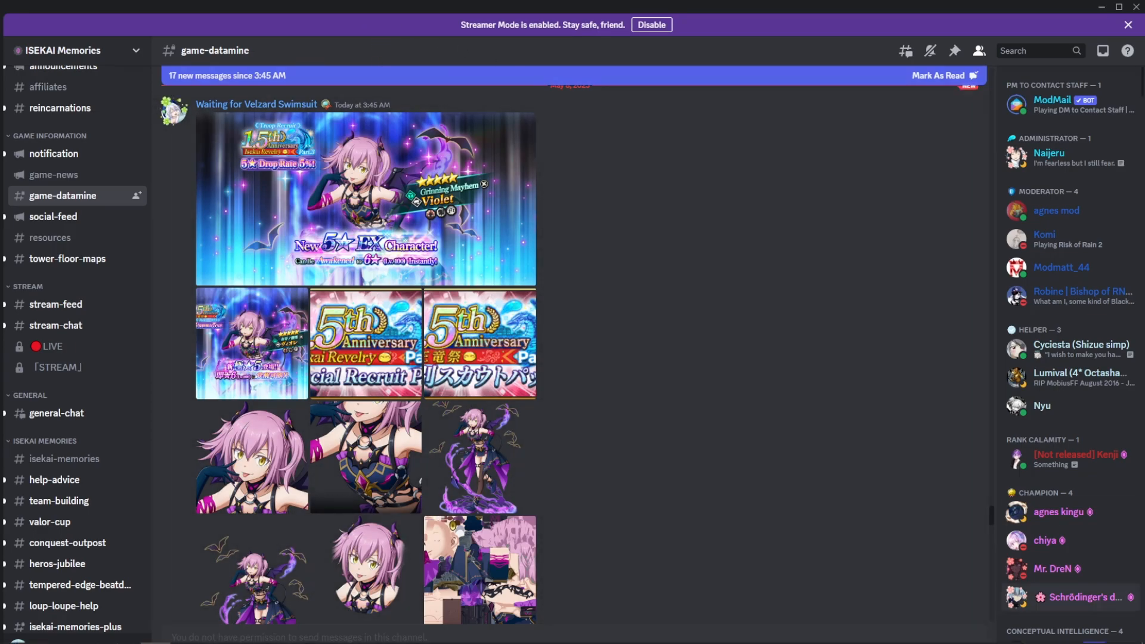
{"action": "mouse_move", "coordinate": [665, 430]}
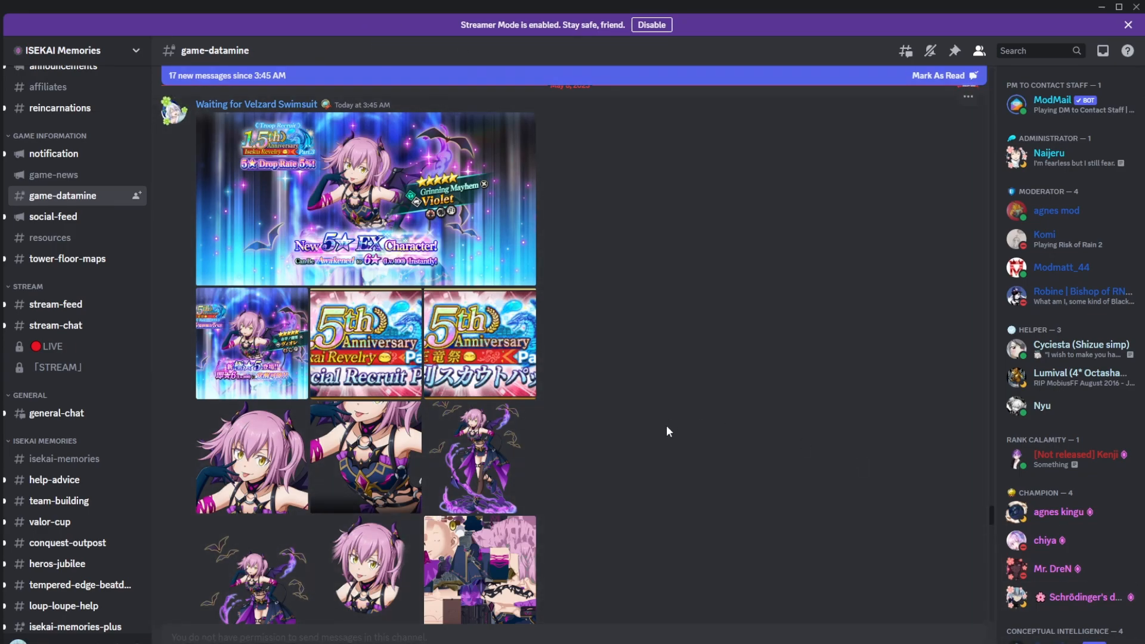
{"action": "mouse_move", "coordinate": [661, 290]}
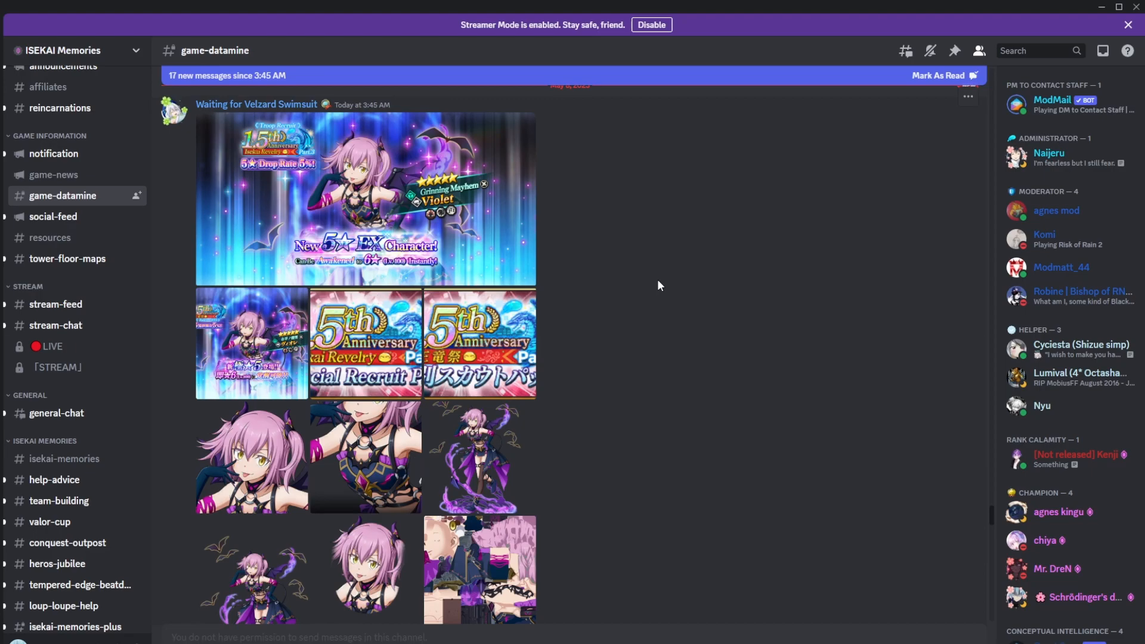
{"action": "mouse_move", "coordinate": [670, 292]}
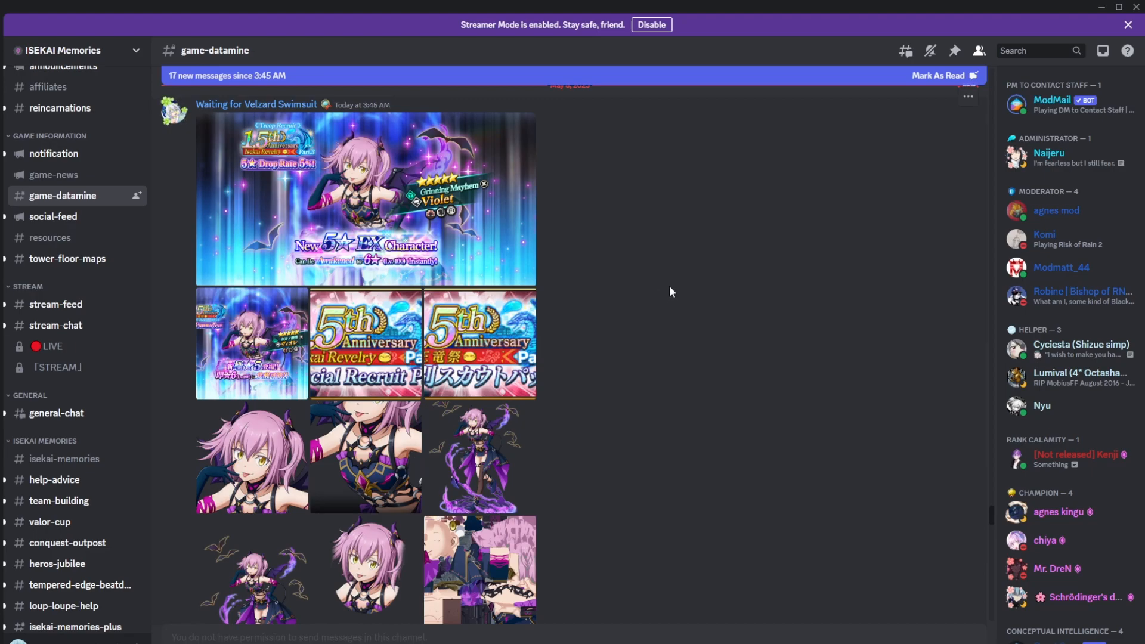
{"action": "mouse_move", "coordinate": [635, 320]}
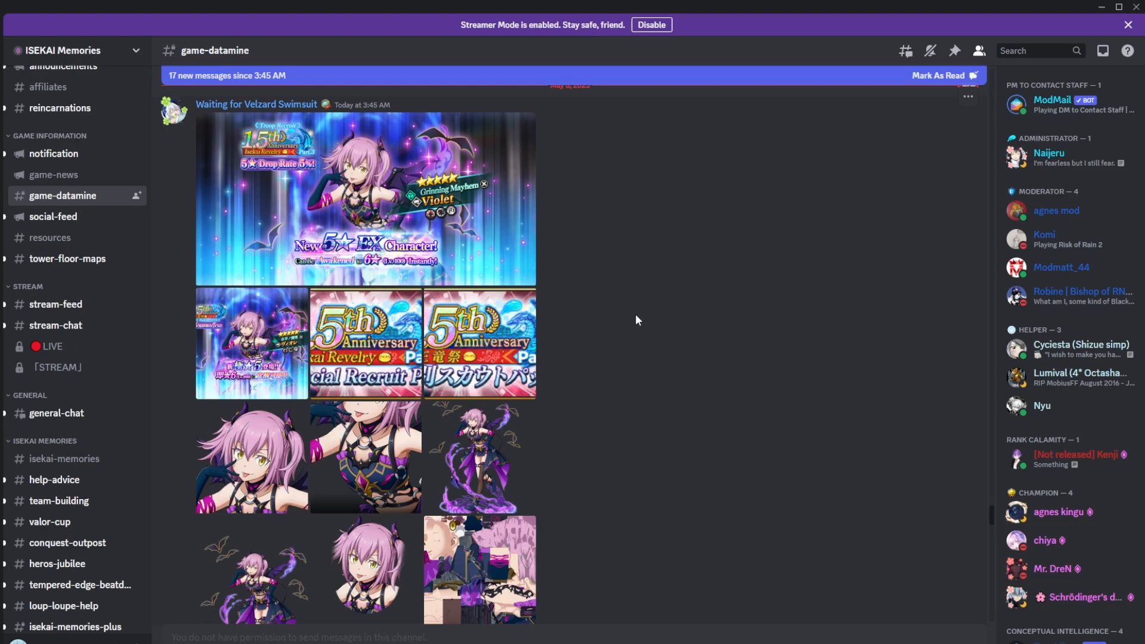
{"action": "mouse_move", "coordinate": [667, 406]}
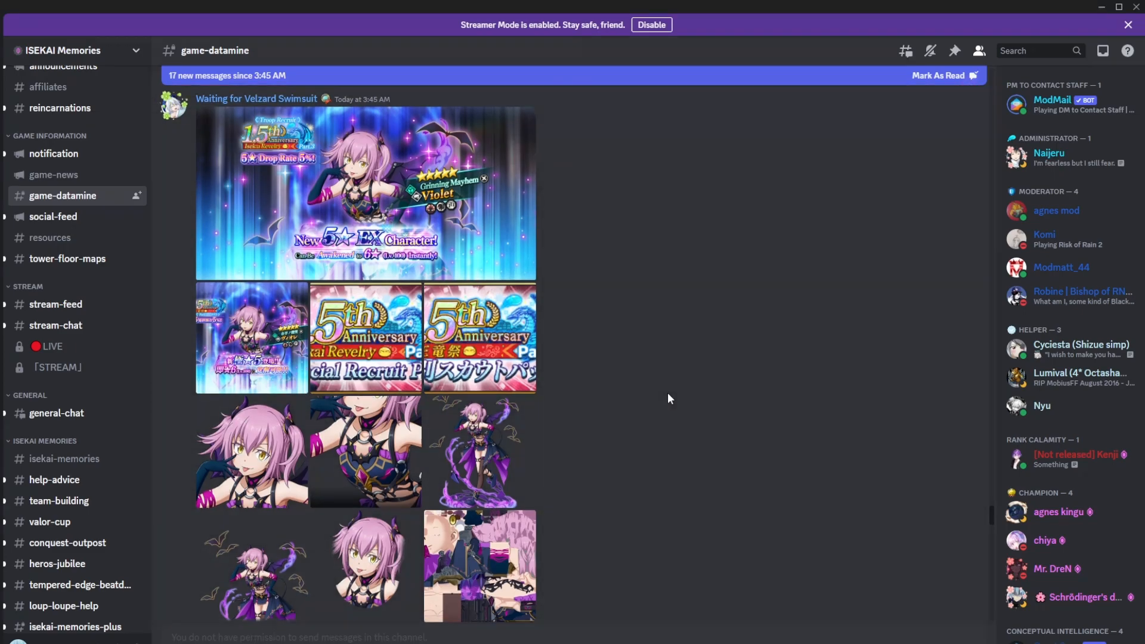
Step: Enlarge the horned silver-haired character's hexagon icon, then close the preview
{"action": "scroll", "scroll_direction": "down", "scroll_amount": 3}
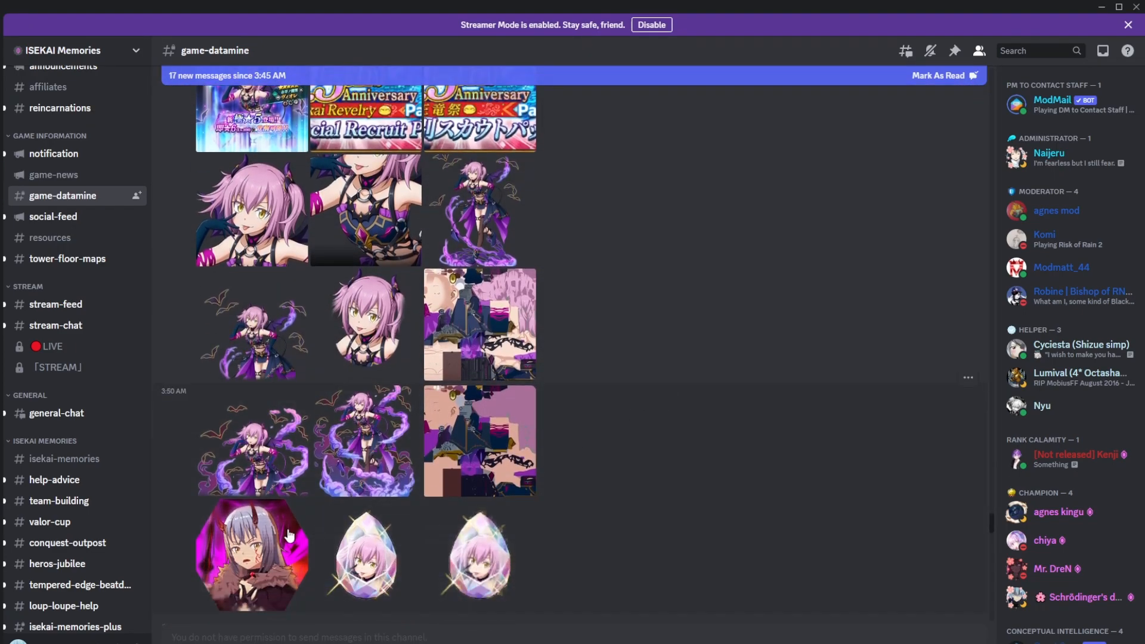
{"action": "left_click", "coordinate": [251, 555]}
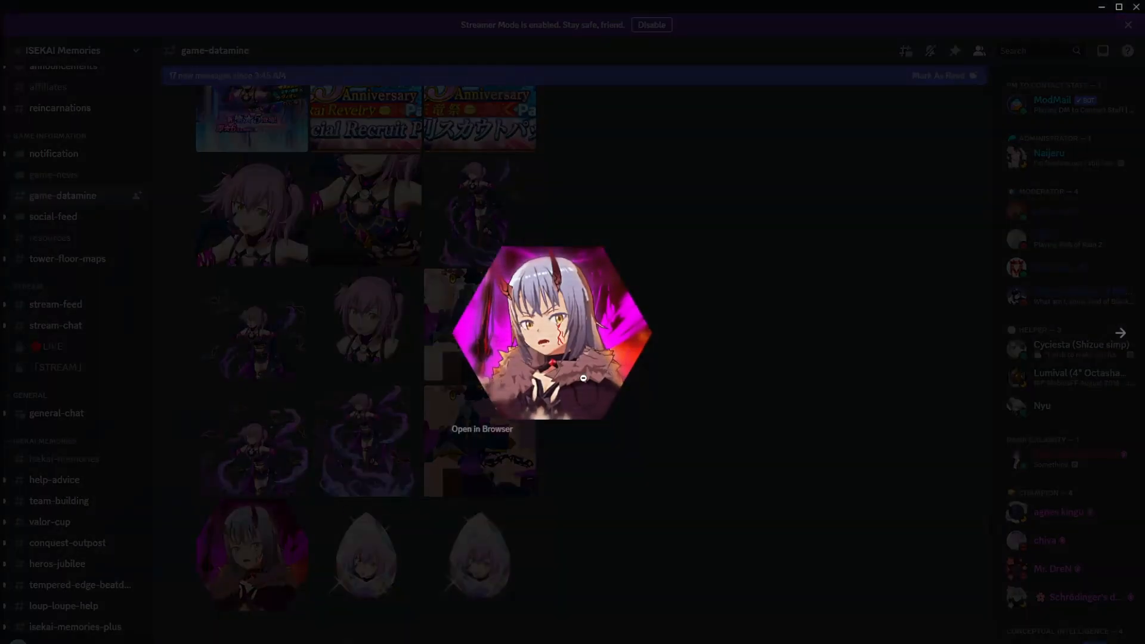
{"action": "mouse_move", "coordinate": [707, 404]}
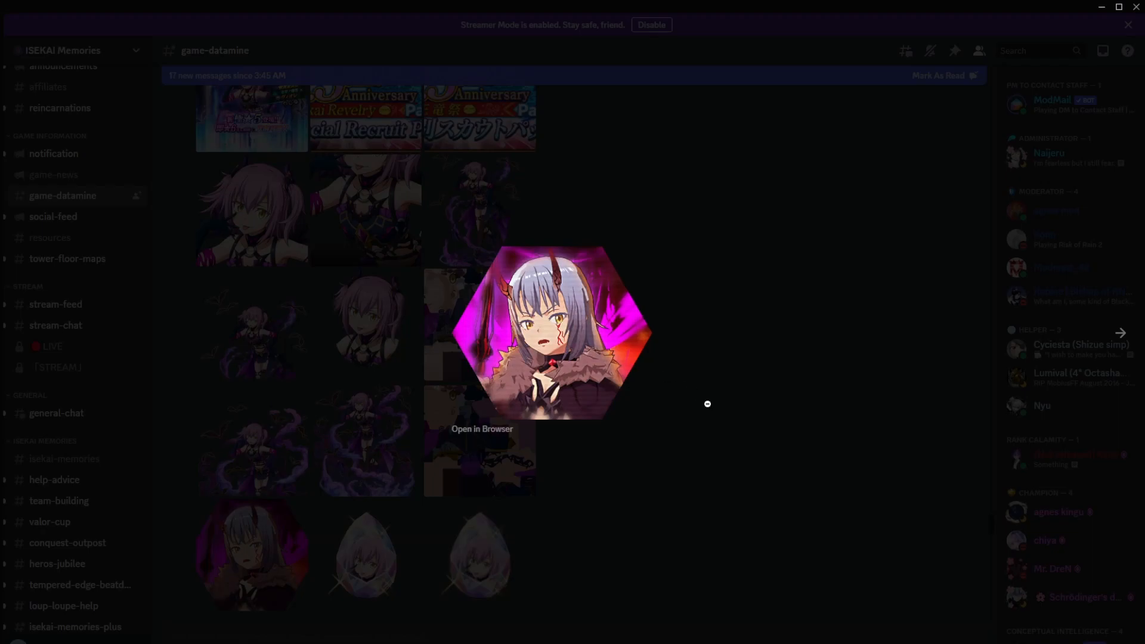
{"action": "left_click", "coordinate": [707, 404]}
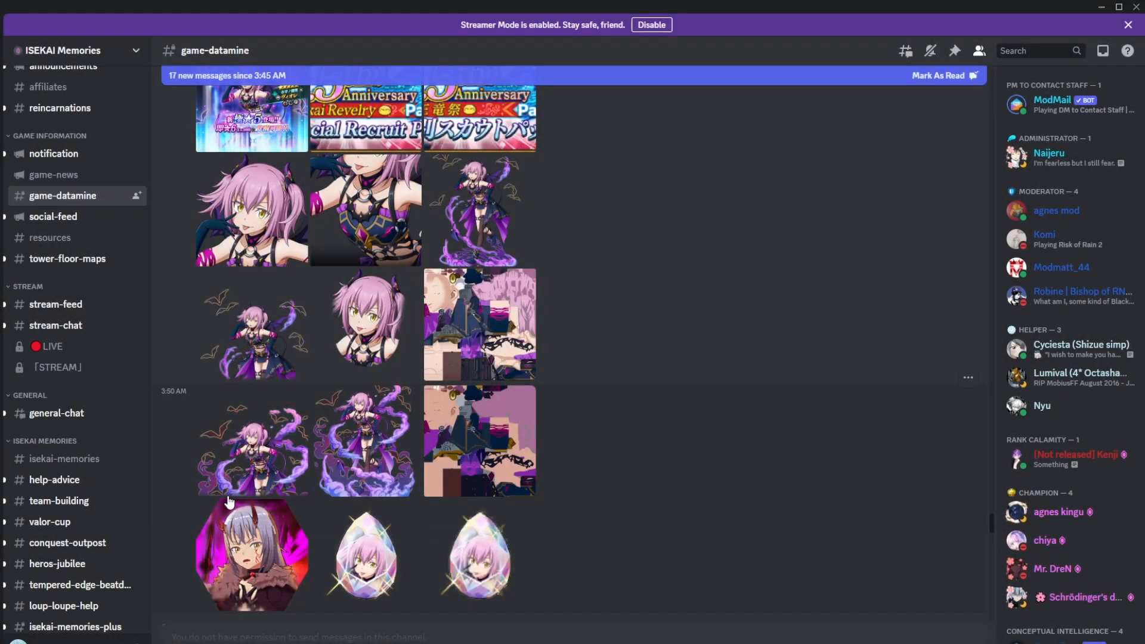
Step: Scroll through the datamine images back to the 3:50 AM post
{"action": "scroll", "scroll_direction": "up", "scroll_amount": 3}
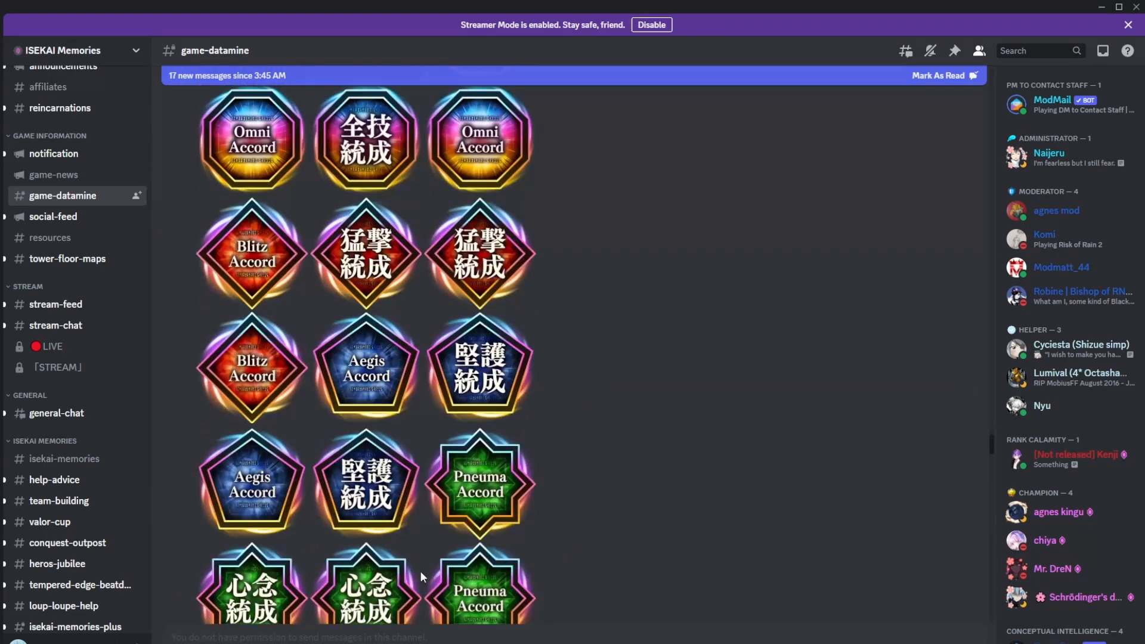
{"action": "scroll", "scroll_direction": "down", "scroll_amount": 3}
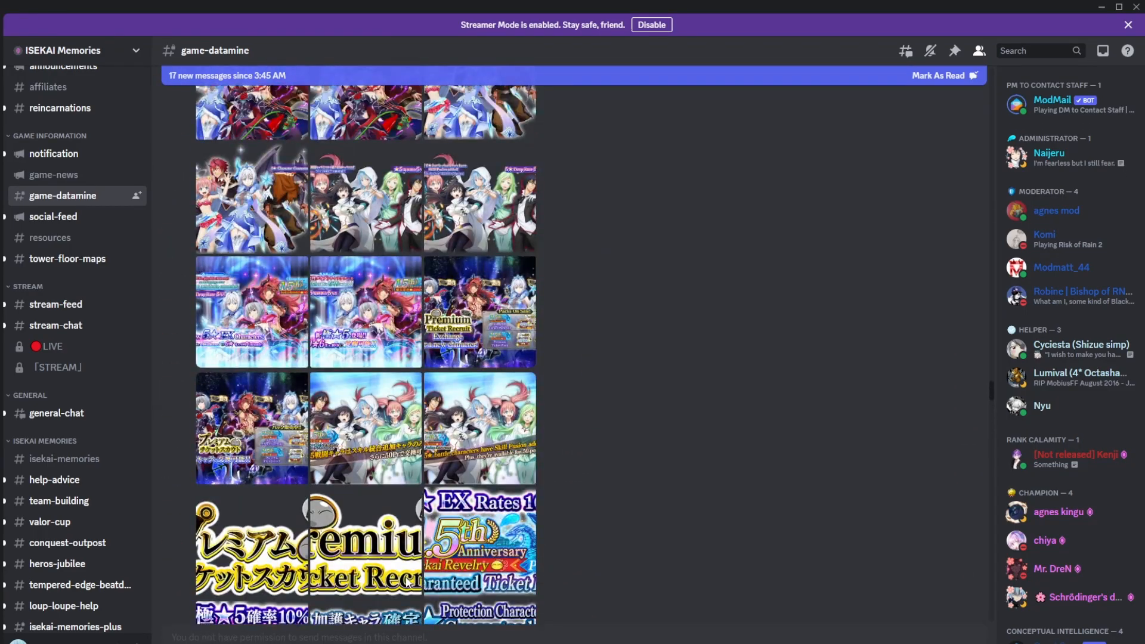
{"action": "scroll", "scroll_direction": "down", "scroll_amount": 3}
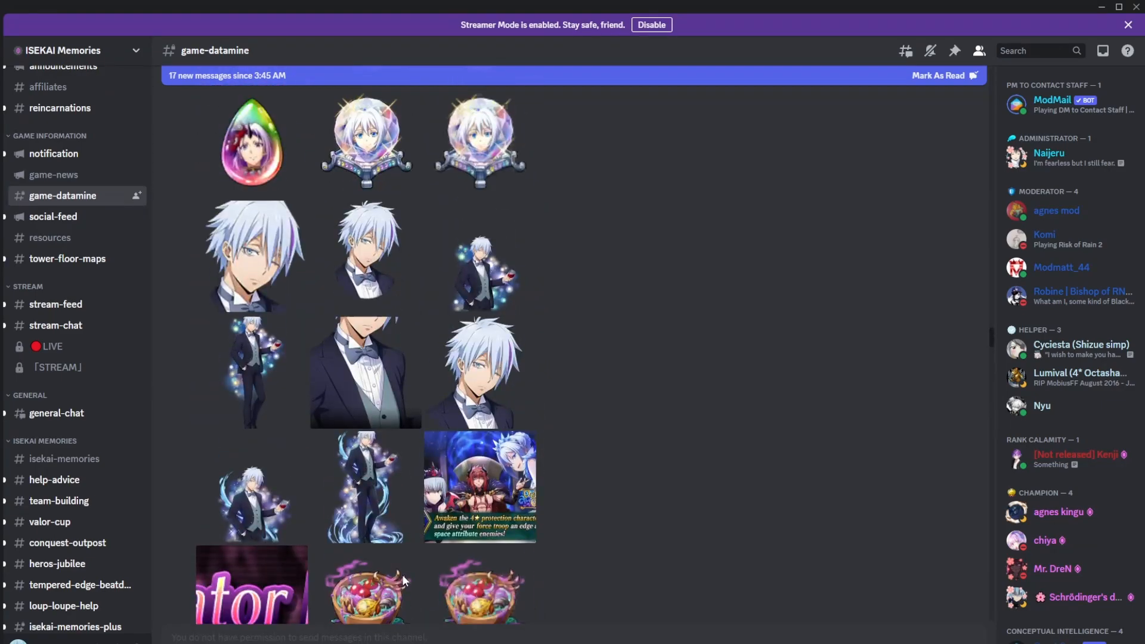
{"action": "scroll", "scroll_direction": "up", "scroll_amount": 3}
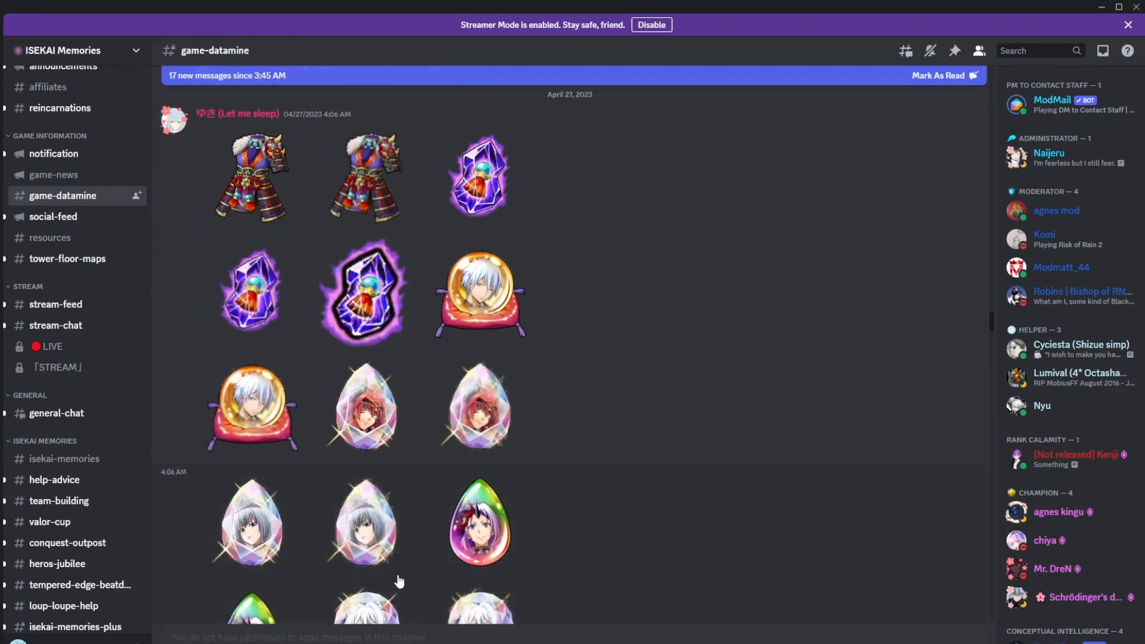
{"action": "scroll", "scroll_direction": "down", "scroll_amount": 3}
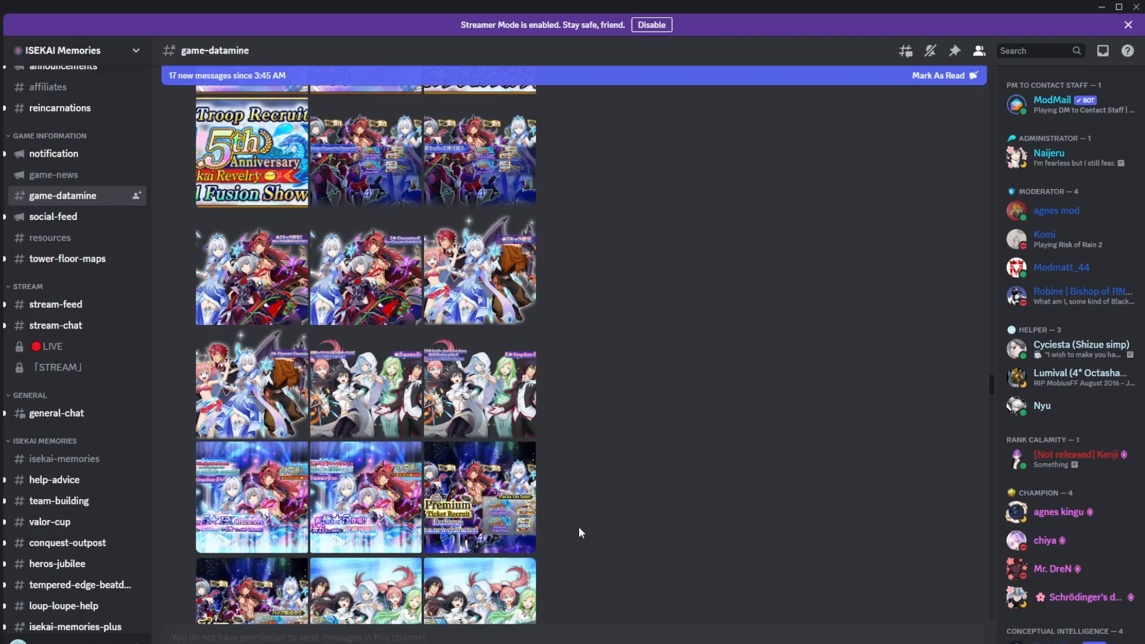
{"action": "scroll", "scroll_direction": "down", "scroll_amount": 3}
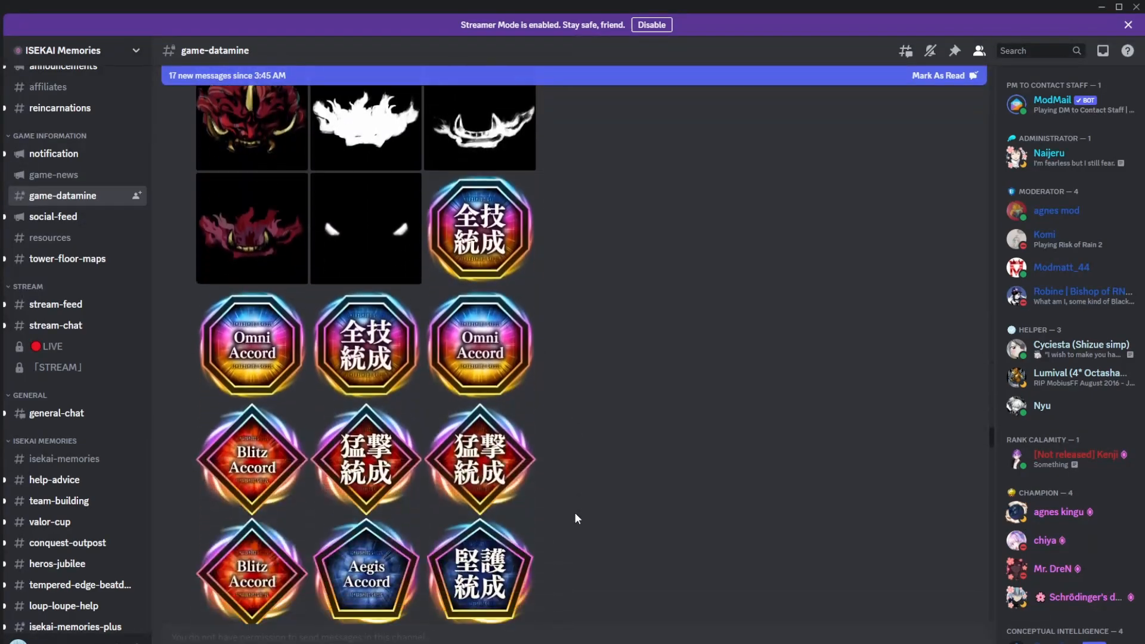
{"action": "scroll", "scroll_direction": "down", "scroll_amount": 3}
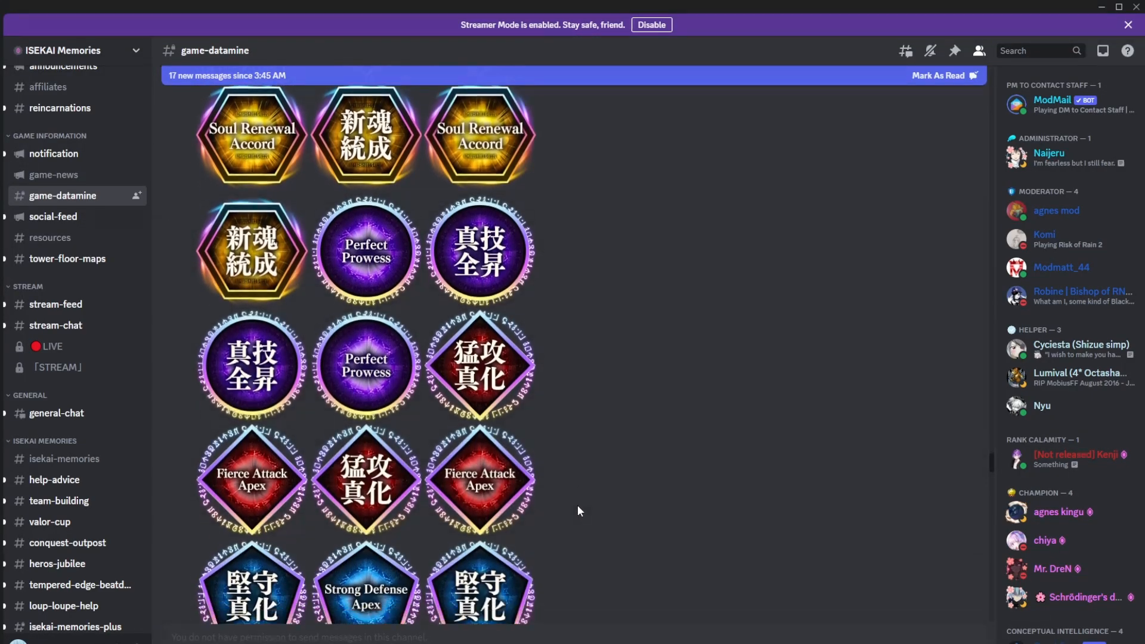
{"action": "scroll", "scroll_direction": "down", "scroll_amount": 3}
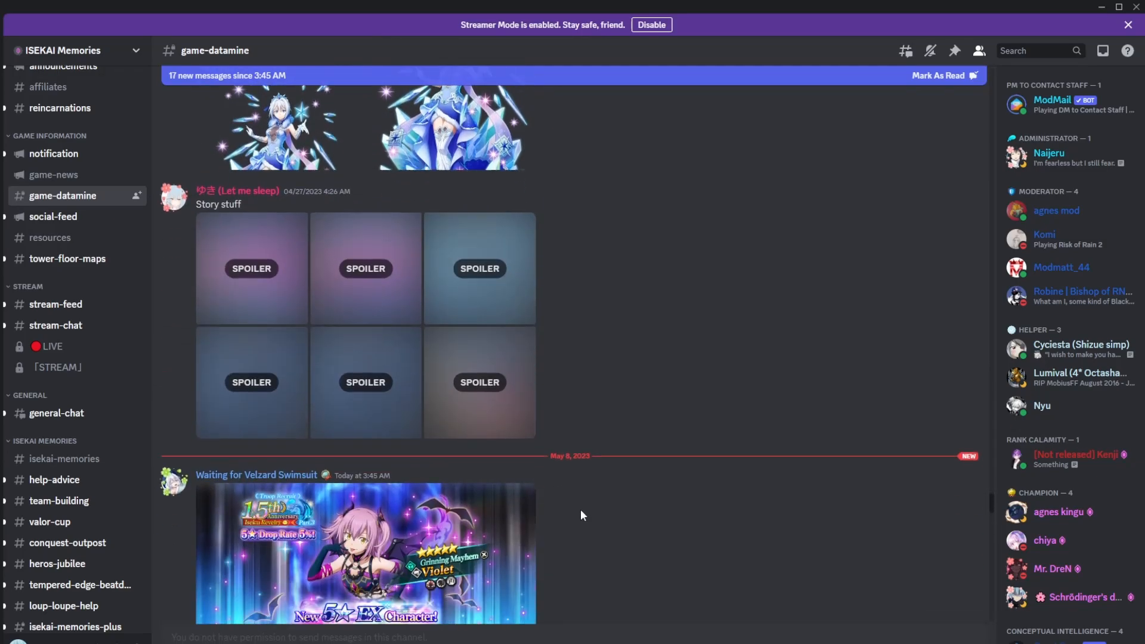
{"action": "scroll", "scroll_direction": "down", "scroll_amount": 3}
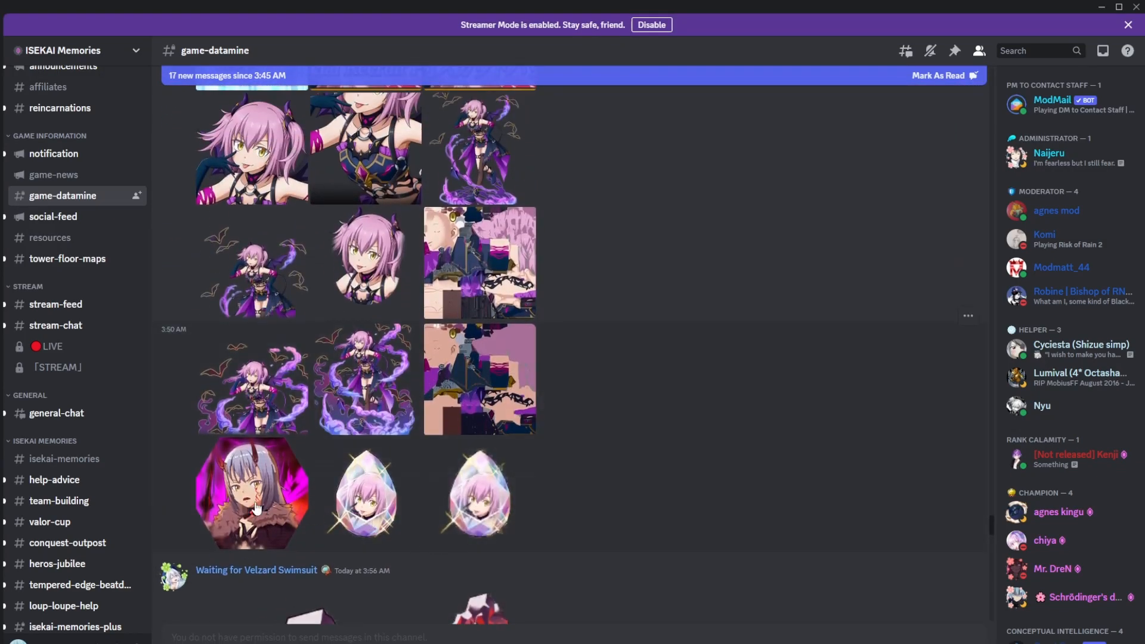
{"action": "left_click", "coordinate": [251, 492]}
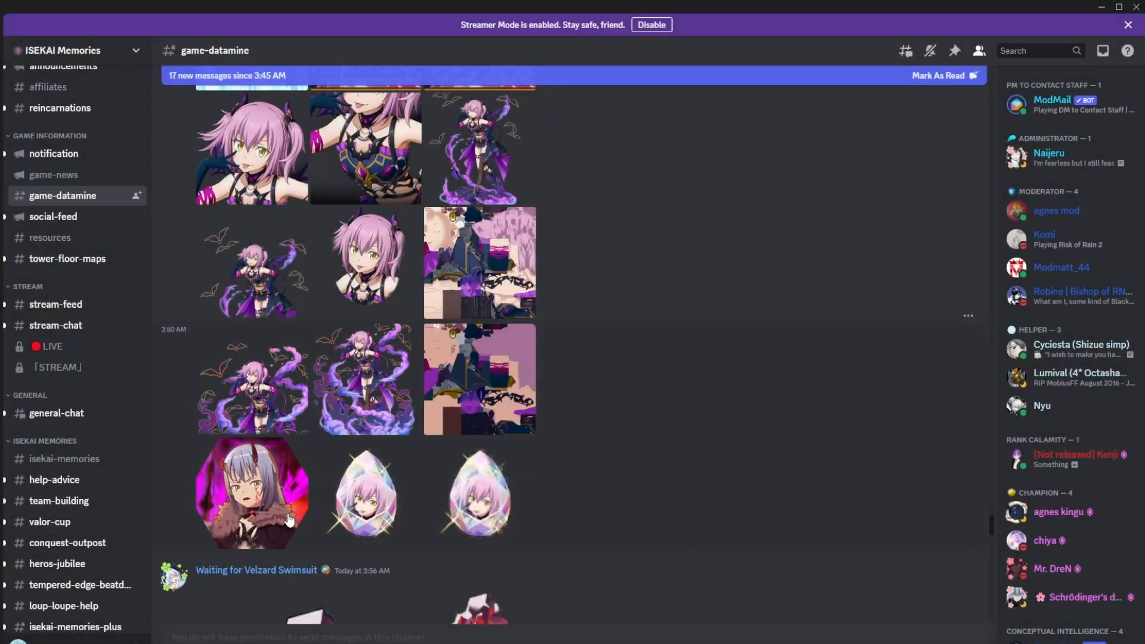
{"action": "mouse_move", "coordinate": [590, 489]}
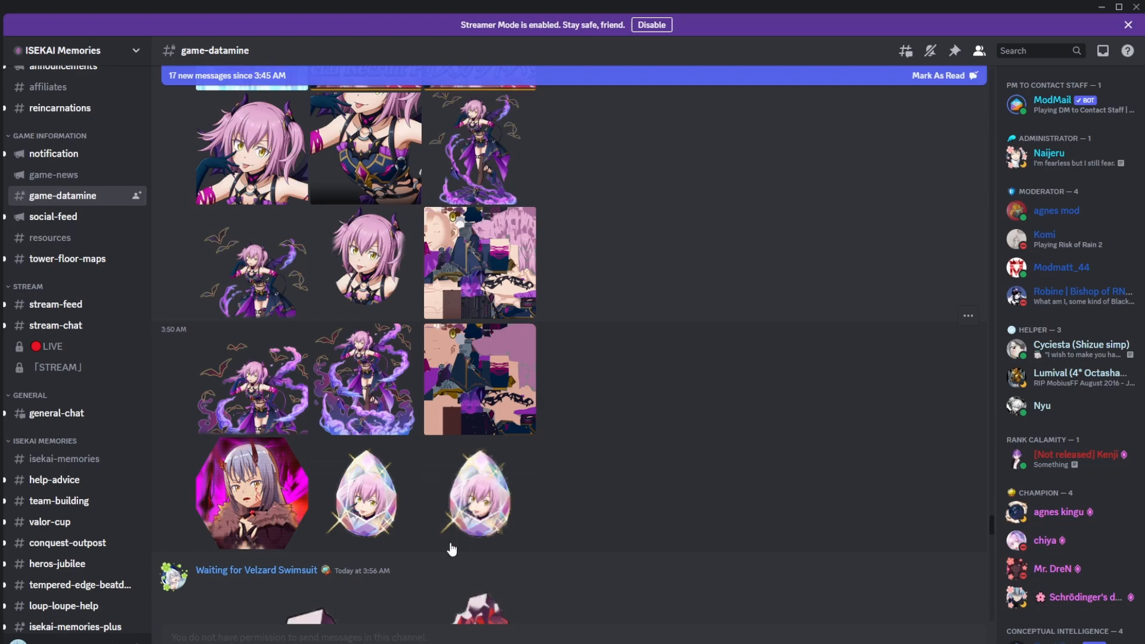
Step: Scroll past the evil Rimuru art to the 4:22 AM Dark Horizon banners and 4:38 AM post
{"action": "scroll", "scroll_direction": "down", "scroll_amount": 3}
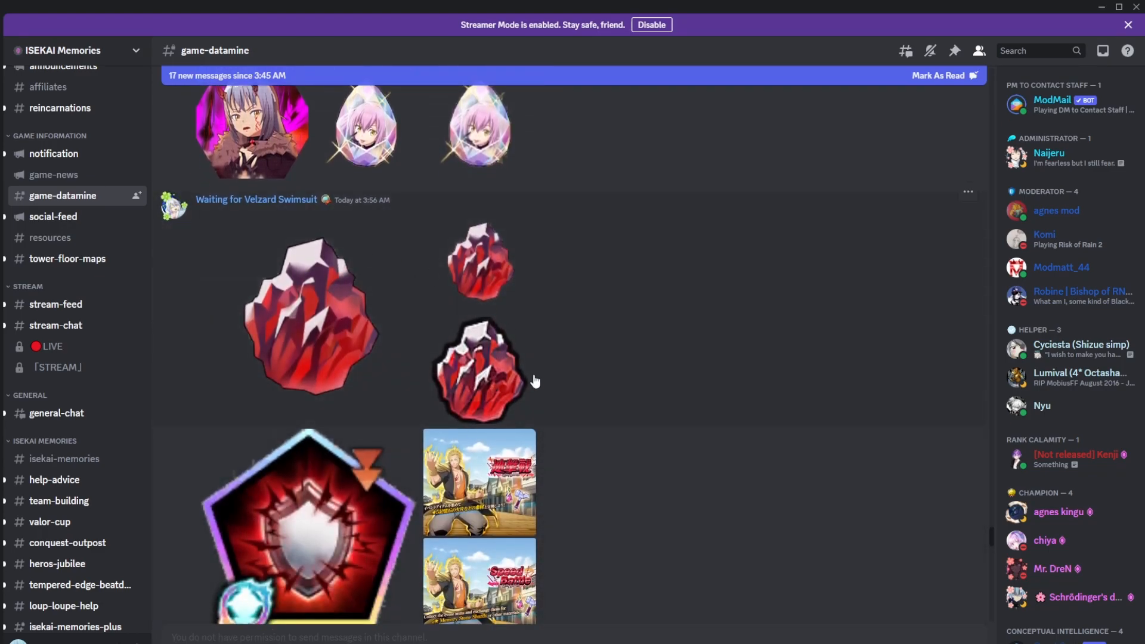
{"action": "scroll", "scroll_direction": "down", "scroll_amount": 3}
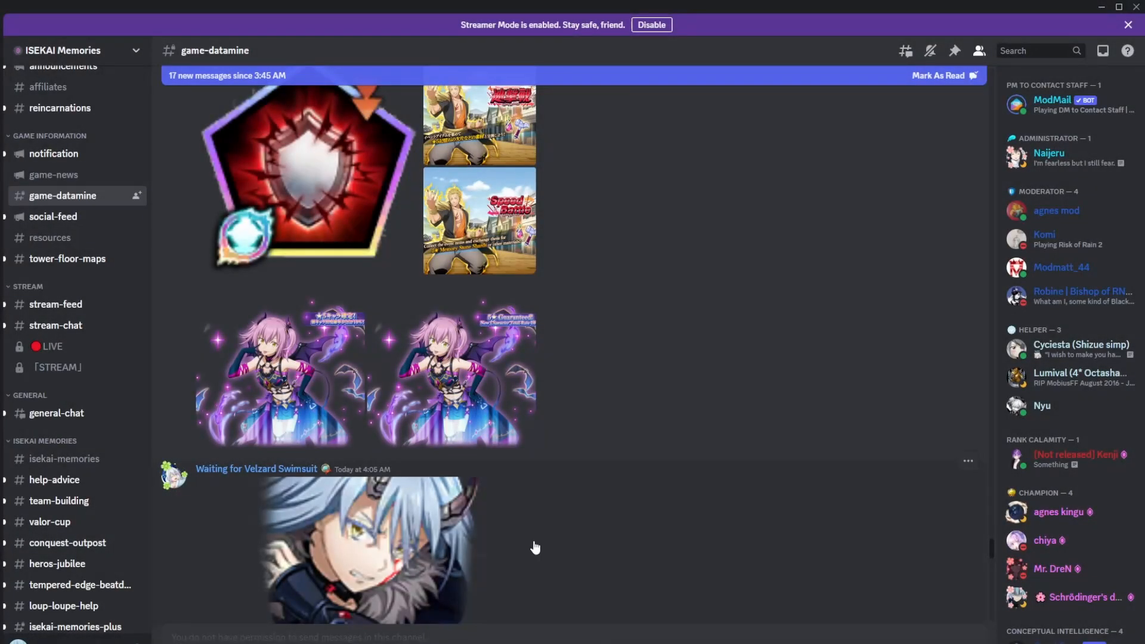
{"action": "scroll", "scroll_direction": "down", "scroll_amount": 3}
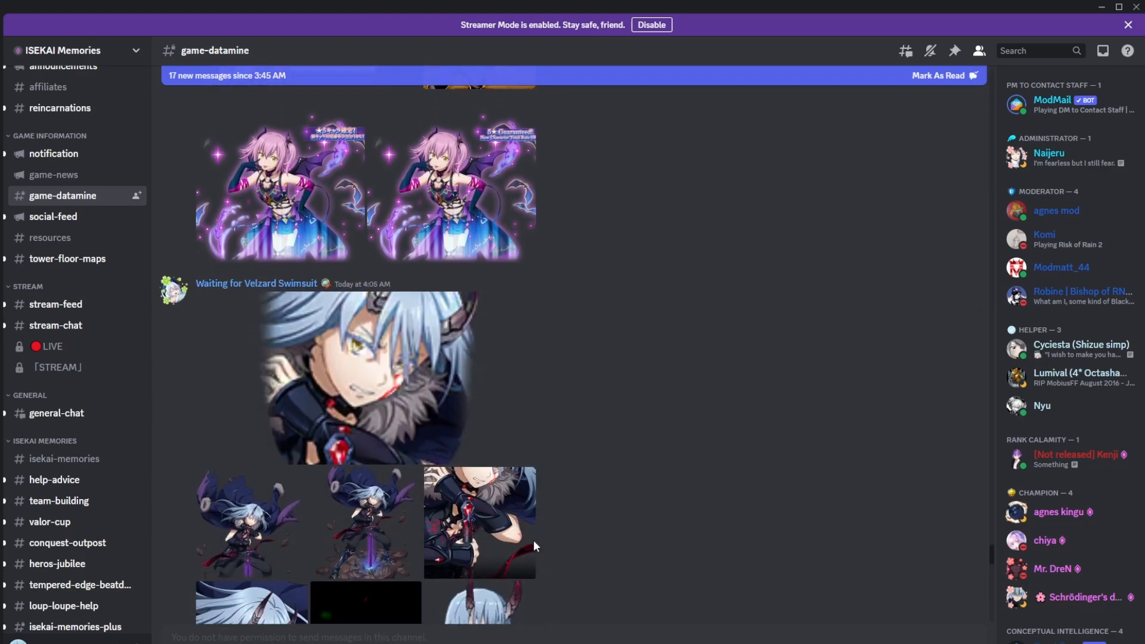
{"action": "scroll", "scroll_direction": "down", "scroll_amount": 3}
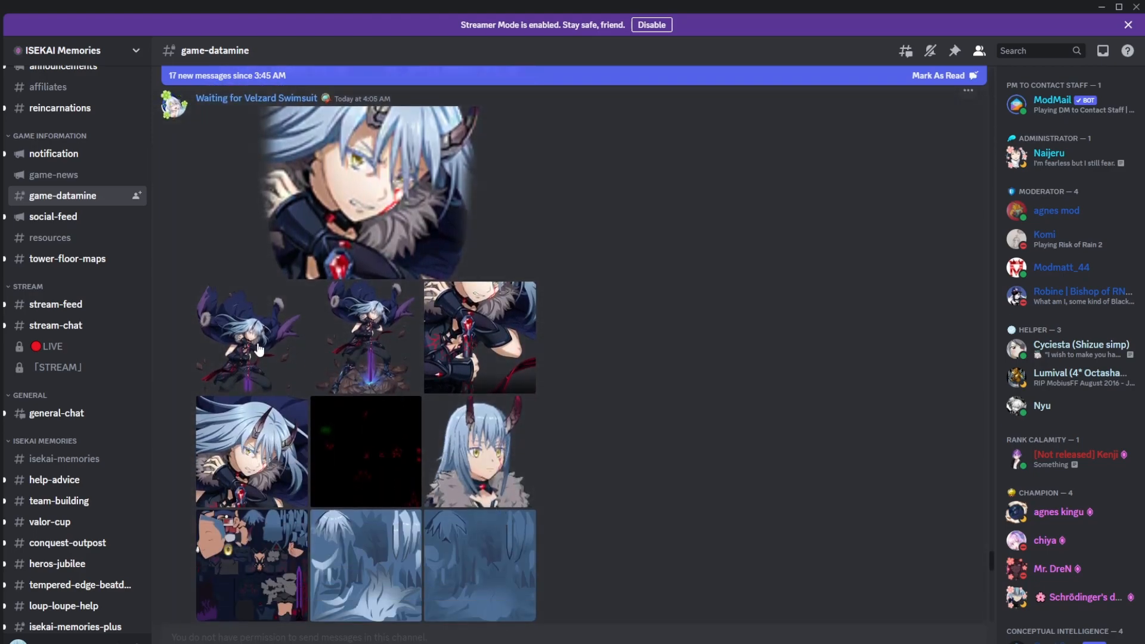
{"action": "left_click", "coordinate": [365, 335]}
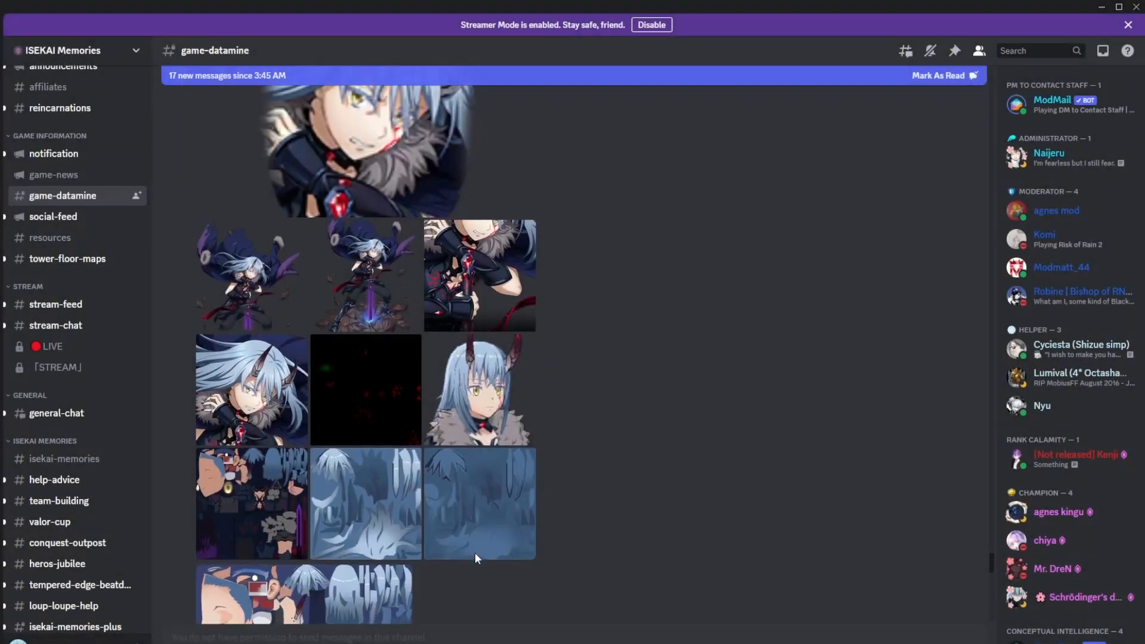
{"action": "scroll", "scroll_direction": "down", "scroll_amount": 3}
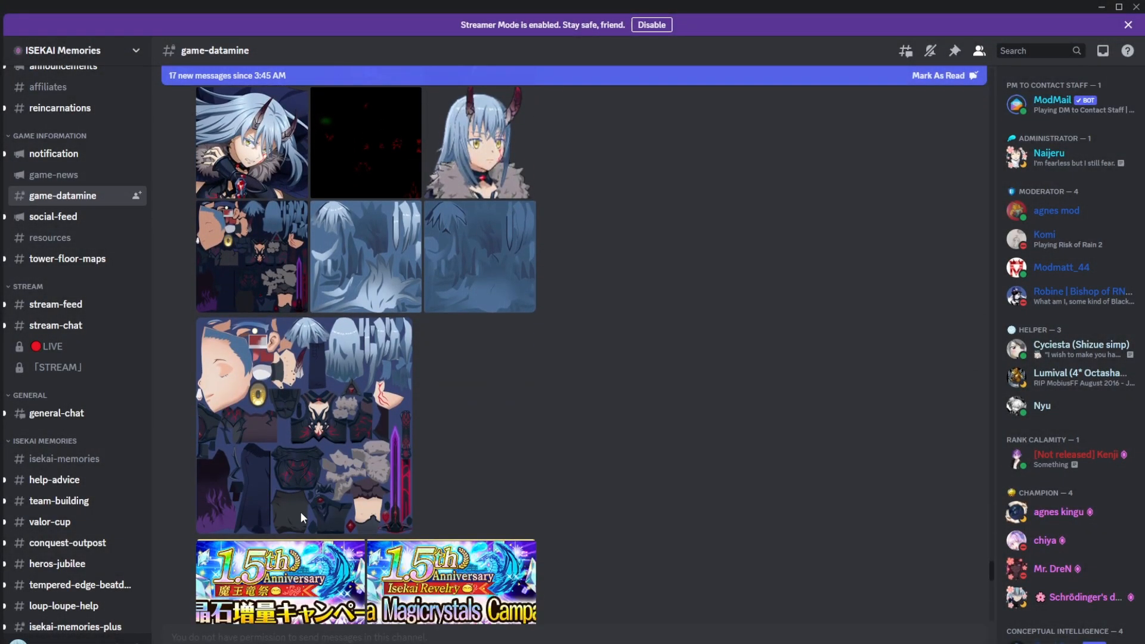
{"action": "scroll", "scroll_direction": "up", "scroll_amount": 3}
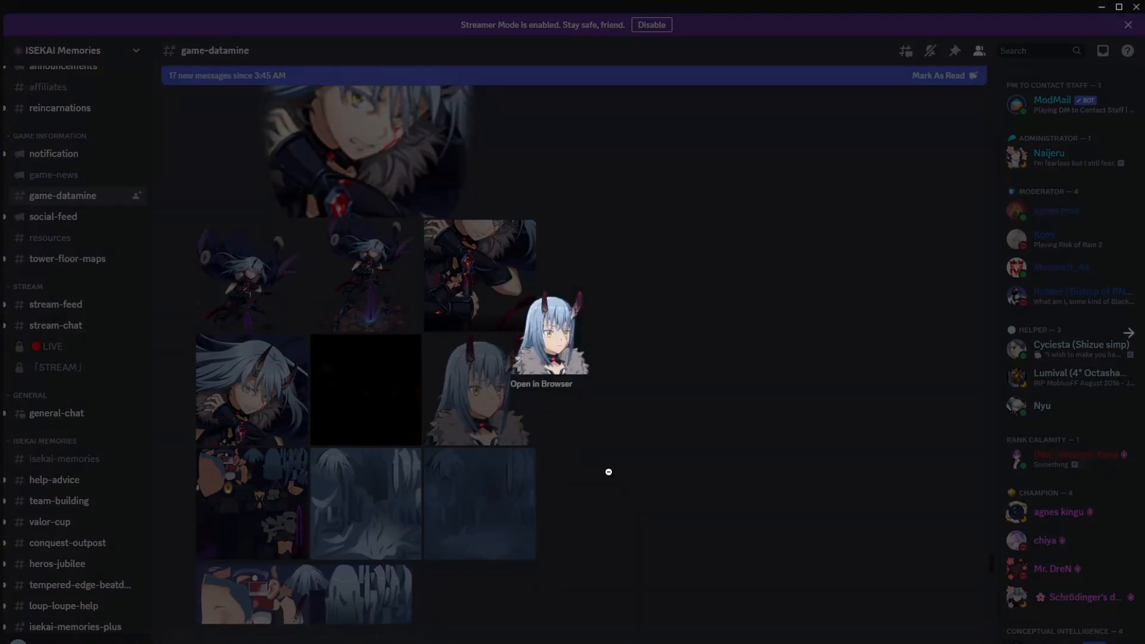
{"action": "scroll", "scroll_direction": "down", "scroll_amount": 3}
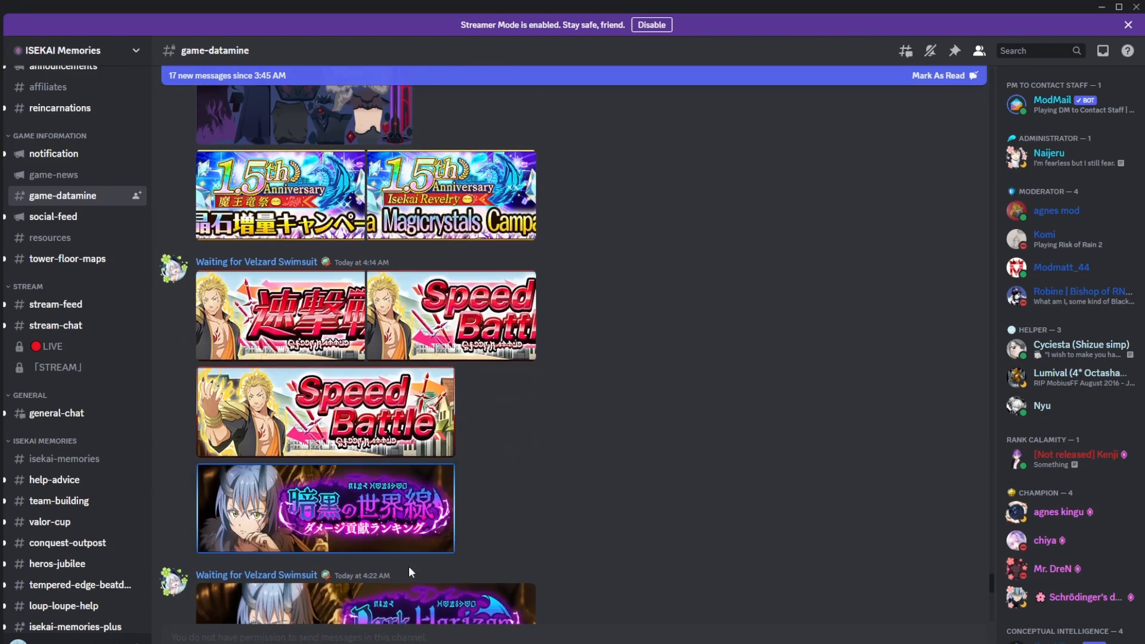
{"action": "scroll", "scroll_direction": "down", "scroll_amount": 3}
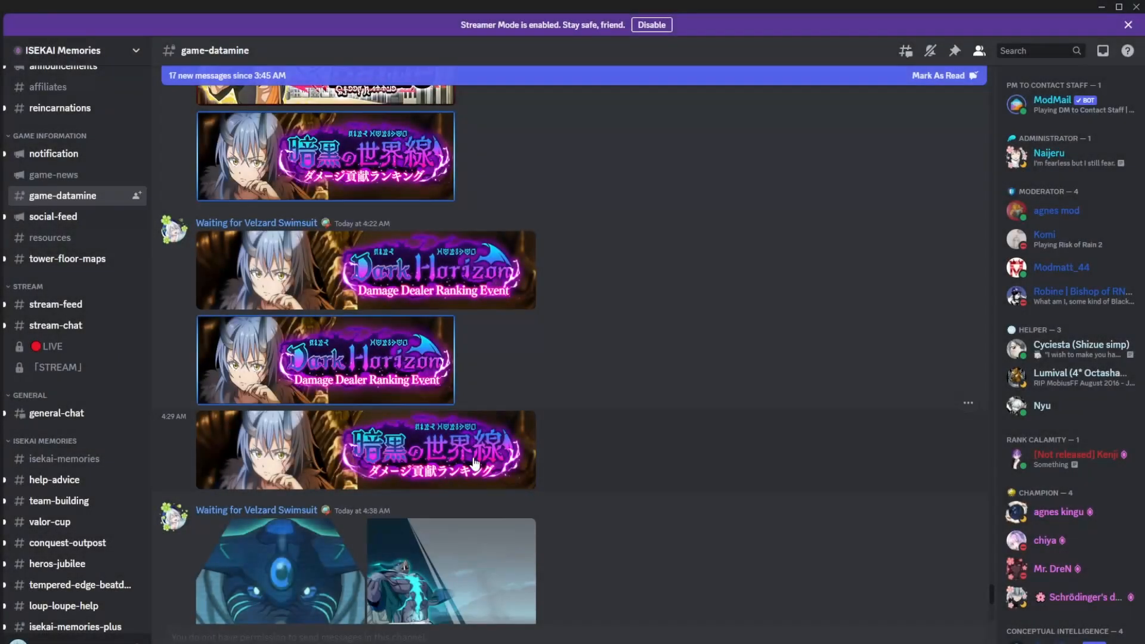
{"action": "mouse_move", "coordinate": [394, 371]}
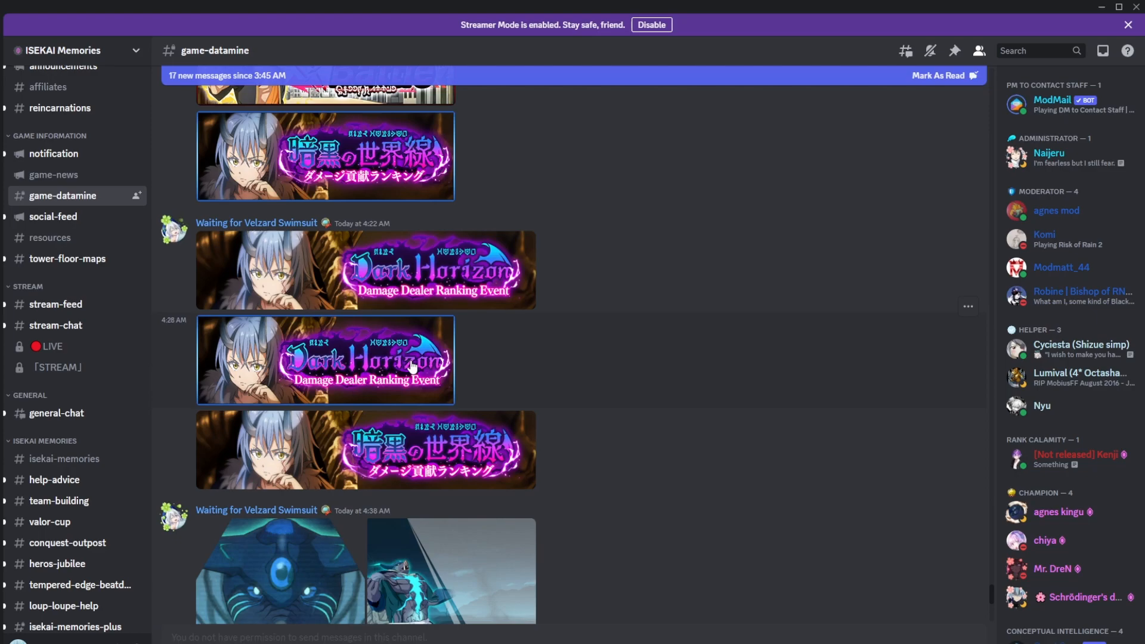
{"action": "mouse_move", "coordinate": [494, 370]}
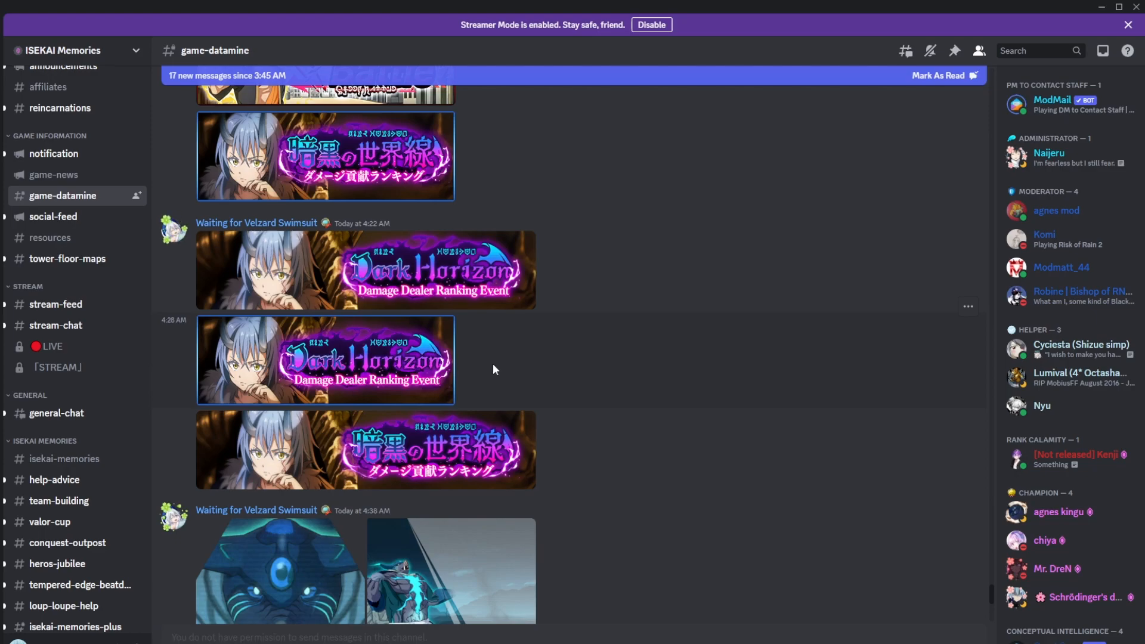
{"action": "mouse_move", "coordinate": [650, 380]}
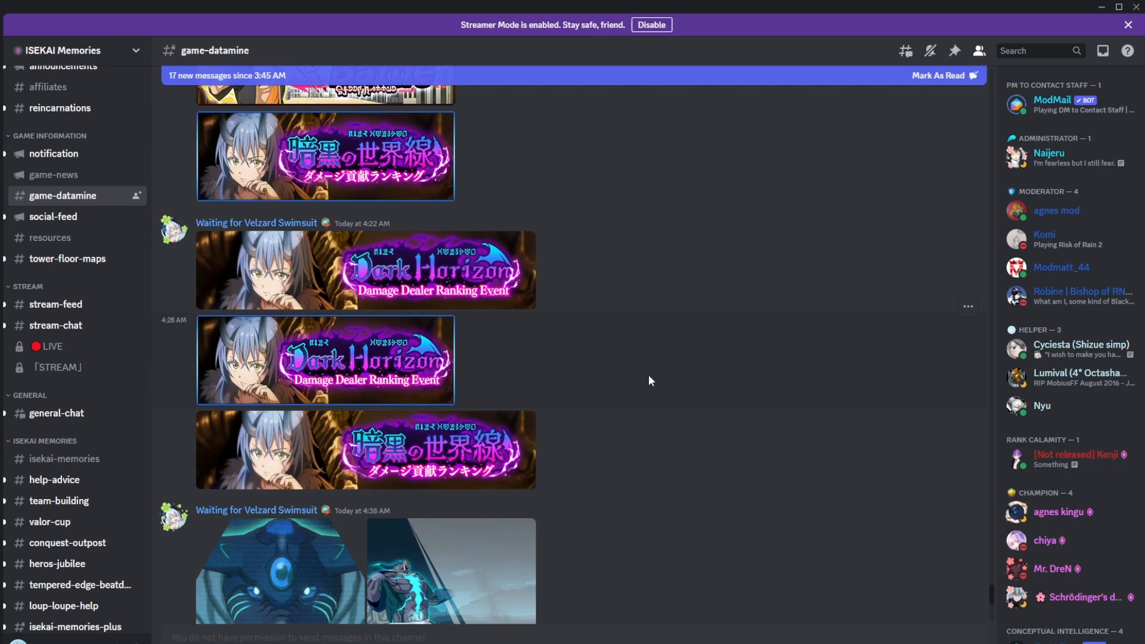
{"action": "scroll", "scroll_direction": "down", "scroll_amount": 3}
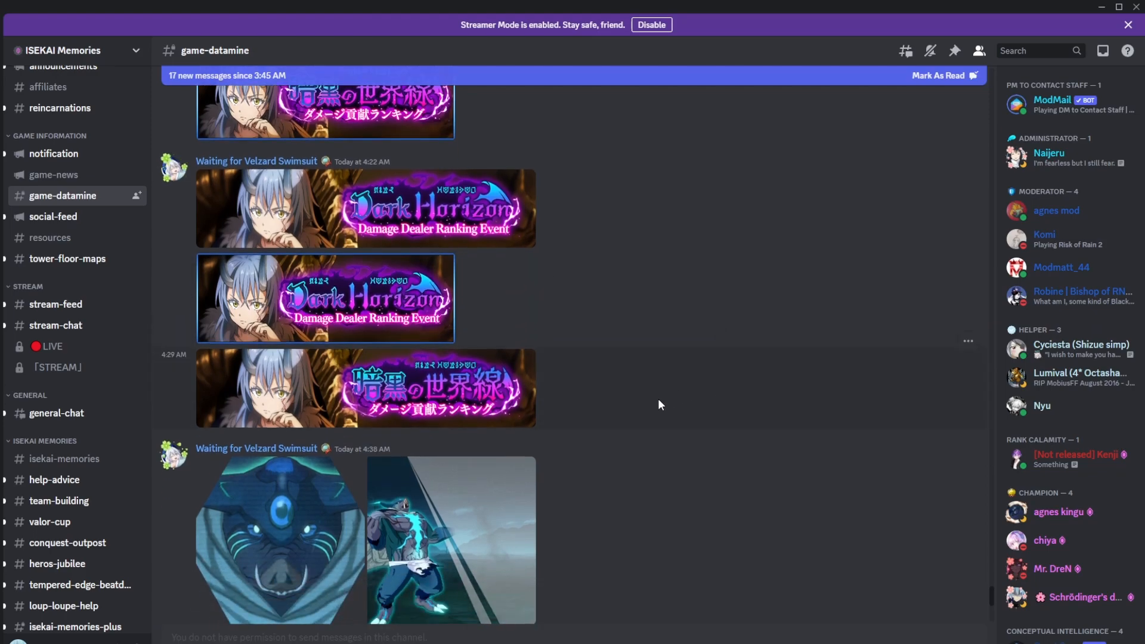
{"action": "scroll", "scroll_direction": "down", "scroll_amount": 3}
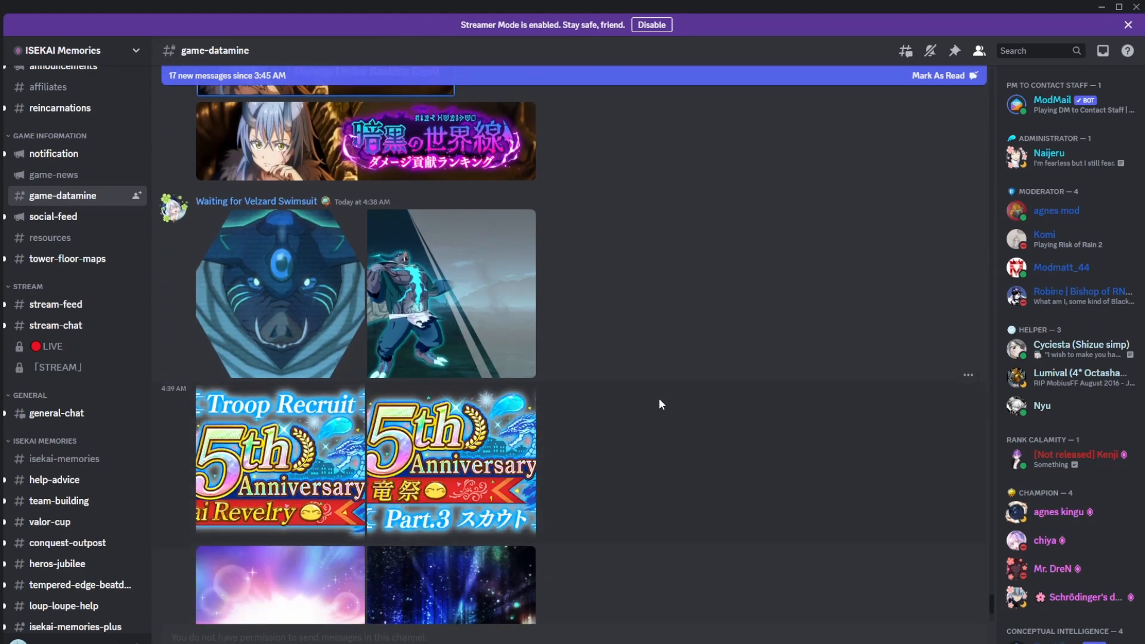
{"action": "scroll", "scroll_direction": "up", "scroll_amount": 3}
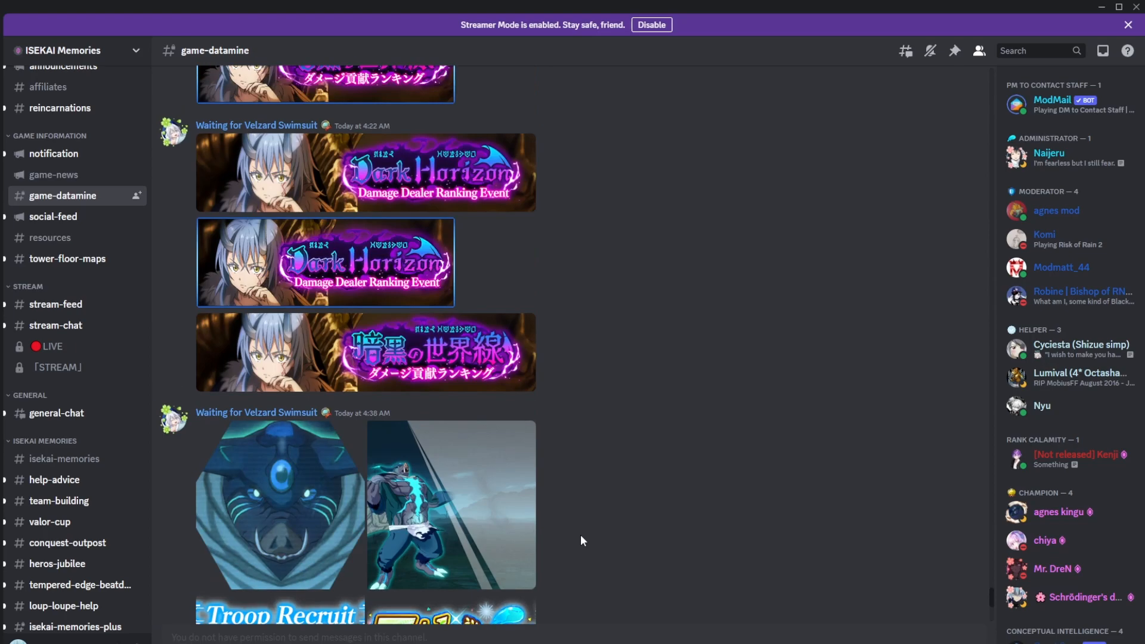
Step: Enlarge the full-body horned silver-haired swordsman art from the 4:05 AM post
{"action": "left_click", "coordinate": [325, 262]}
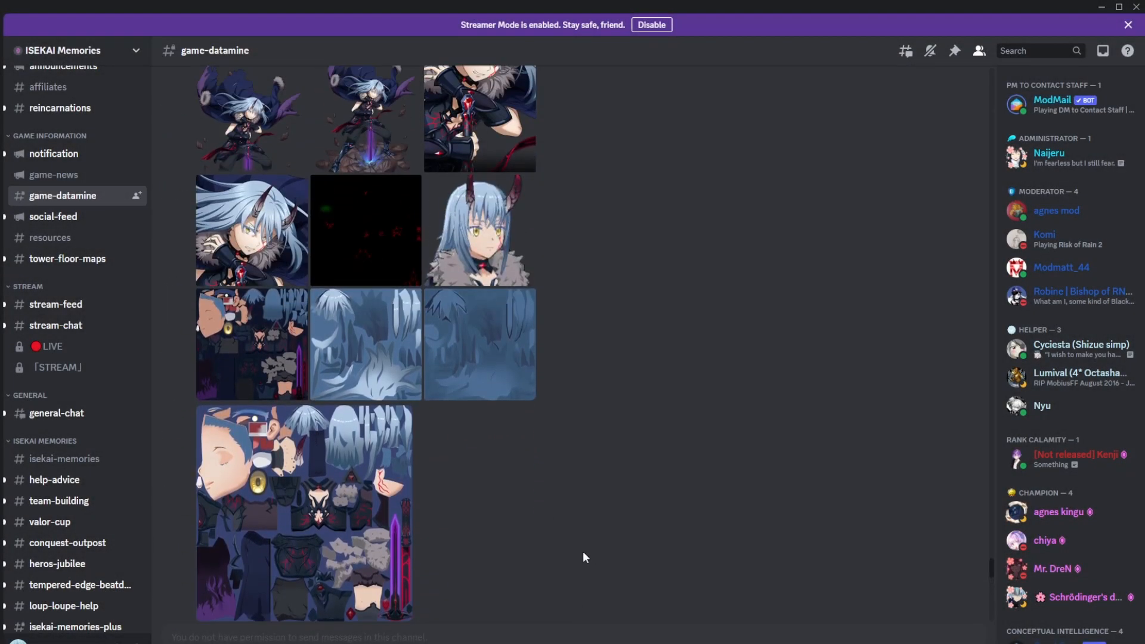
{"action": "left_click", "coordinate": [478, 228]}
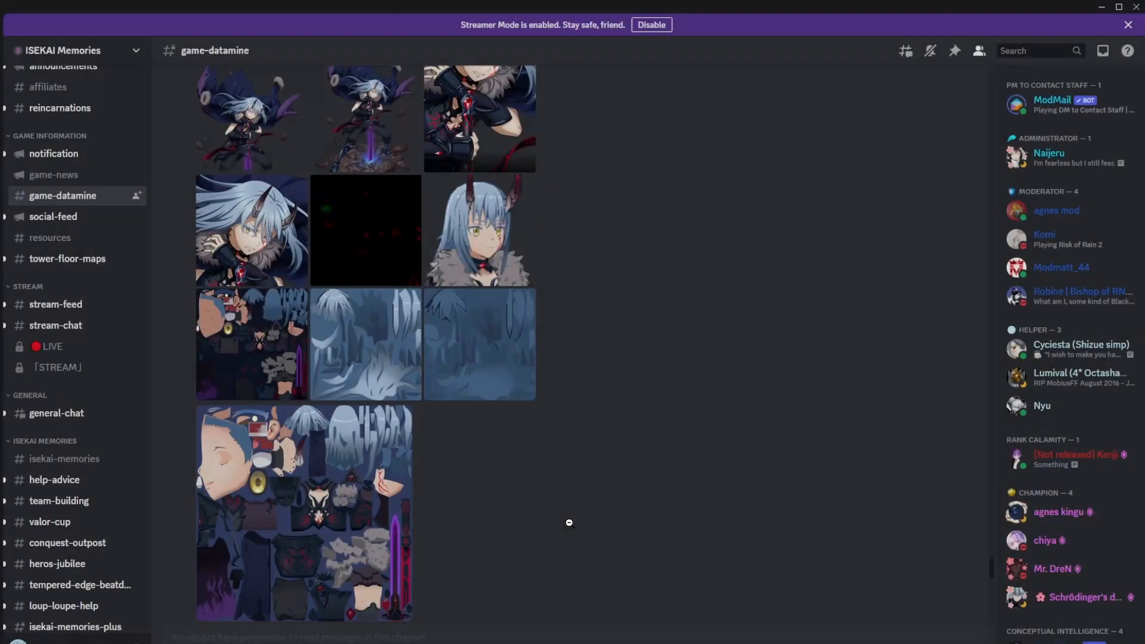
{"action": "mouse_move", "coordinate": [519, 534]}
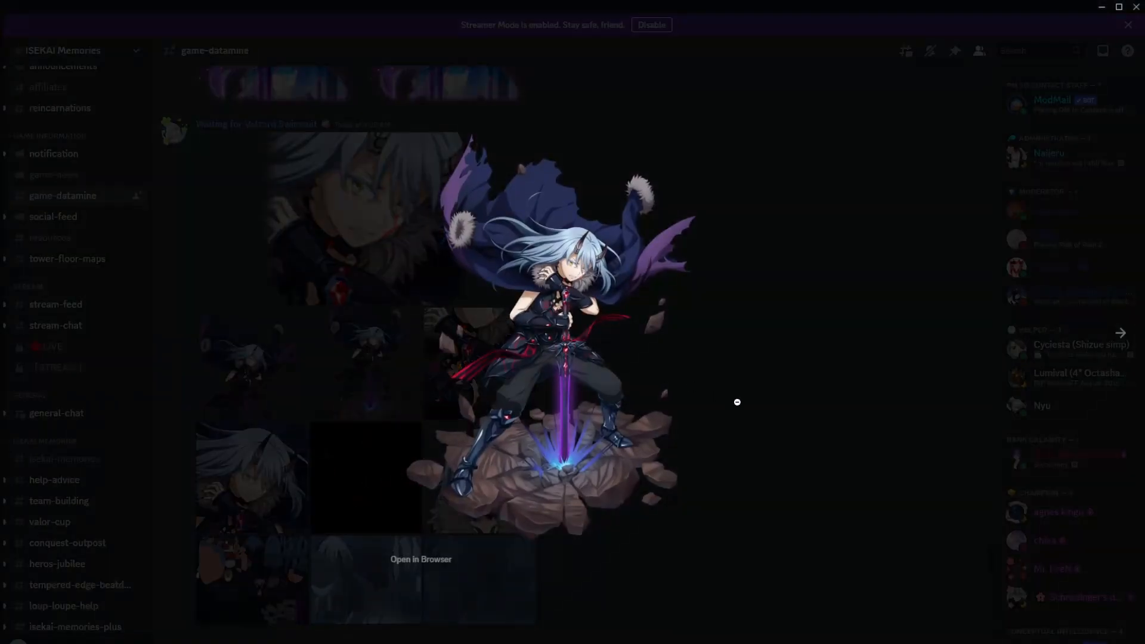
{"action": "mouse_move", "coordinate": [774, 408]}
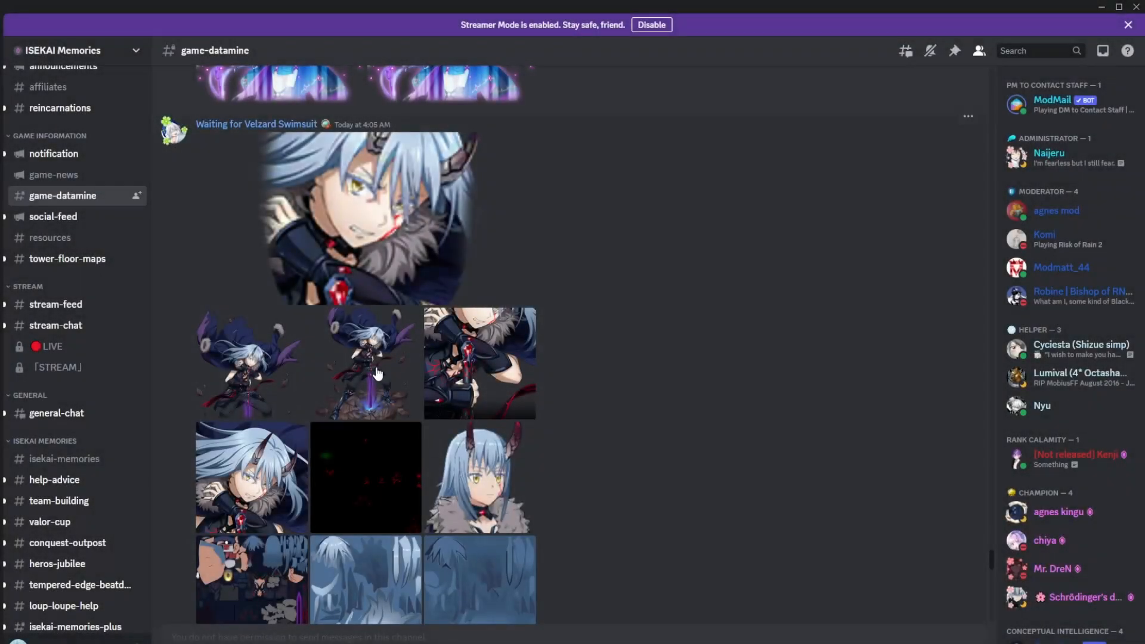
{"action": "left_click", "coordinate": [365, 363]}
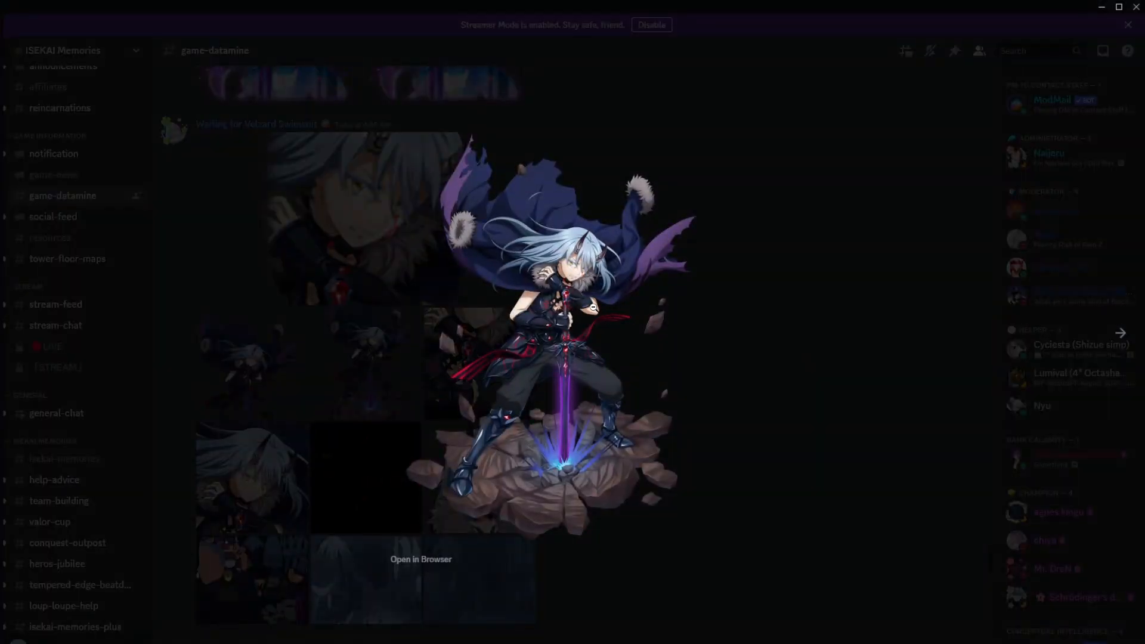
{"action": "mouse_move", "coordinate": [842, 362]}
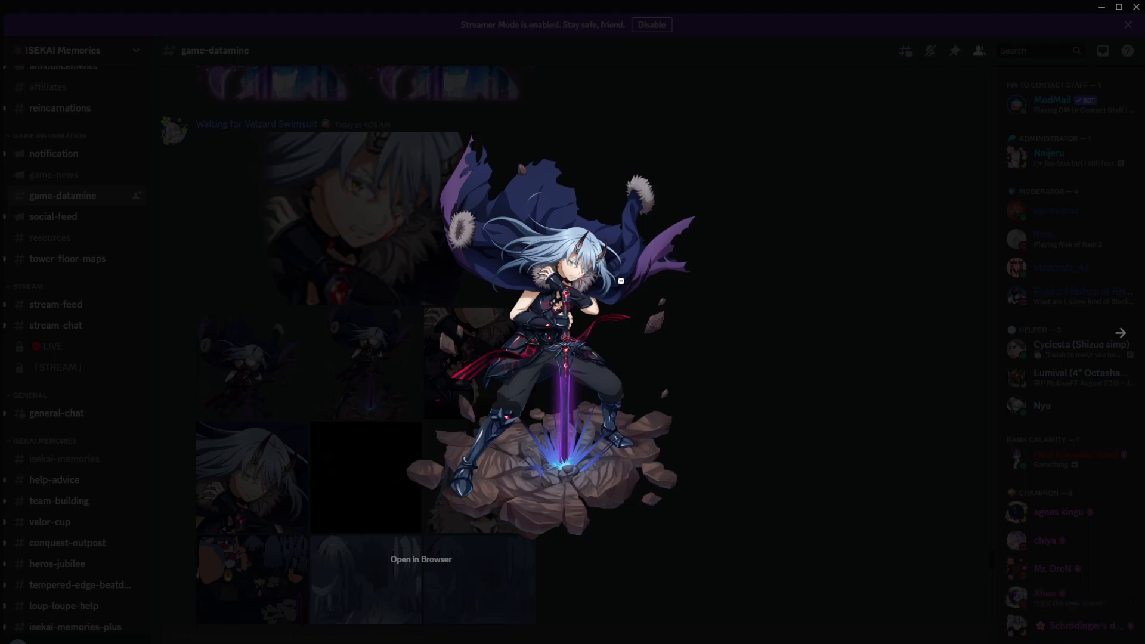
{"action": "mouse_move", "coordinate": [498, 349]}
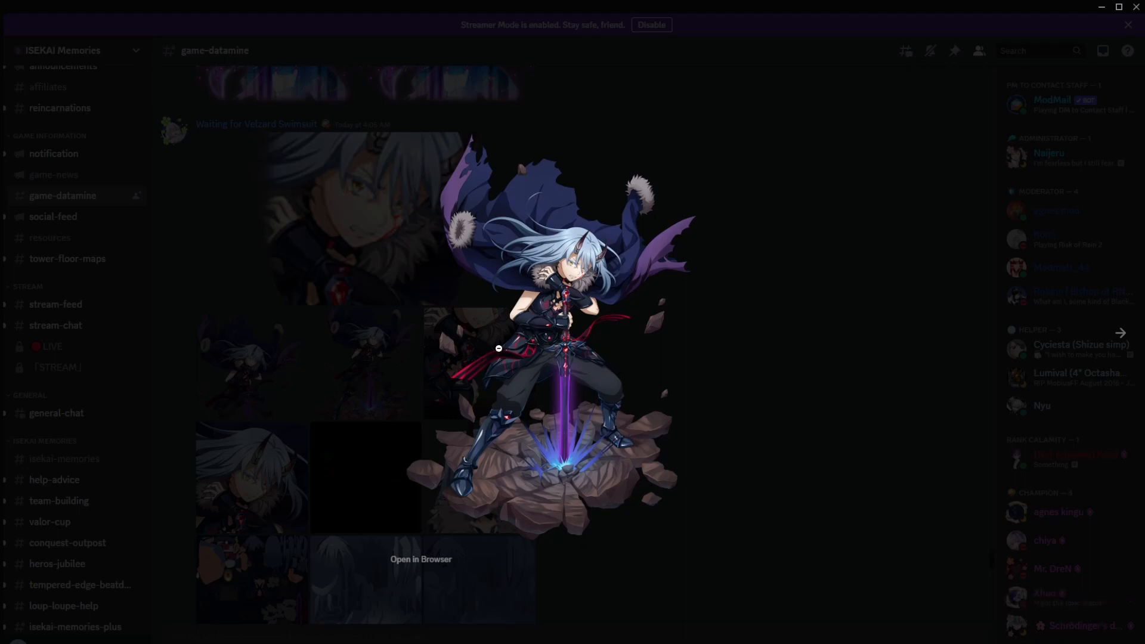
{"action": "mouse_move", "coordinate": [549, 316]}
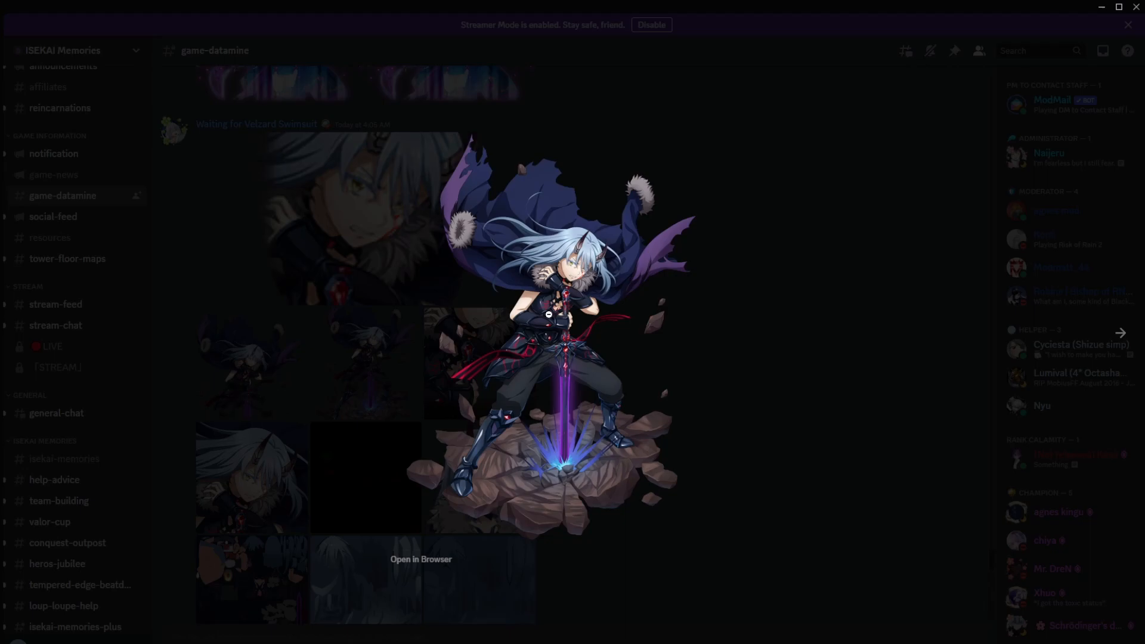
{"action": "mouse_move", "coordinate": [774, 253]}
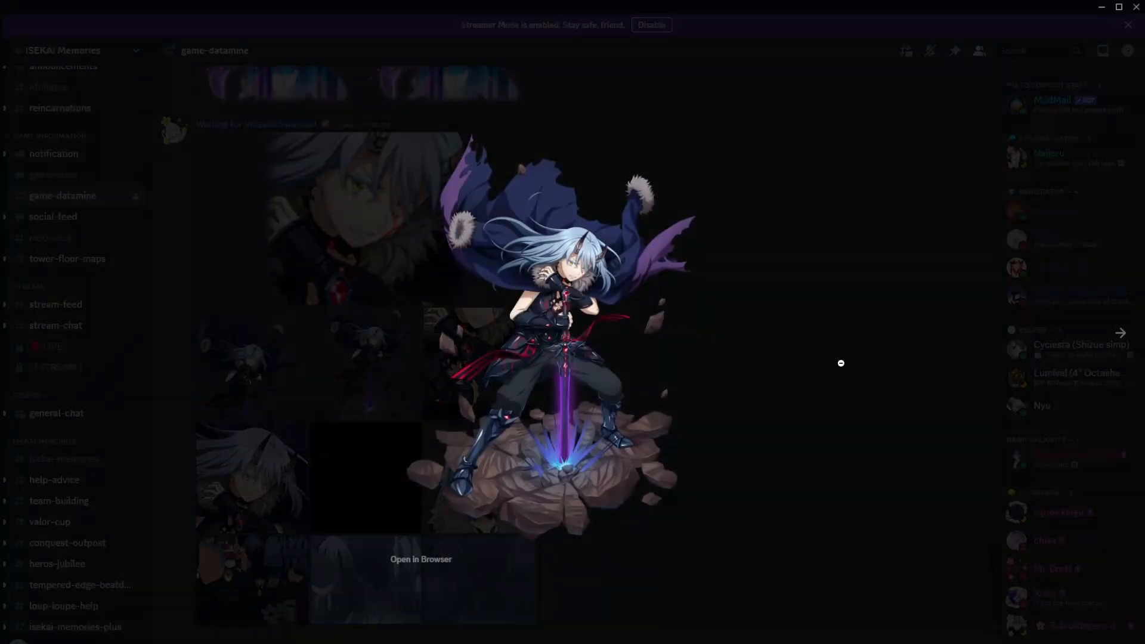
{"action": "mouse_move", "coordinate": [595, 221]}
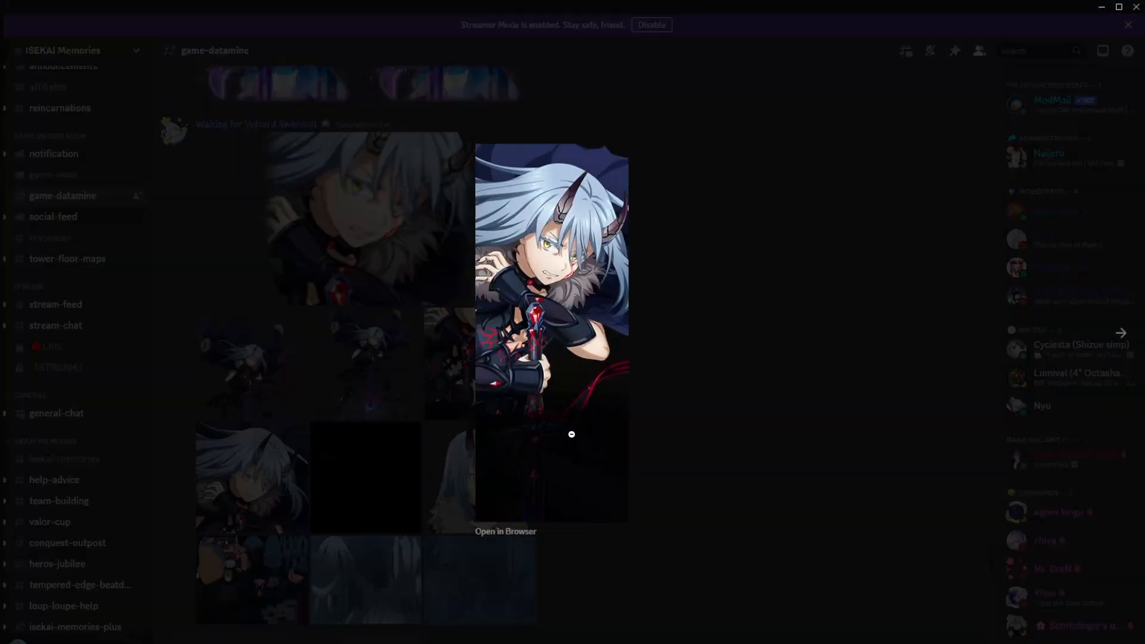
{"action": "mouse_move", "coordinate": [649, 453]}
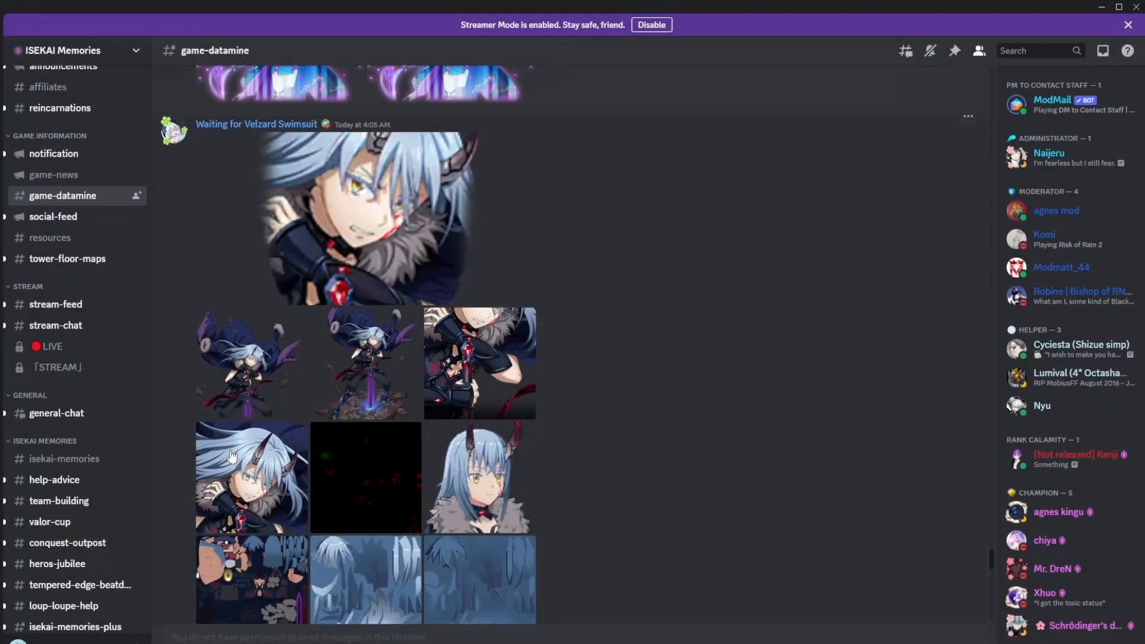
{"action": "mouse_move", "coordinate": [481, 350]}
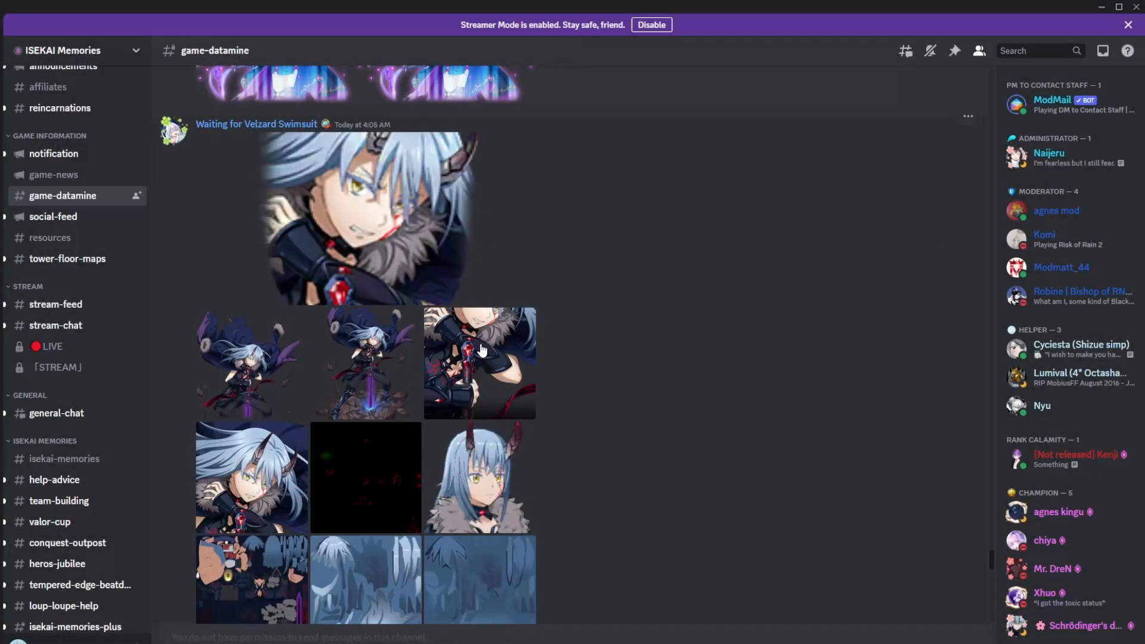
{"action": "mouse_move", "coordinate": [634, 479]}
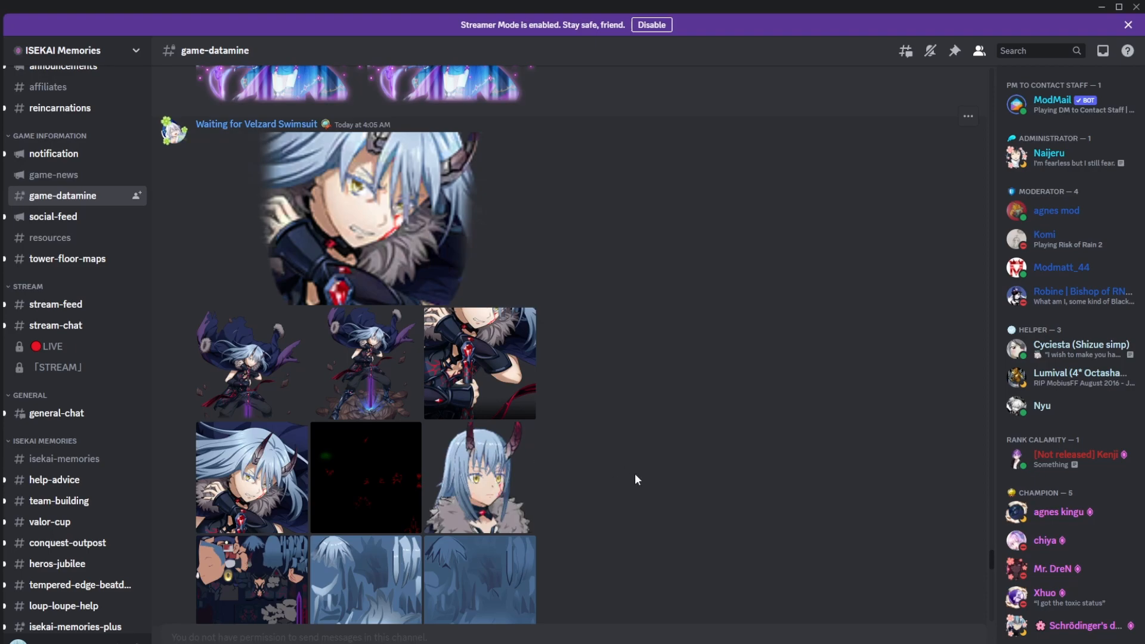
Step: Scroll the feed past the Rimuru art to the 4:22 AM Dark Horizon banners
{"action": "scroll", "scroll_direction": "down", "scroll_amount": 3}
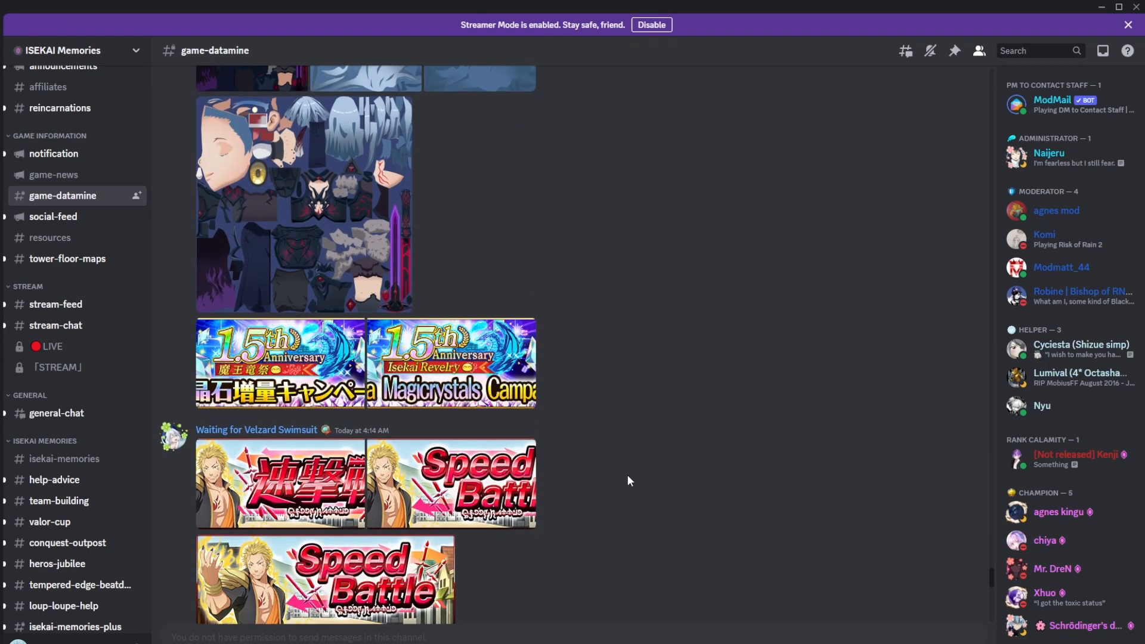
{"action": "scroll", "scroll_direction": "down", "scroll_amount": 3}
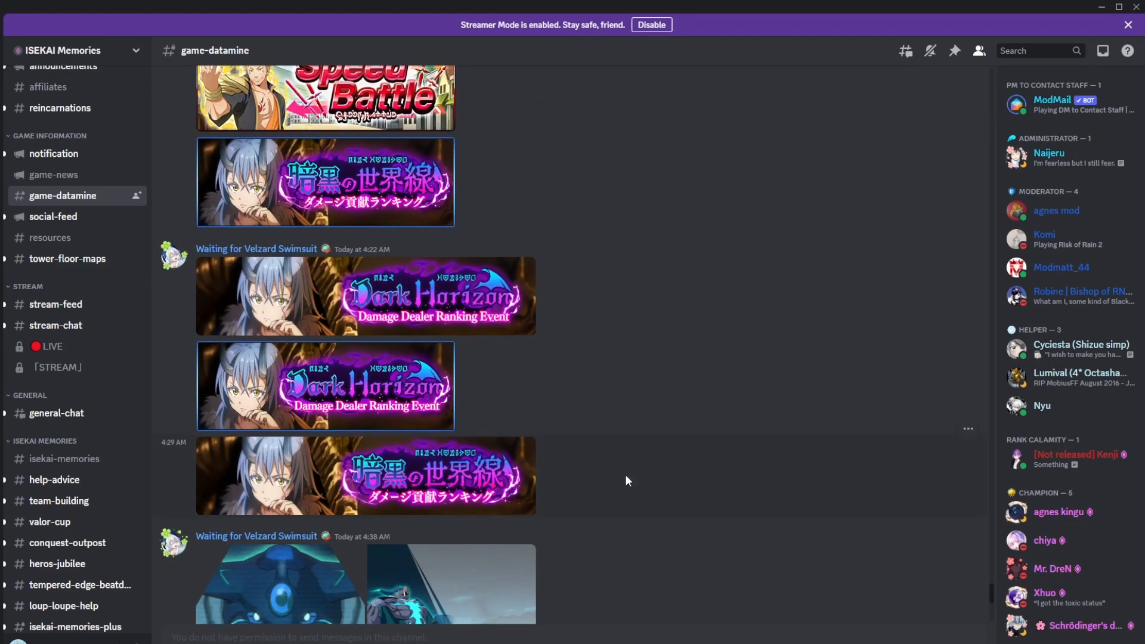
{"action": "scroll", "scroll_direction": "down", "scroll_amount": 3}
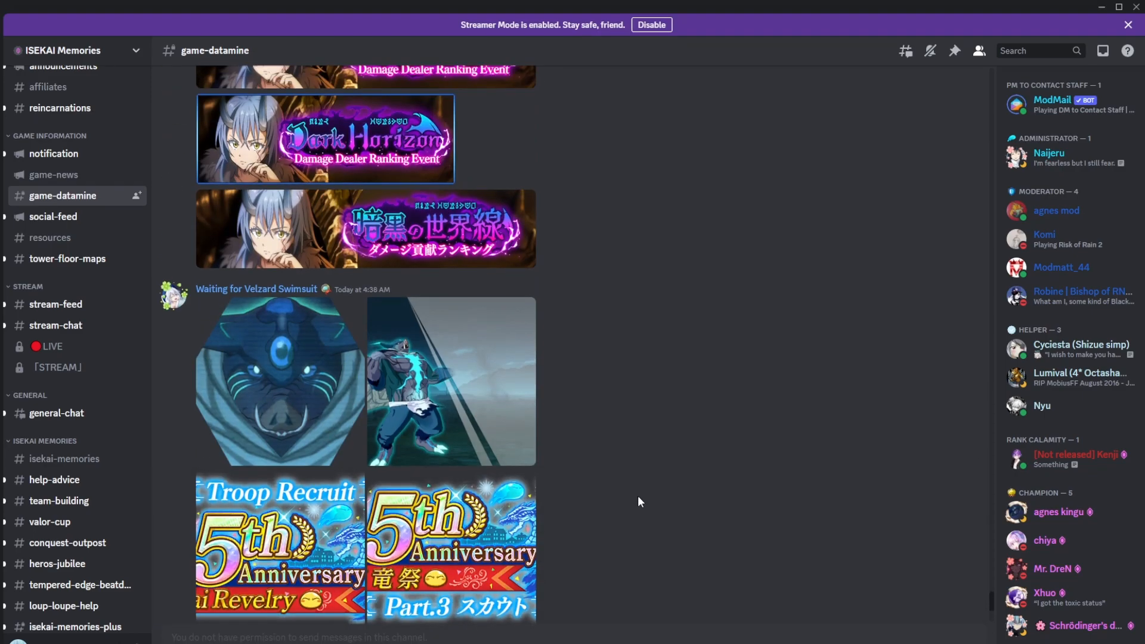
{"action": "scroll", "scroll_direction": "up", "scroll_amount": 3}
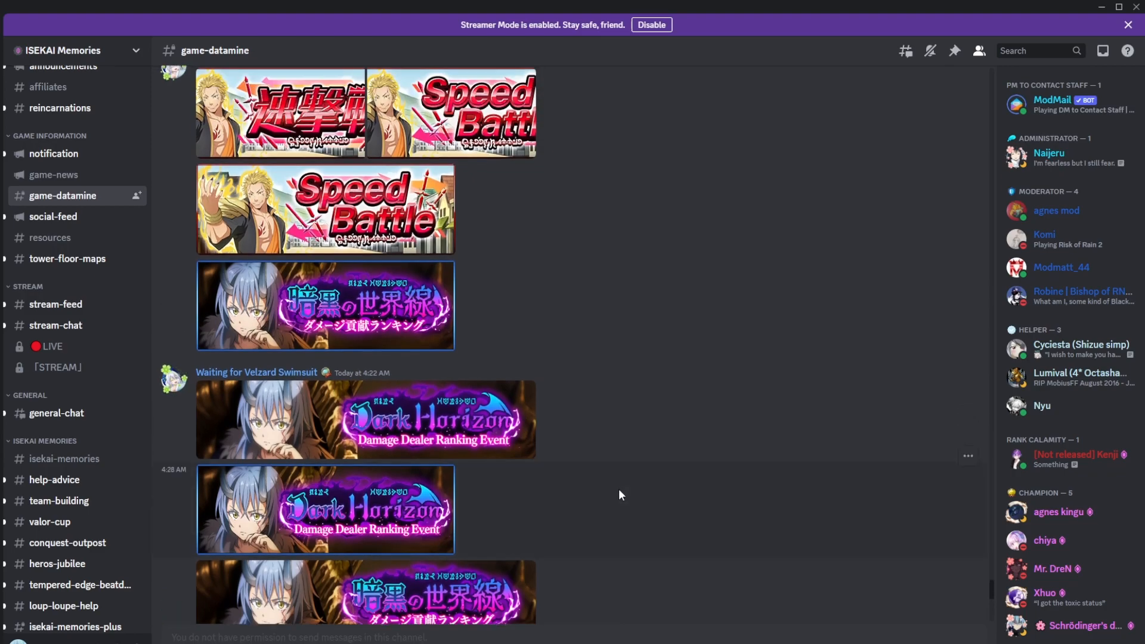
{"action": "mouse_move", "coordinate": [615, 491]}
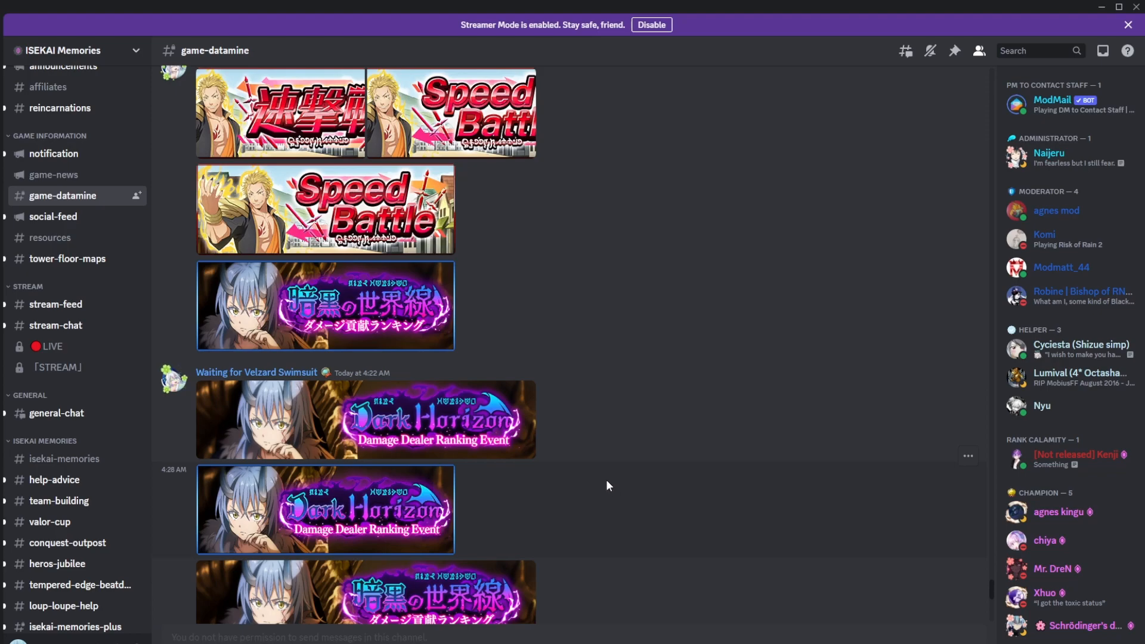
{"action": "mouse_move", "coordinate": [507, 448]}
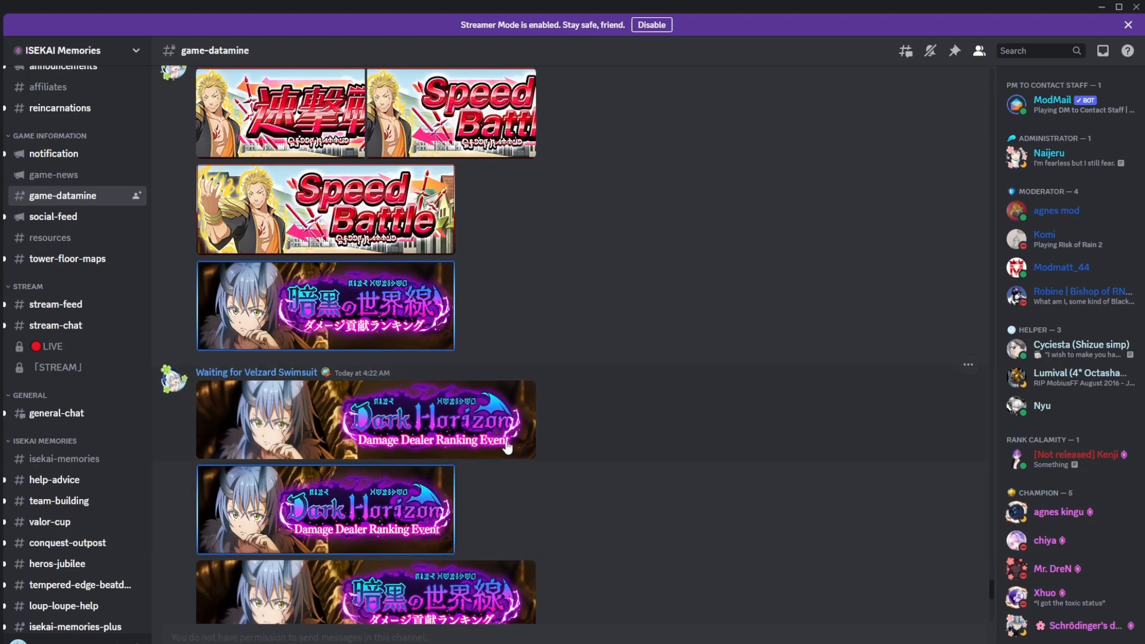
{"action": "mouse_move", "coordinate": [547, 451]}
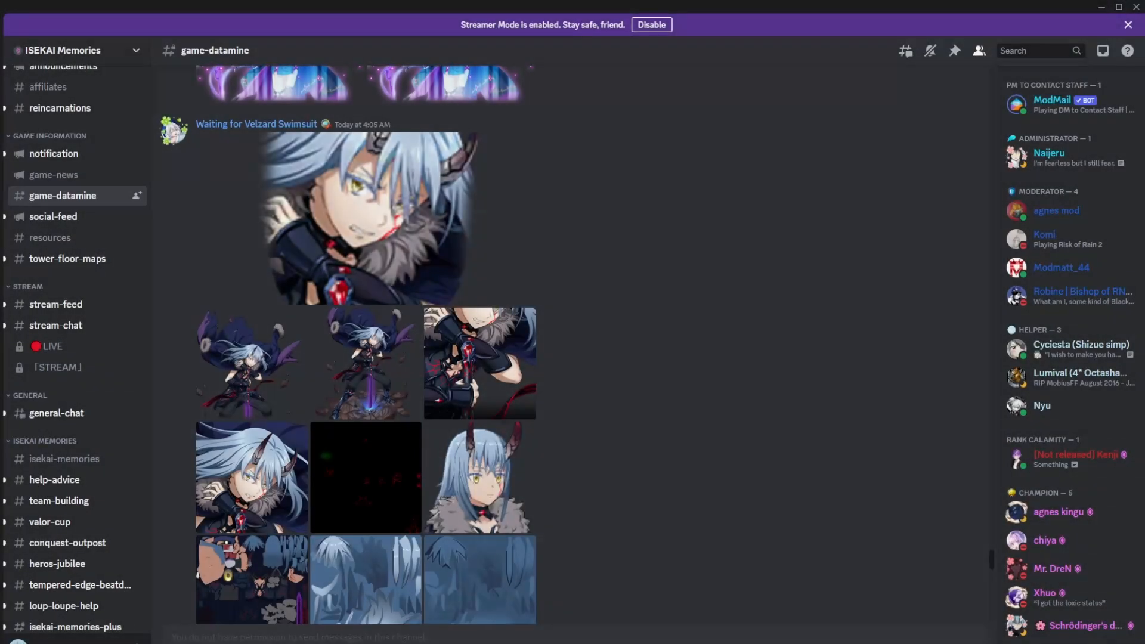
{"action": "mouse_move", "coordinate": [726, 502]}
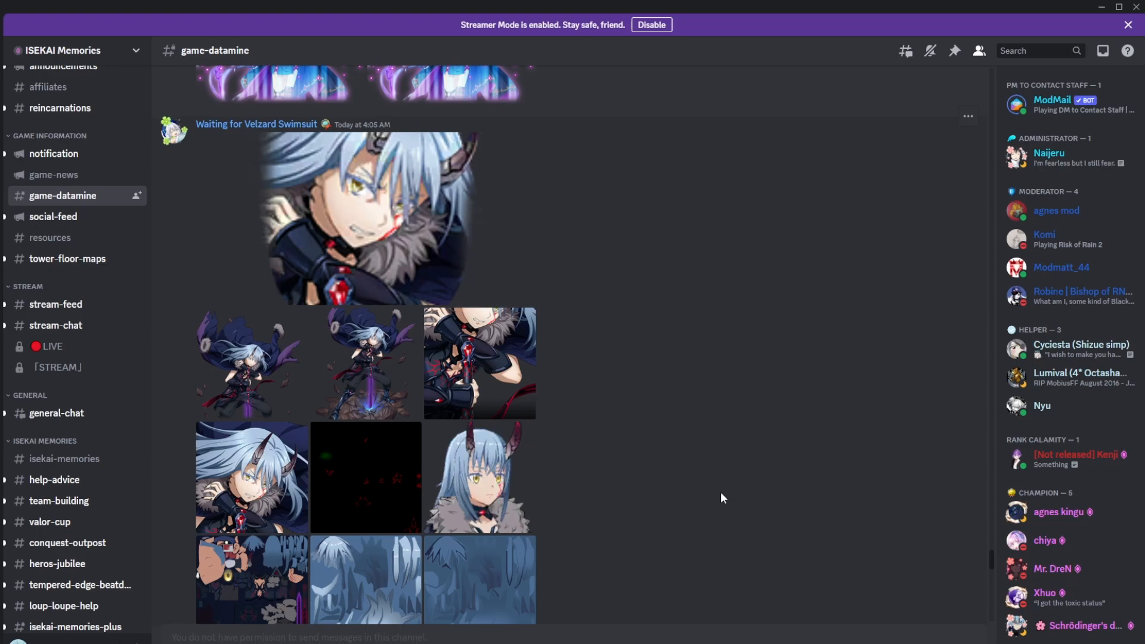
{"action": "mouse_move", "coordinate": [712, 497]}
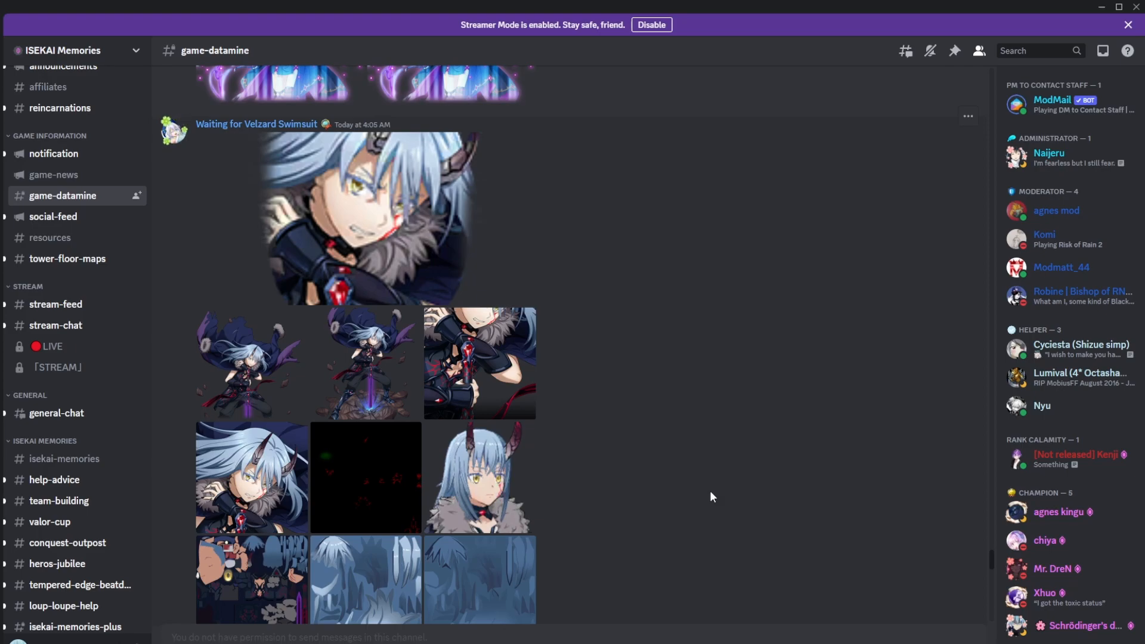
{"action": "mouse_move", "coordinate": [699, 495]}
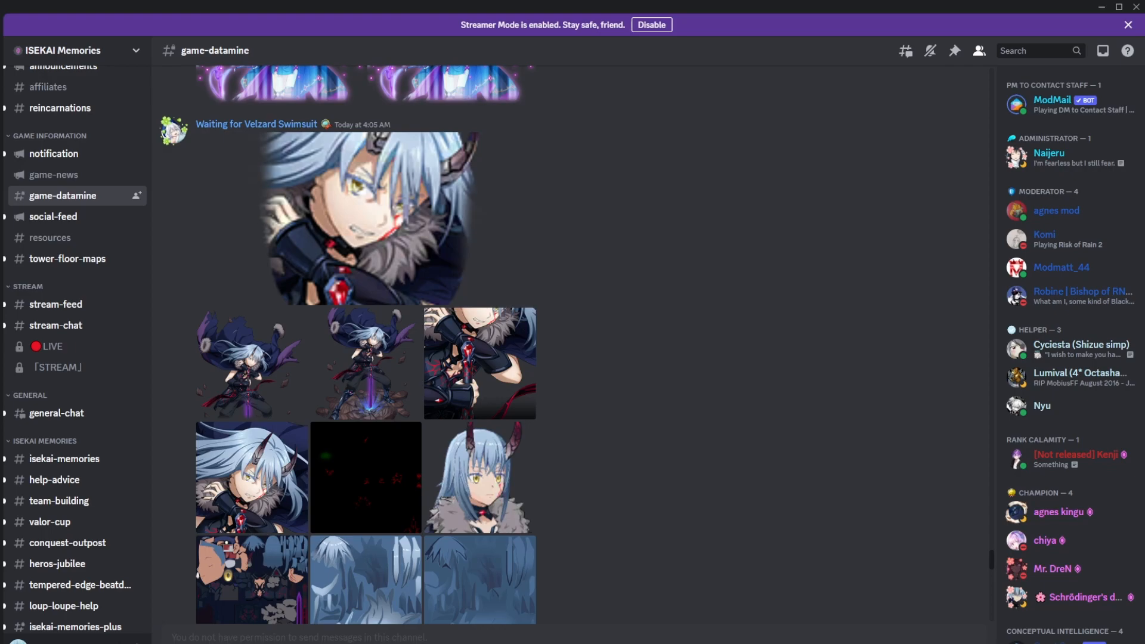
{"action": "mouse_move", "coordinate": [796, 382]}
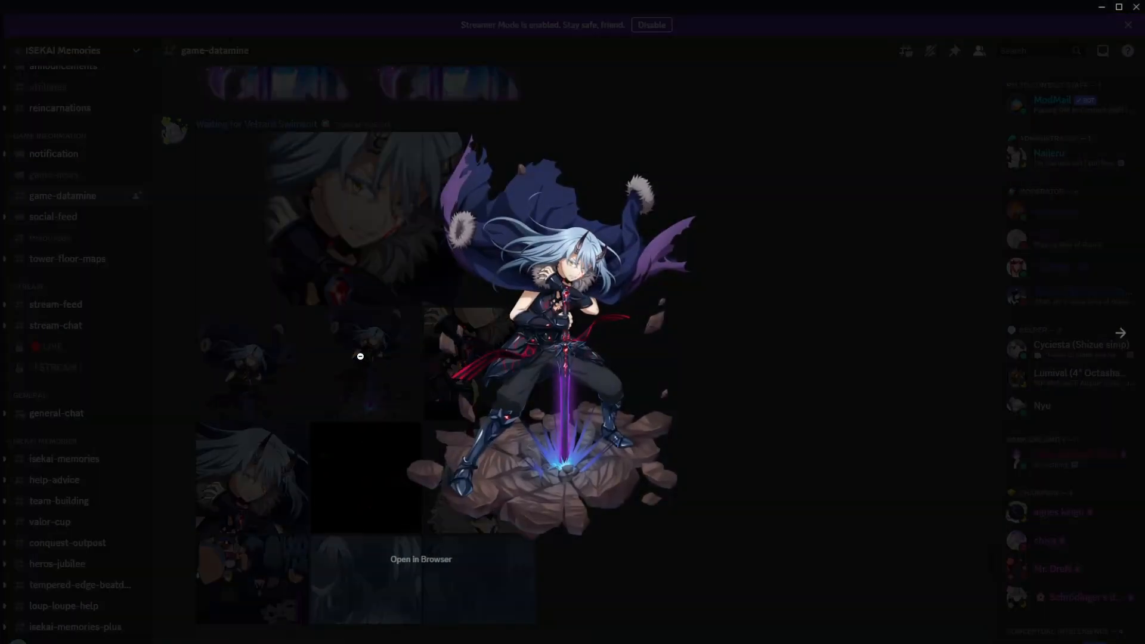
{"action": "mouse_move", "coordinate": [828, 241]}
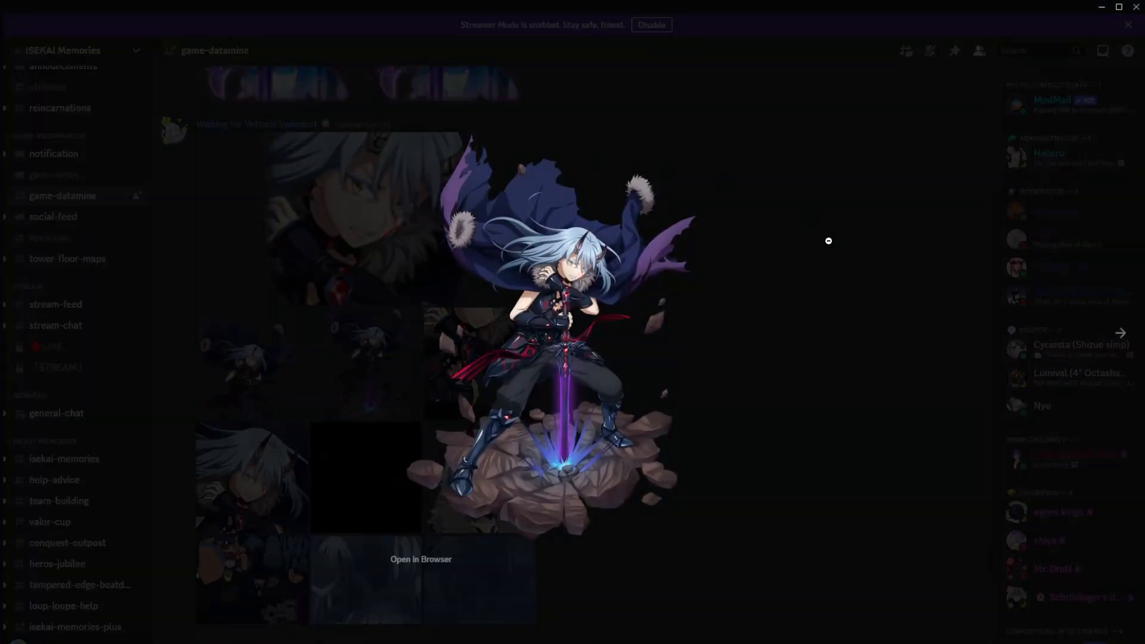
{"action": "mouse_move", "coordinate": [674, 205]}
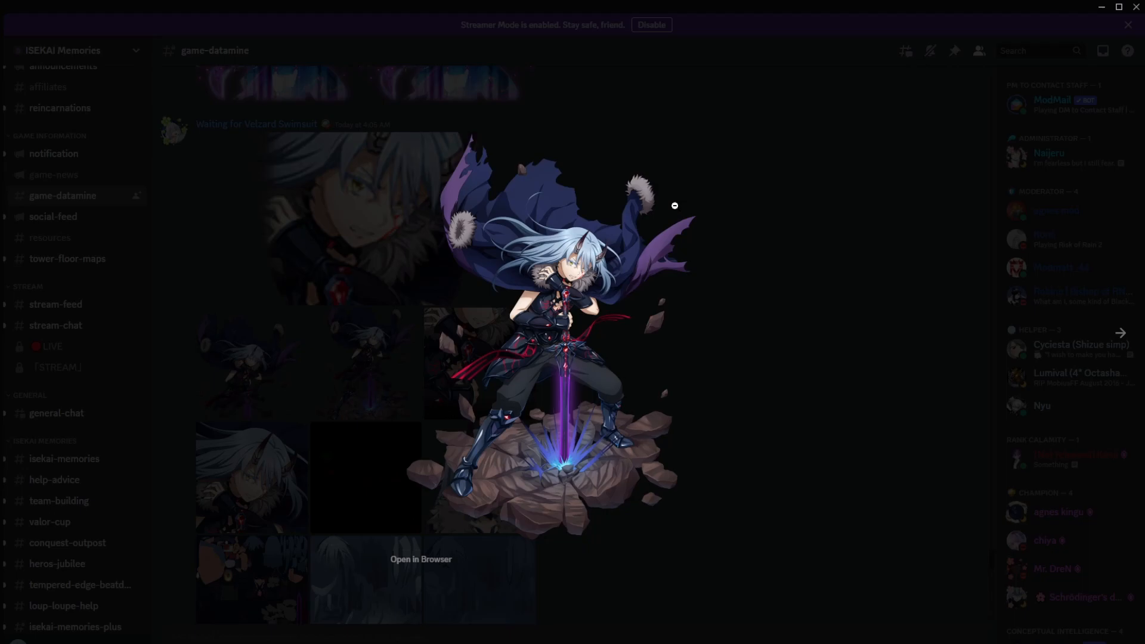
{"action": "mouse_move", "coordinate": [760, 214]}
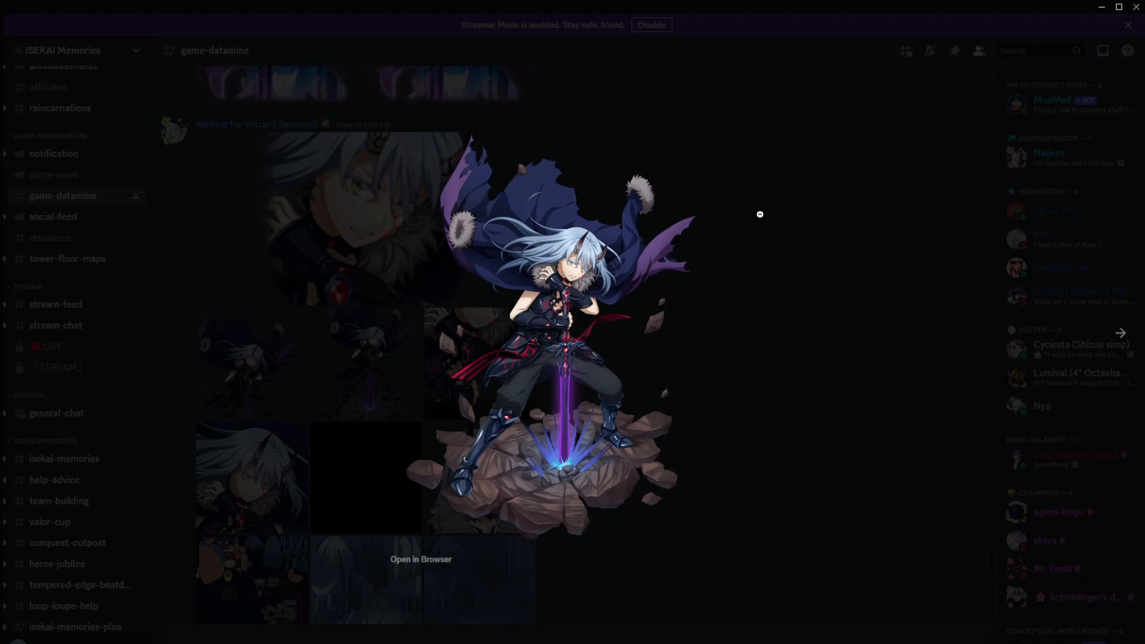
{"action": "mouse_move", "coordinate": [722, 251]}
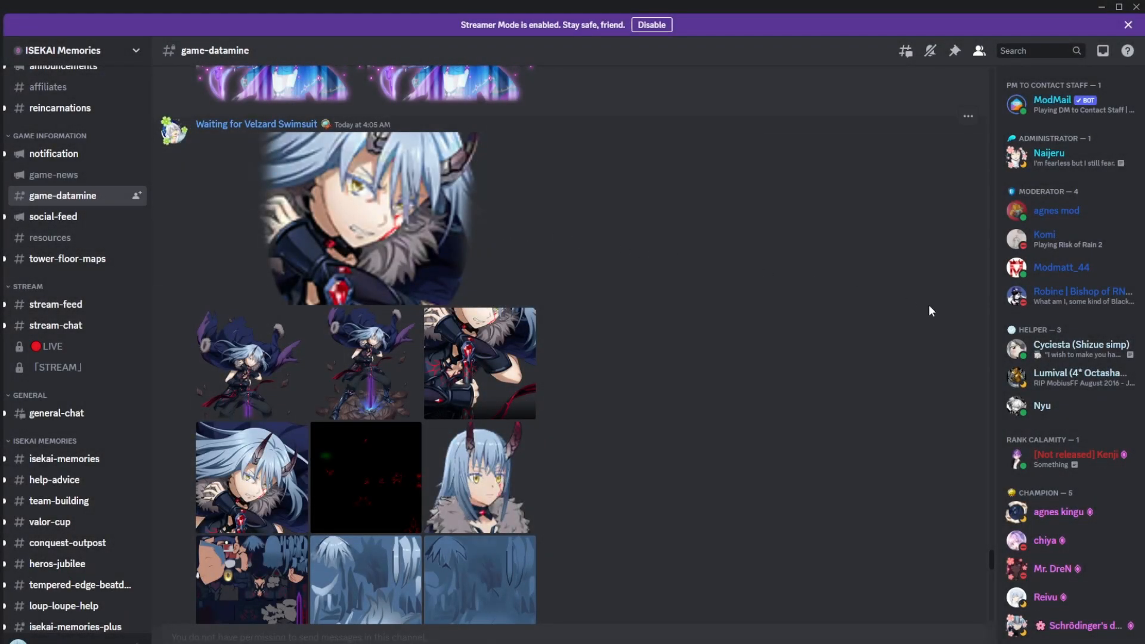
{"action": "mouse_move", "coordinate": [920, 202]}
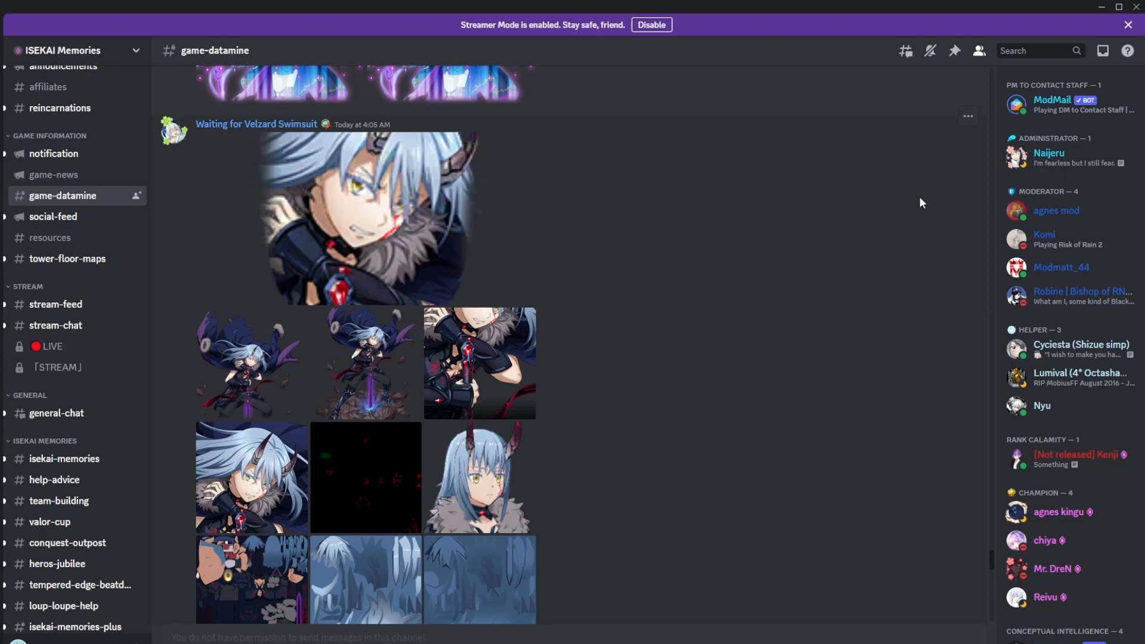
{"action": "mouse_move", "coordinate": [923, 218]}
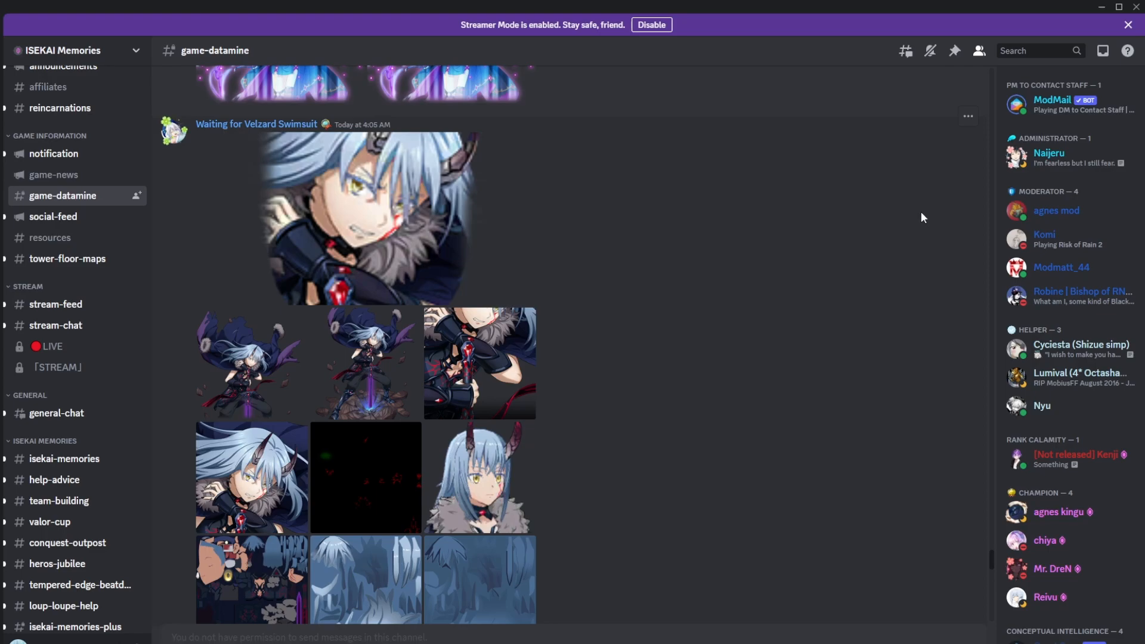
{"action": "scroll", "scroll_direction": "down", "scroll_amount": 3}
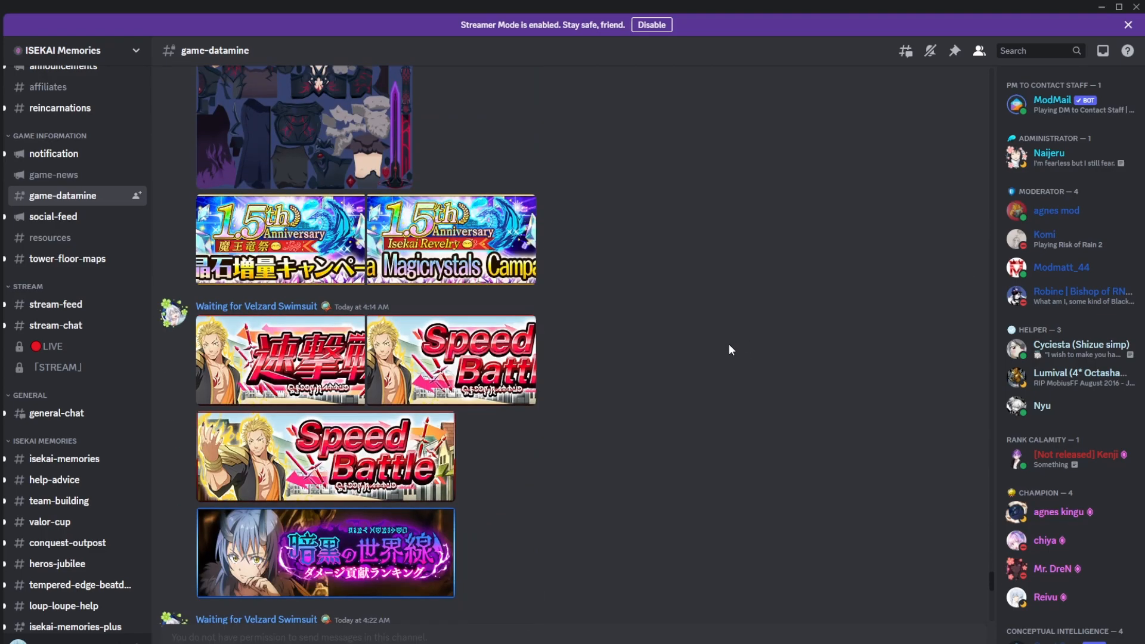
{"action": "scroll", "scroll_direction": "down", "scroll_amount": 3}
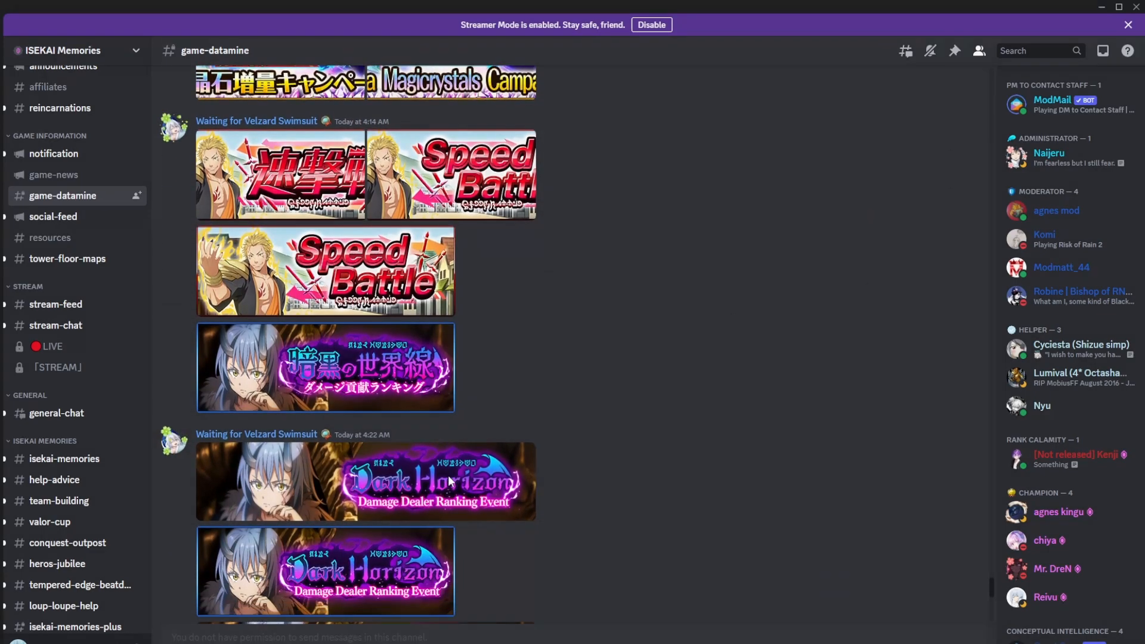
{"action": "mouse_move", "coordinate": [643, 522]}
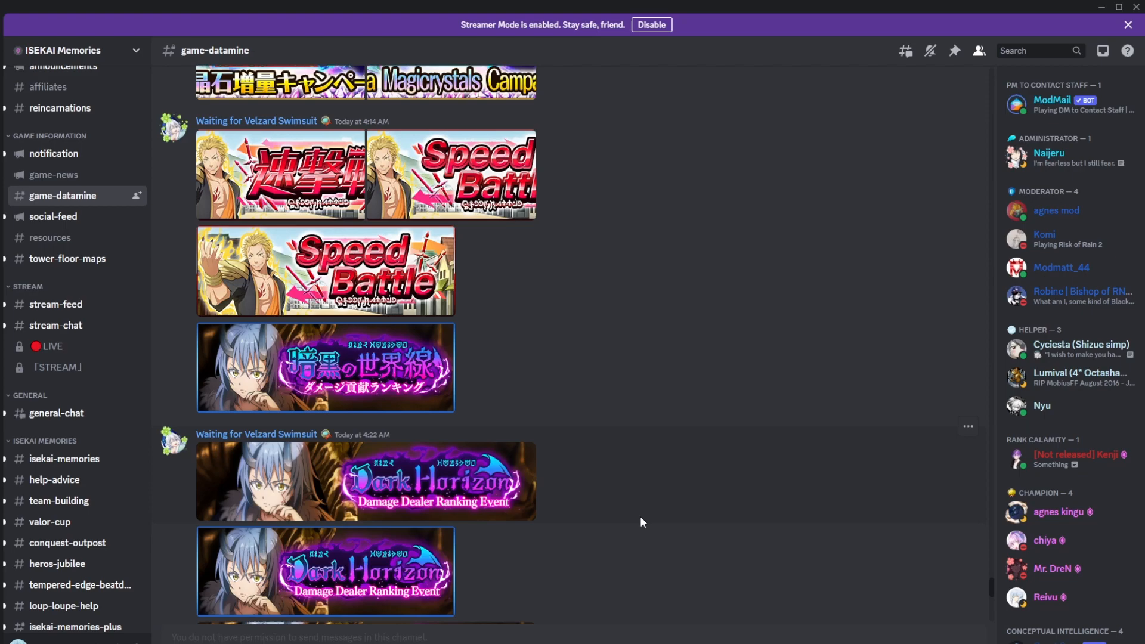
{"action": "mouse_move", "coordinate": [596, 501]}
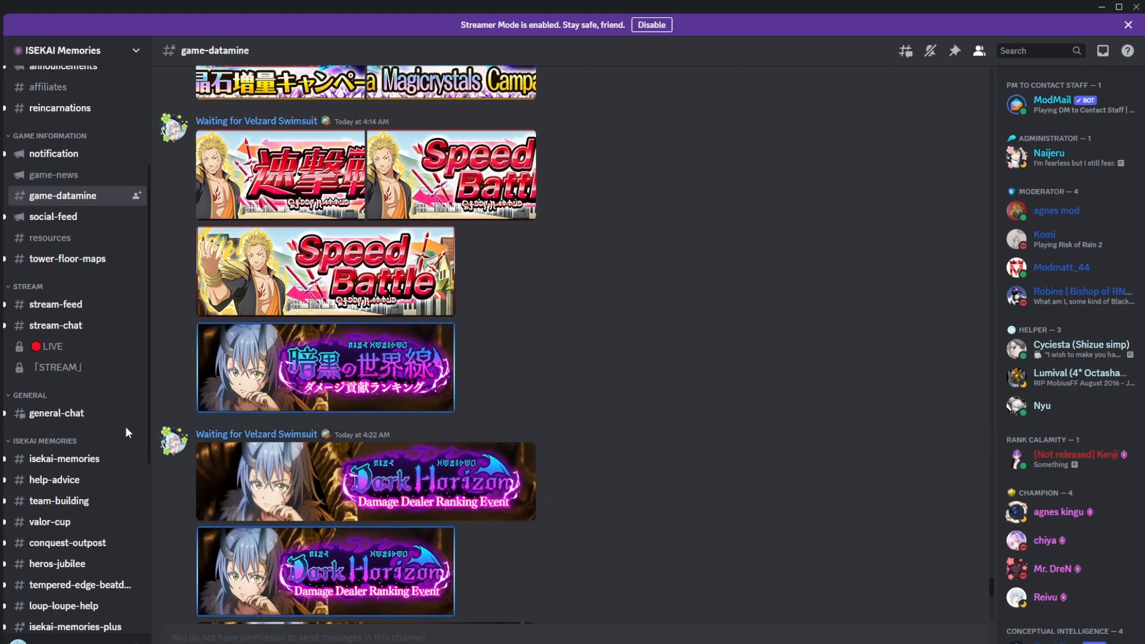
{"action": "scroll", "scroll_direction": "up", "scroll_amount": 3}
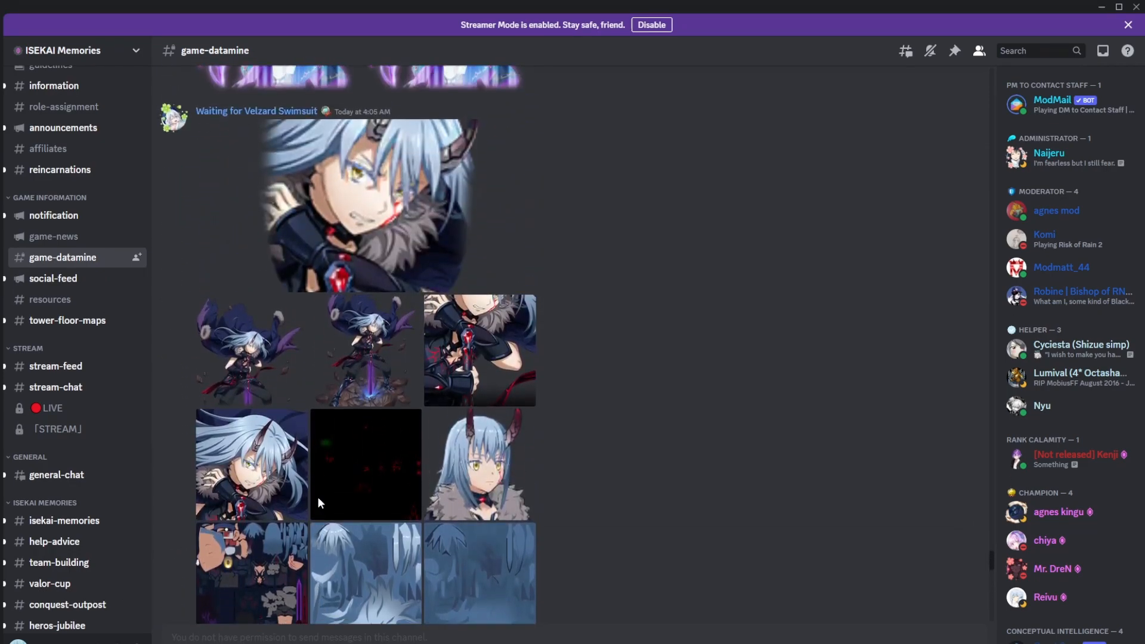
{"action": "scroll", "scroll_direction": "up", "scroll_amount": 3}
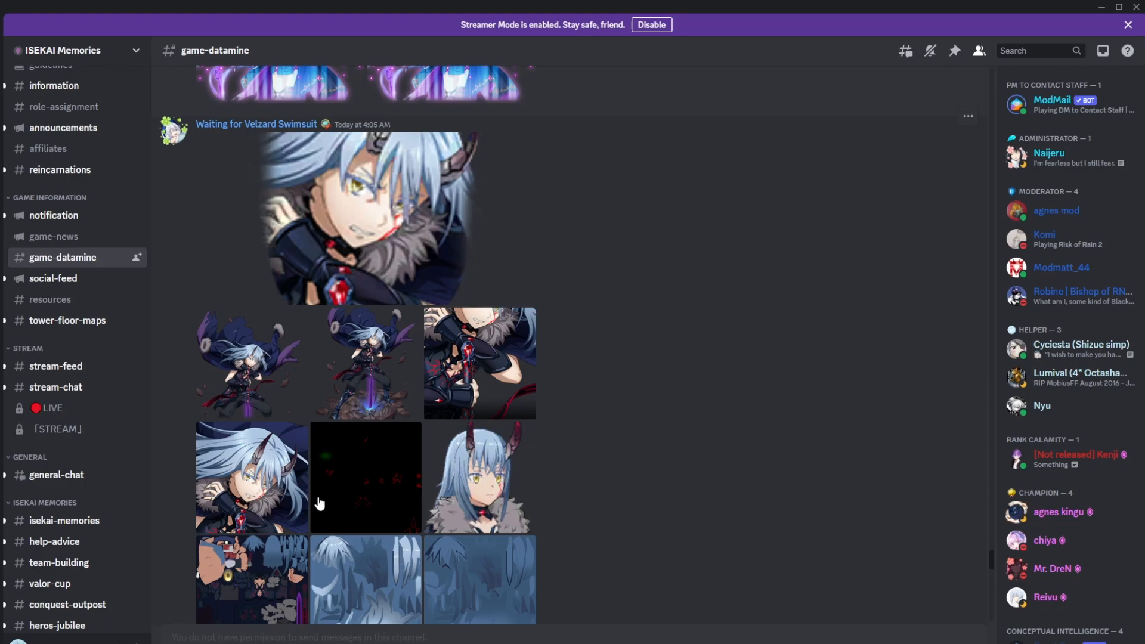
{"action": "mouse_move", "coordinate": [543, 469]}
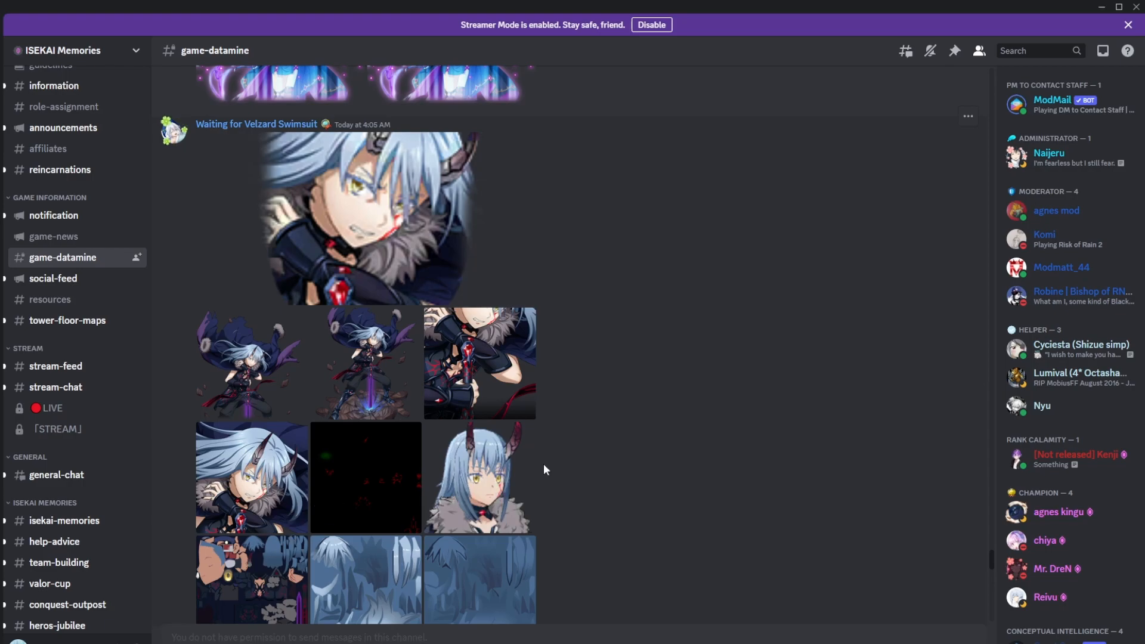
Step: Scroll back and forth through the spoiler images in game-datamine
{"action": "scroll", "scroll_direction": "down", "scroll_amount": 3}
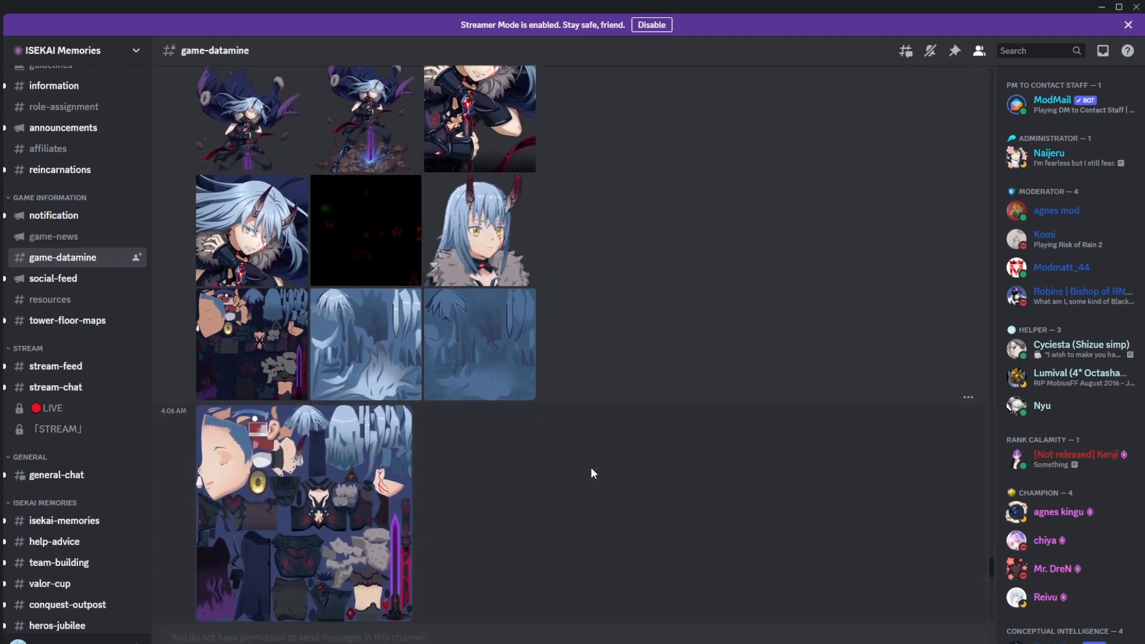
{"action": "scroll", "scroll_direction": "down", "scroll_amount": 3}
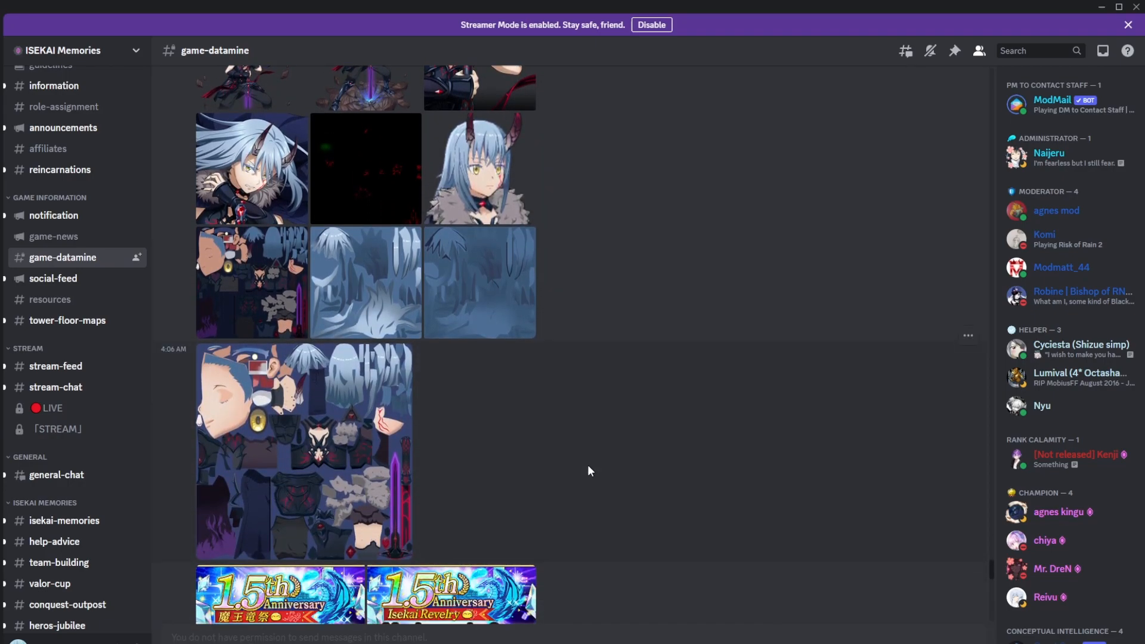
{"action": "scroll", "scroll_direction": "up", "scroll_amount": 3}
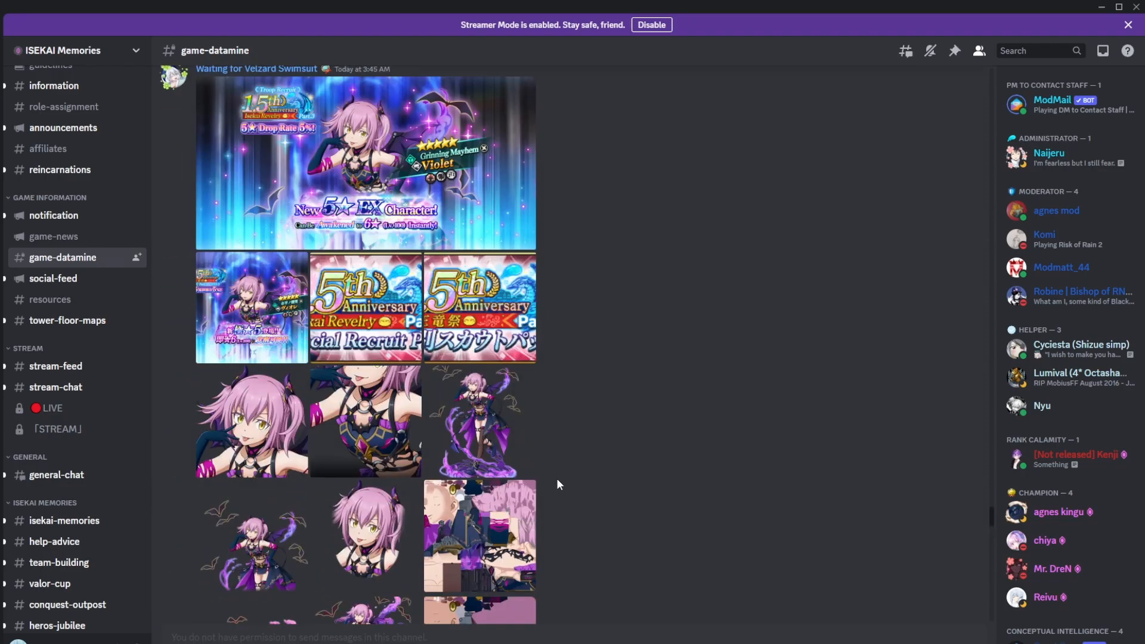
{"action": "scroll", "scroll_direction": "down", "scroll_amount": 3}
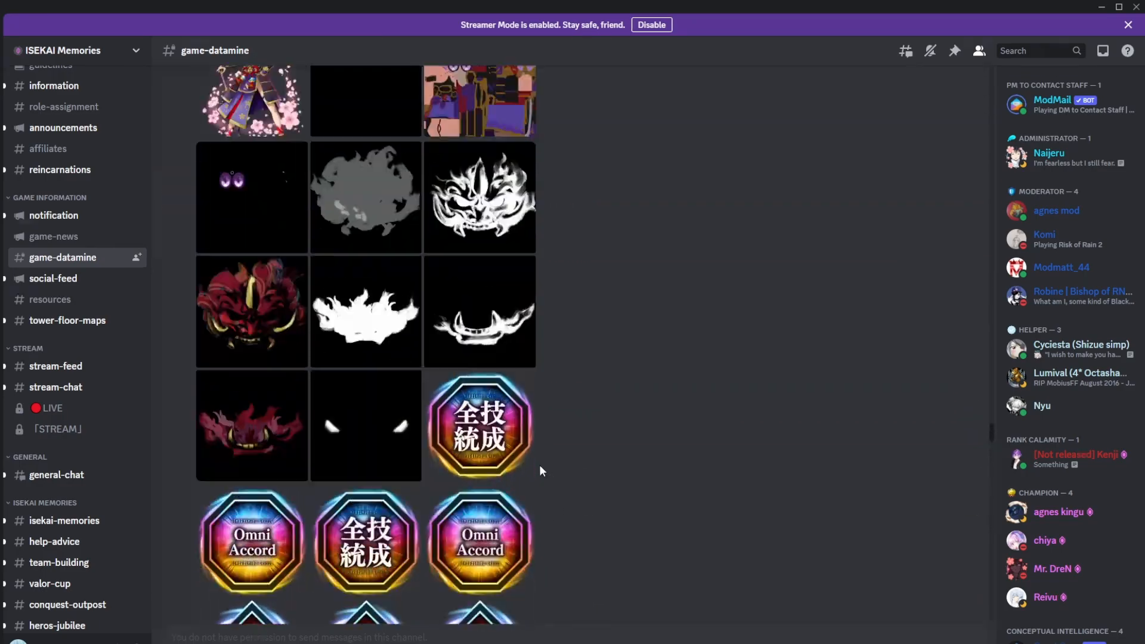
{"action": "scroll", "scroll_direction": "up", "scroll_amount": 3}
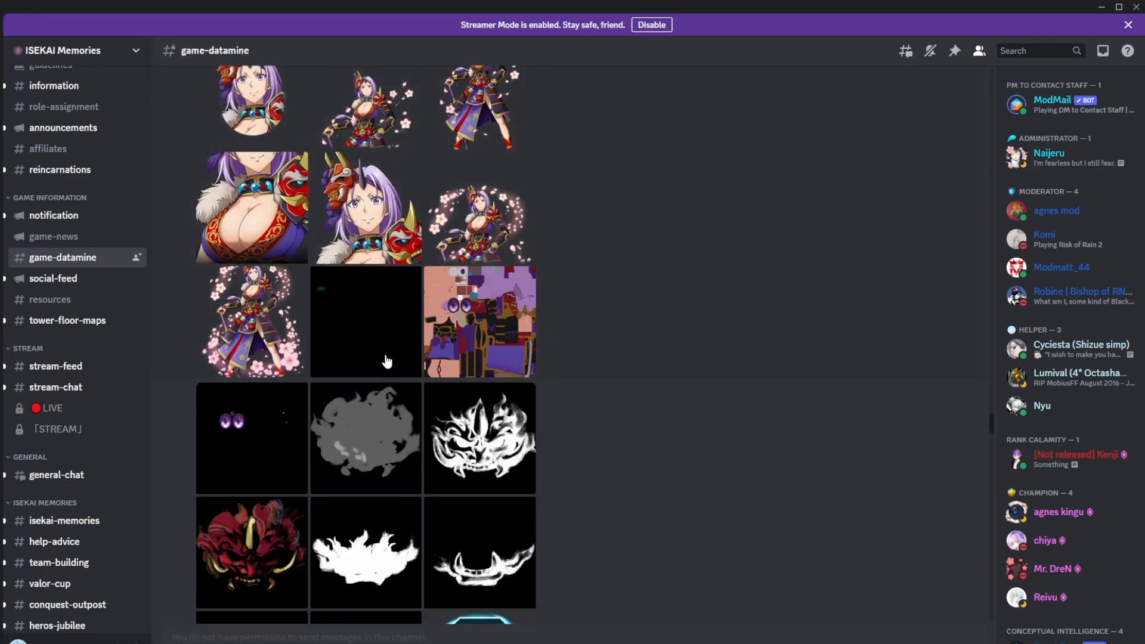
{"action": "mouse_move", "coordinate": [582, 434]}
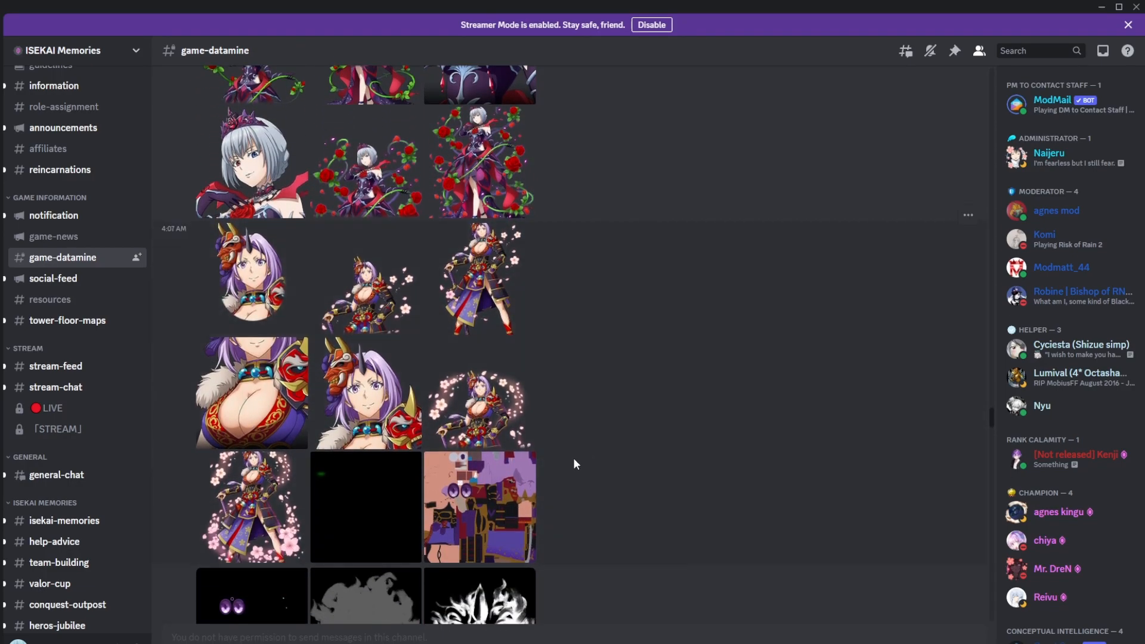
Step: Continue down past the Speed Battle banners to the dark horned Rimuru post
{"action": "scroll", "scroll_direction": "down", "scroll_amount": 3}
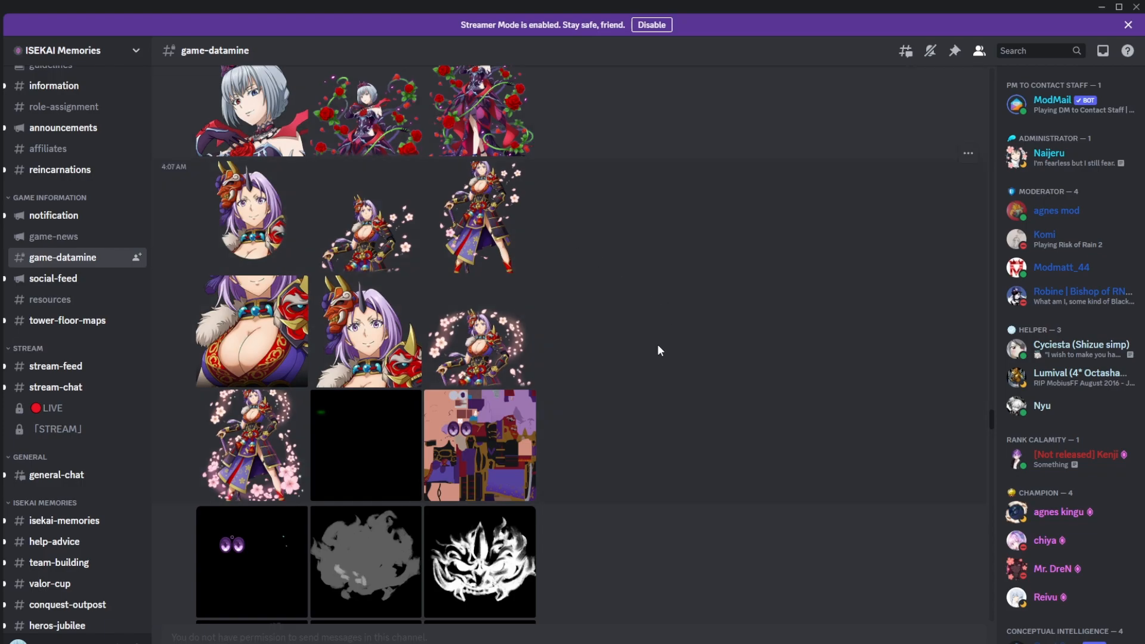
{"action": "scroll", "scroll_direction": "down", "scroll_amount": 3}
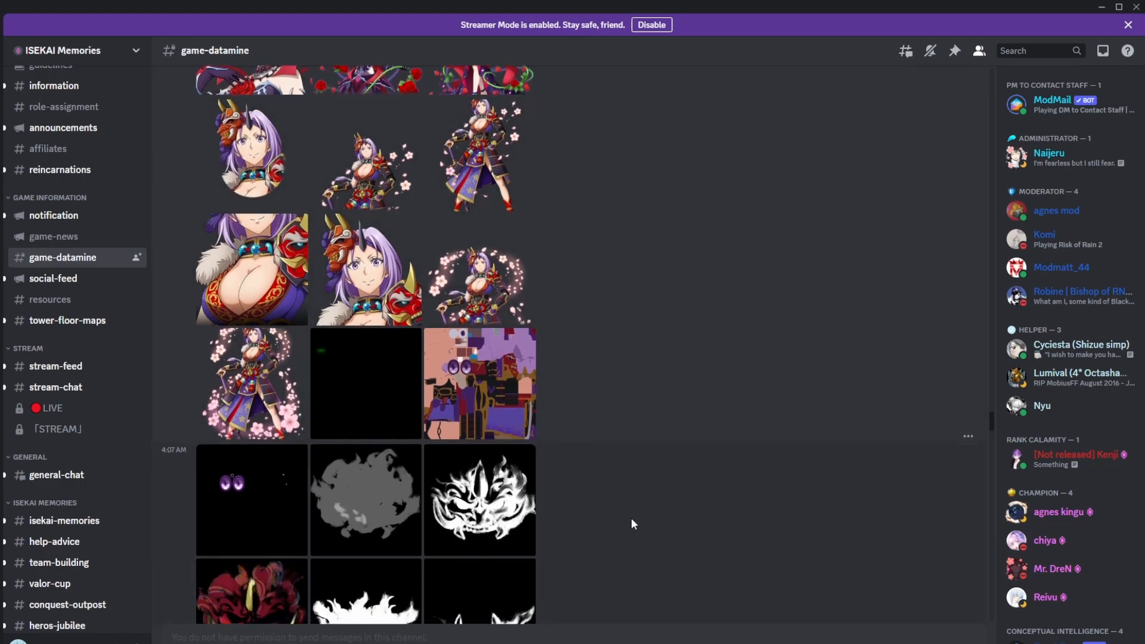
{"action": "scroll", "scroll_direction": "up", "scroll_amount": 3}
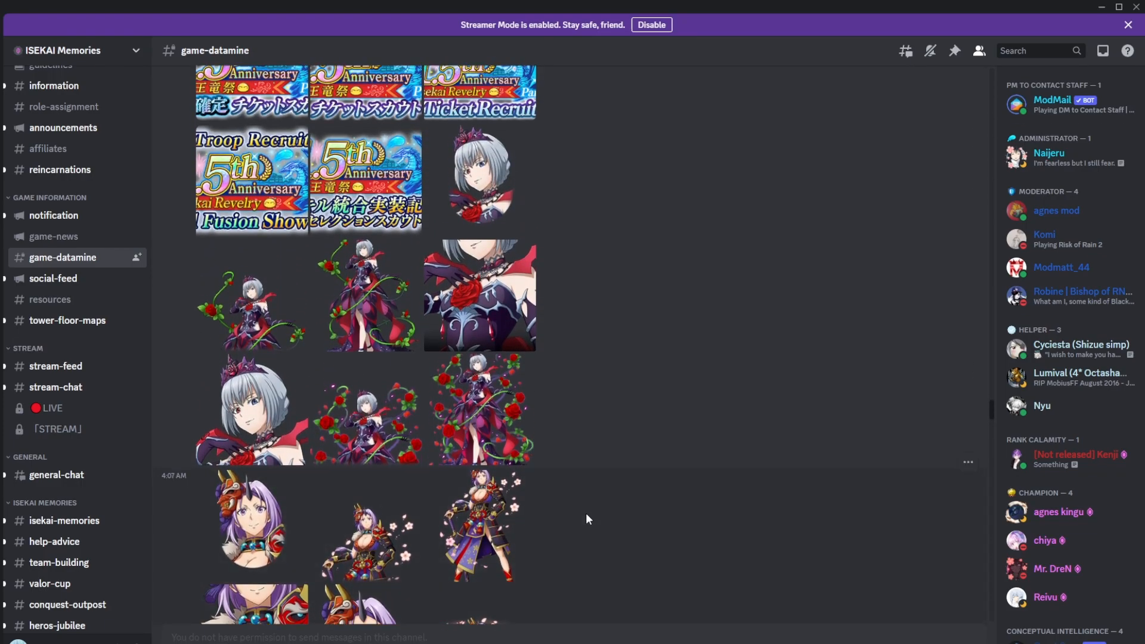
{"action": "scroll", "scroll_direction": "down", "scroll_amount": 3}
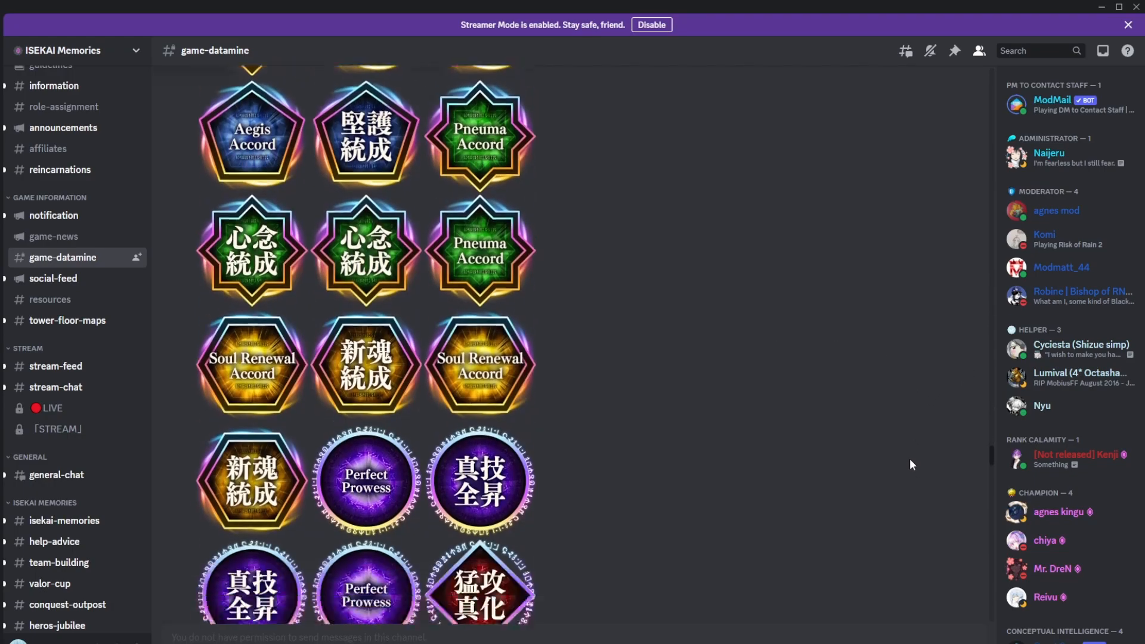
{"action": "scroll", "scroll_direction": "down", "scroll_amount": 3}
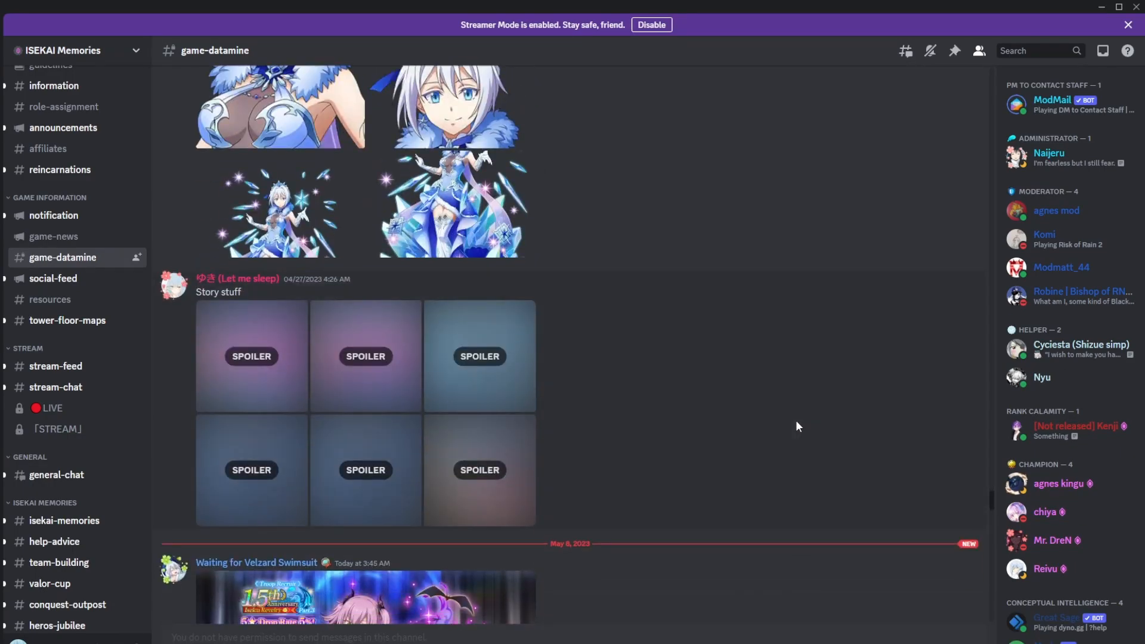
{"action": "scroll", "scroll_direction": "down", "scroll_amount": 3}
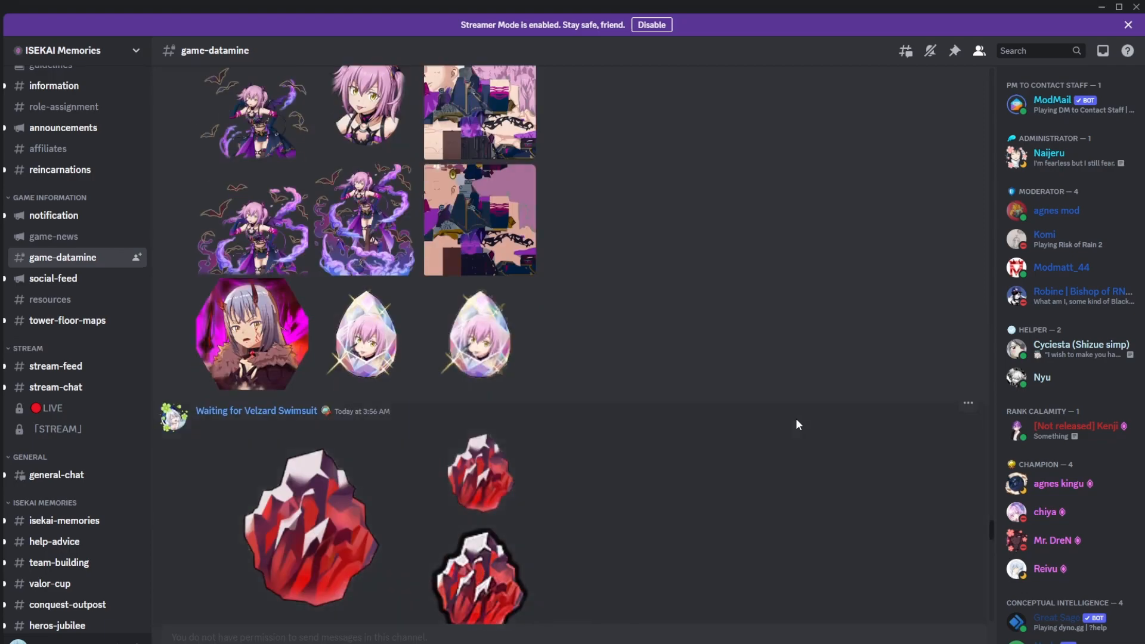
{"action": "scroll", "scroll_direction": "down", "scroll_amount": 3}
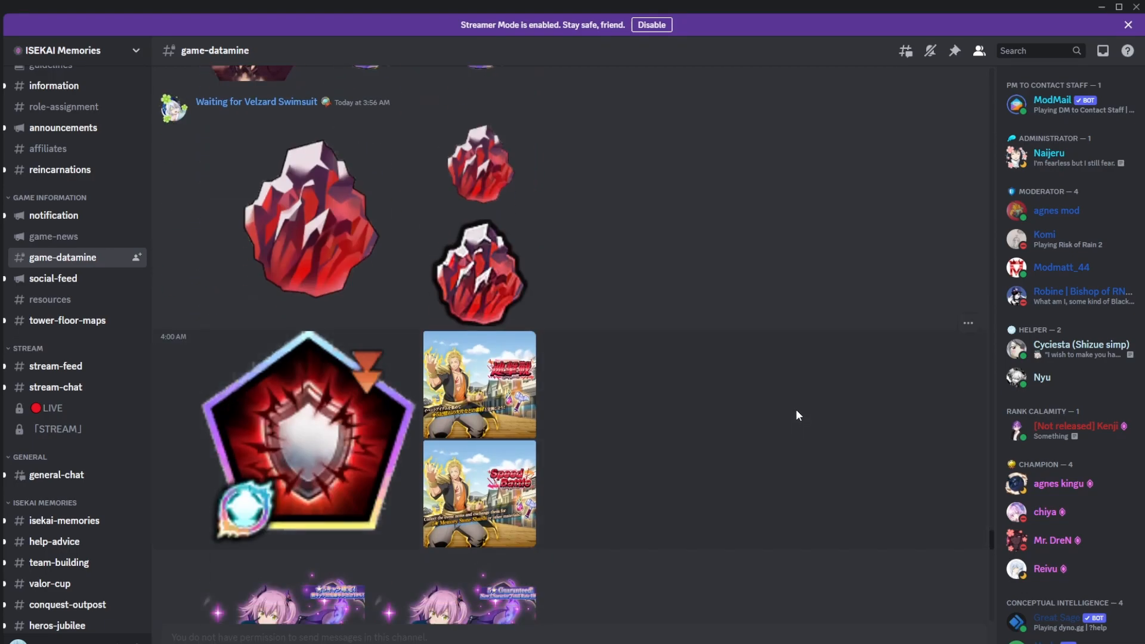
{"action": "scroll", "scroll_direction": "down", "scroll_amount": 3}
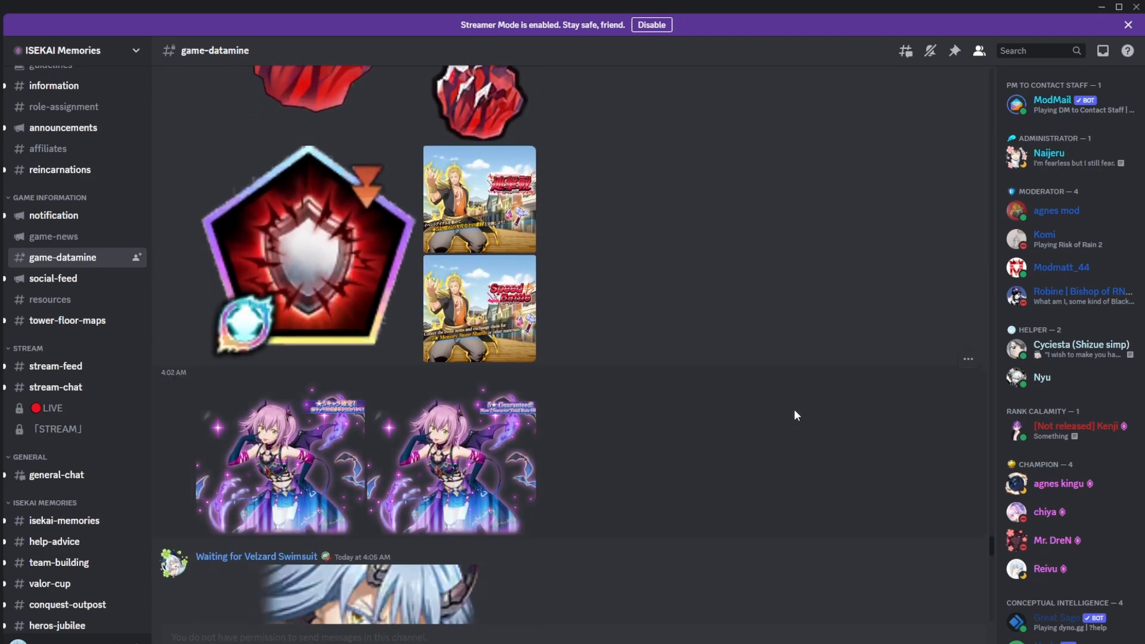
{"action": "scroll", "scroll_direction": "down", "scroll_amount": 3}
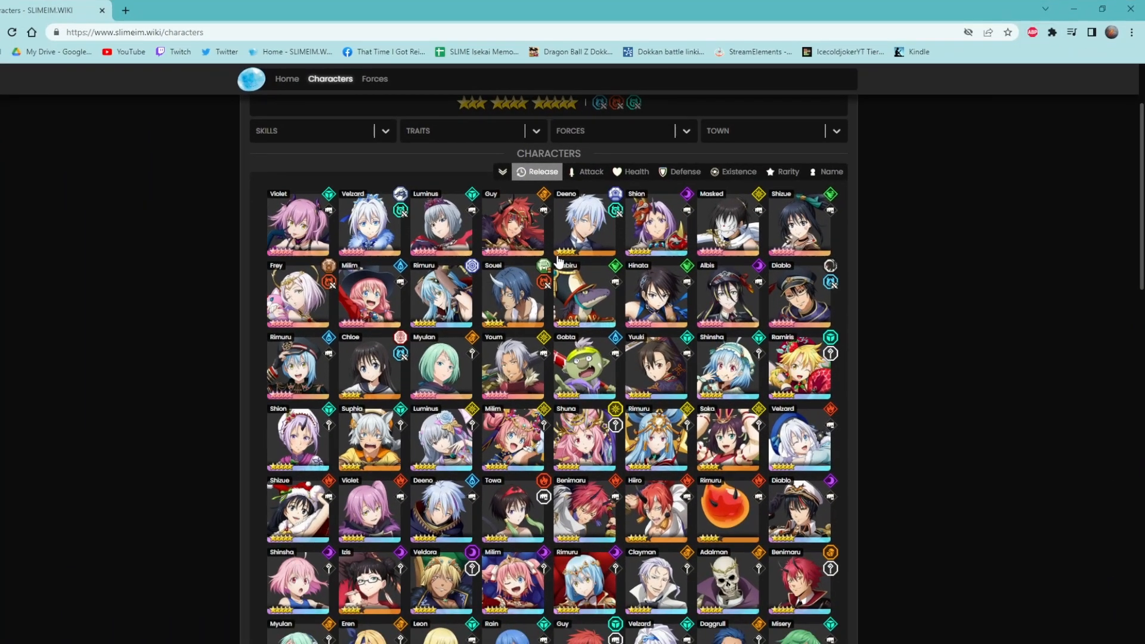
Step: Scroll down and back up through the slimeim.wiki/characters portrait grid
{"action": "scroll", "scroll_direction": "down", "scroll_amount": 3}
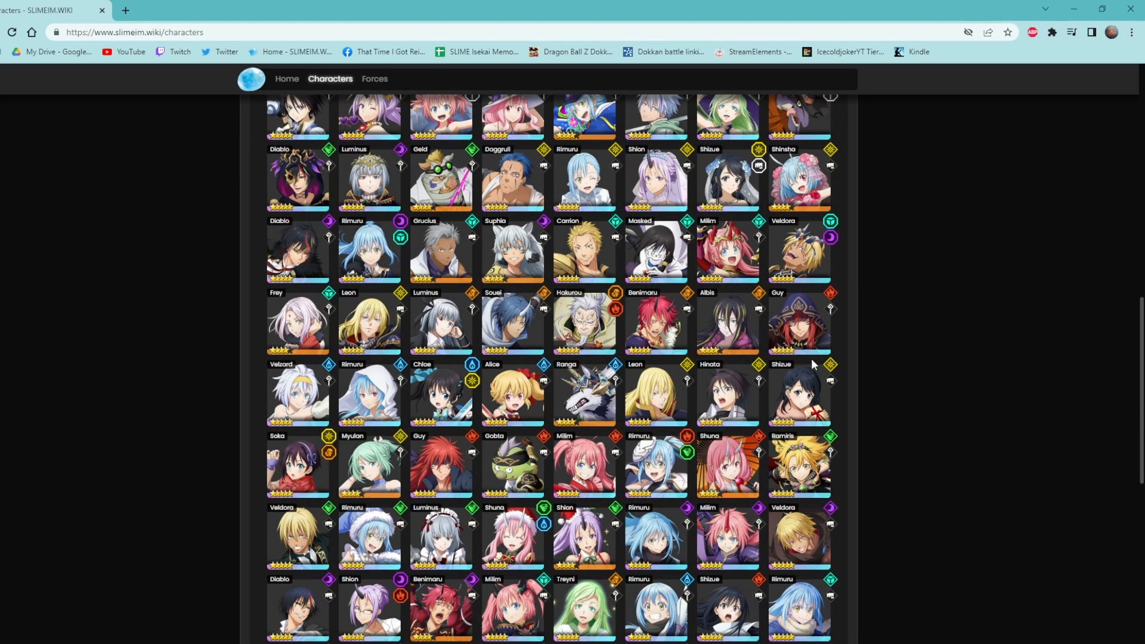
{"action": "scroll", "scroll_direction": "up", "scroll_amount": 3}
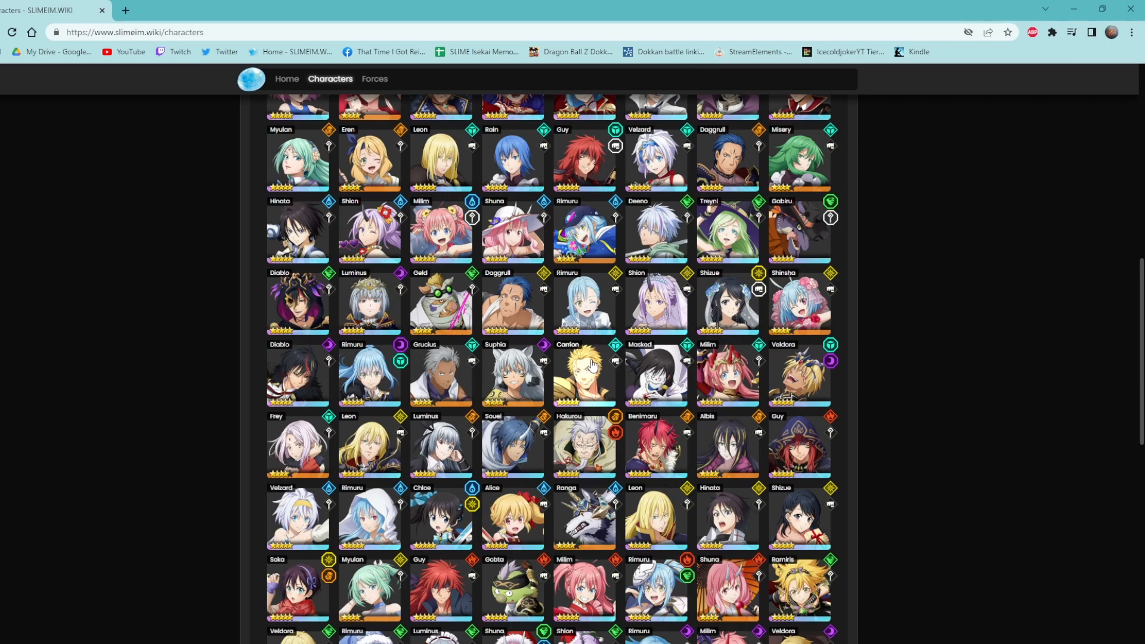
{"action": "mouse_move", "coordinate": [439, 380]}
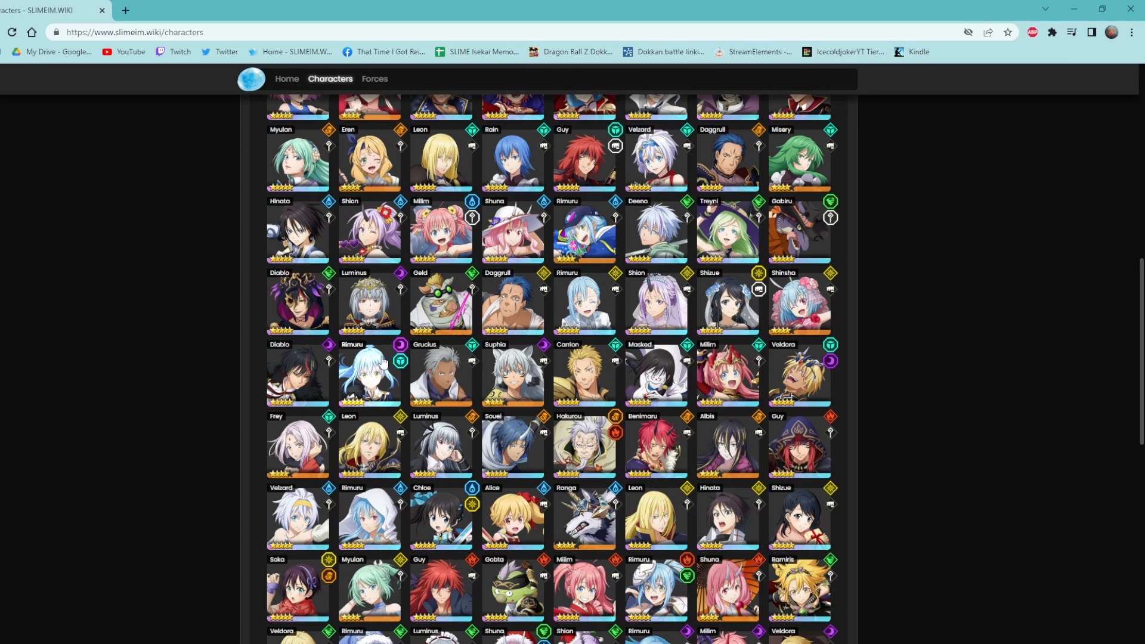
{"action": "mouse_move", "coordinate": [384, 364]}
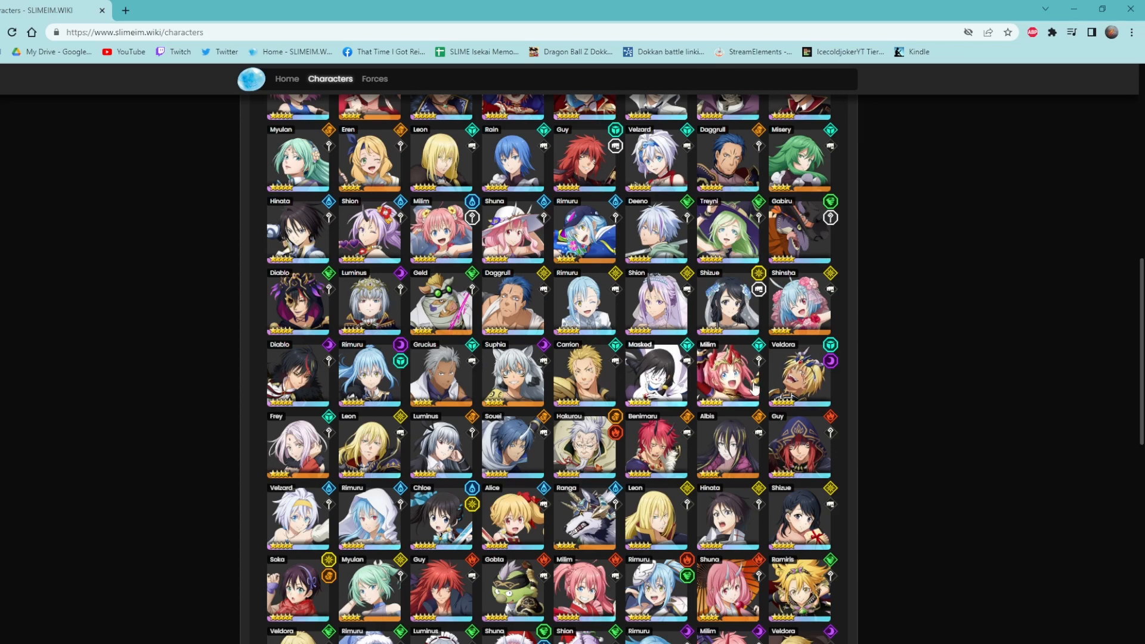
{"action": "scroll", "scroll_direction": "up", "scroll_amount": 3}
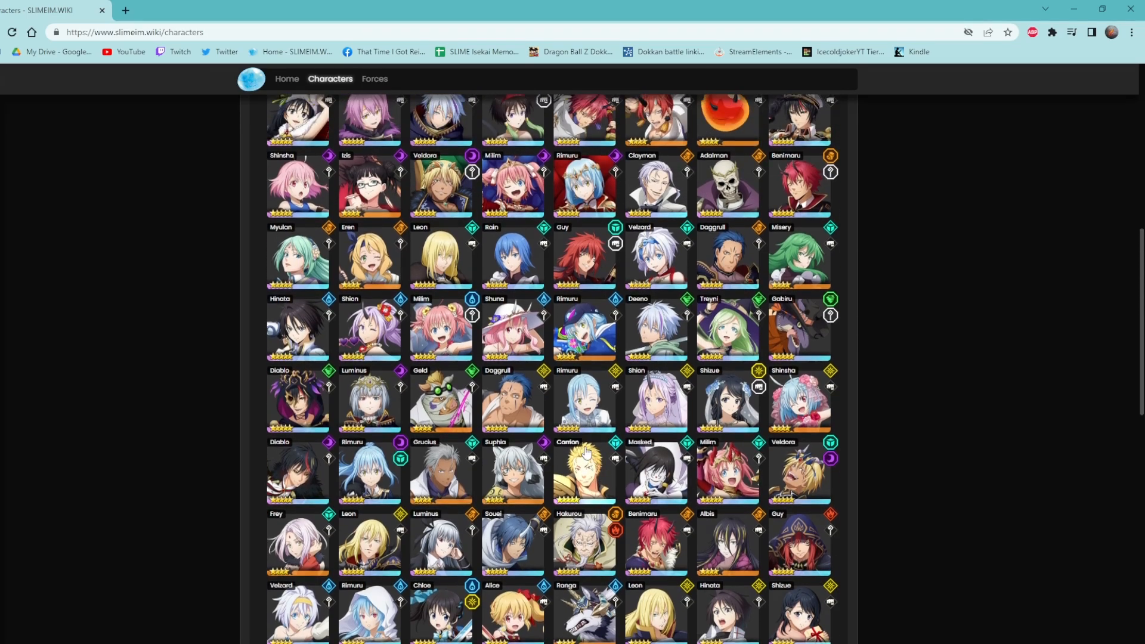
{"action": "scroll", "scroll_direction": "up", "scroll_amount": 3}
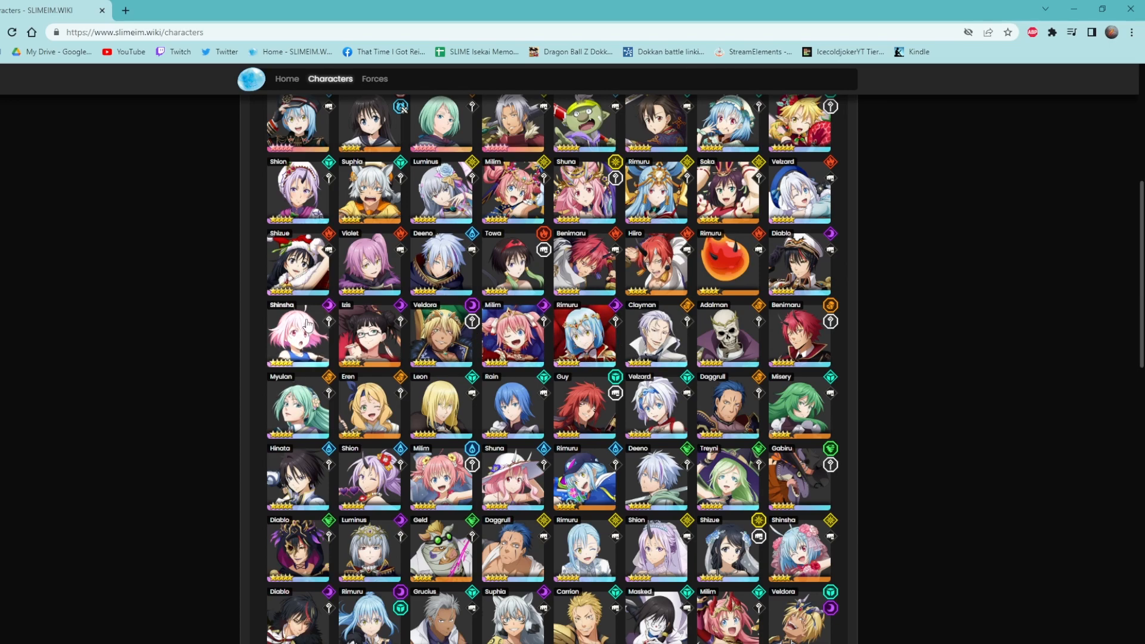
{"action": "mouse_move", "coordinate": [773, 276]}
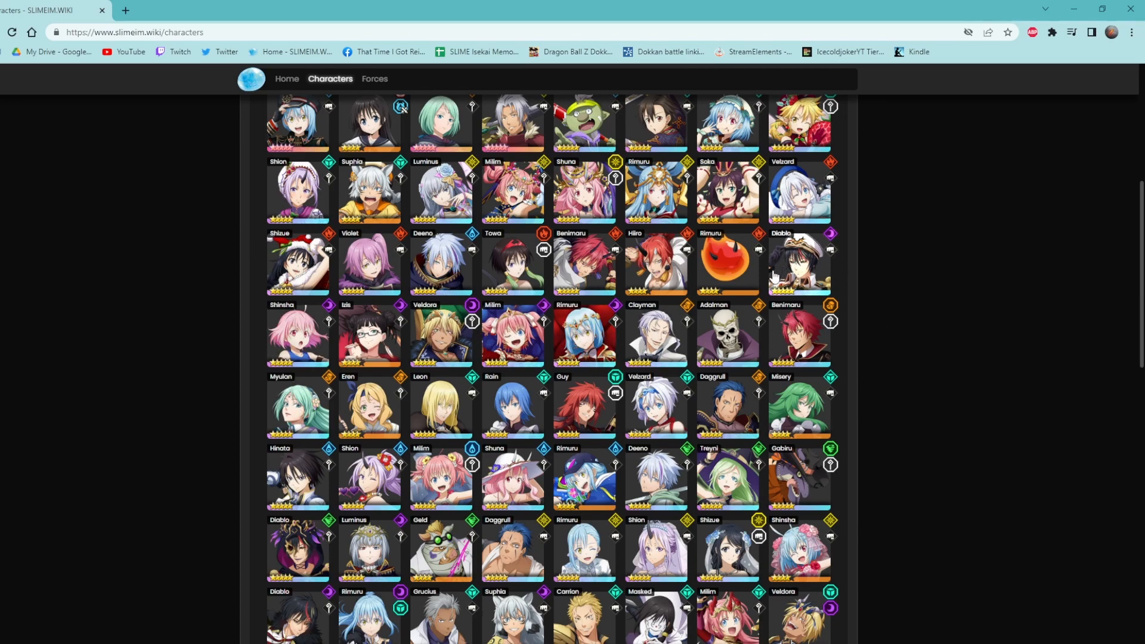
{"action": "scroll", "scroll_direction": "up", "scroll_amount": 3}
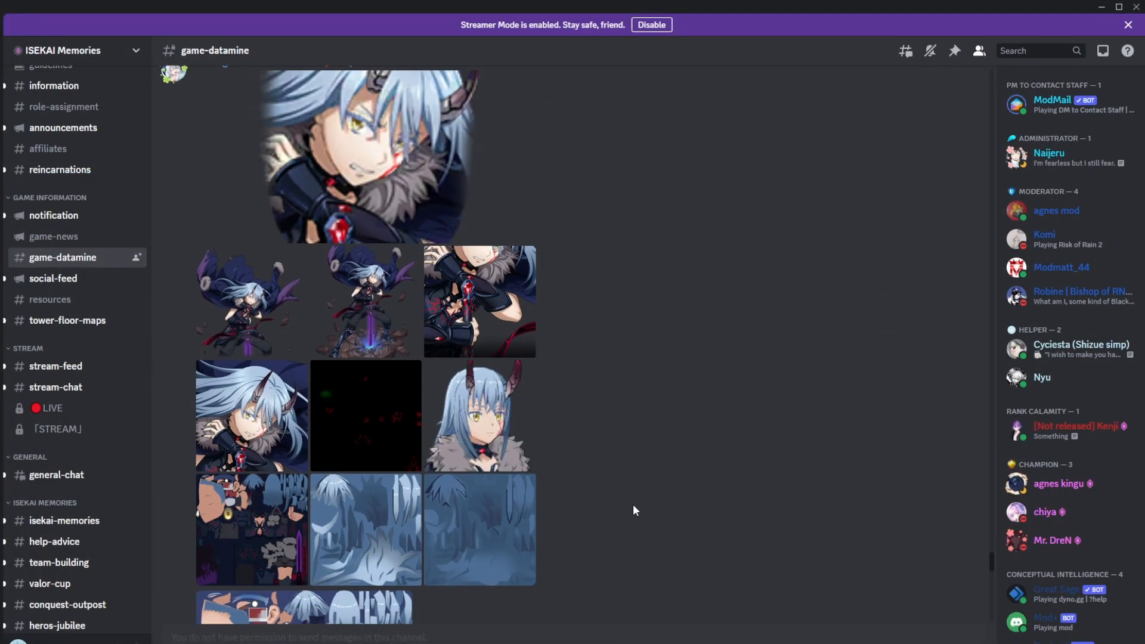
{"action": "mouse_move", "coordinate": [518, 341]}
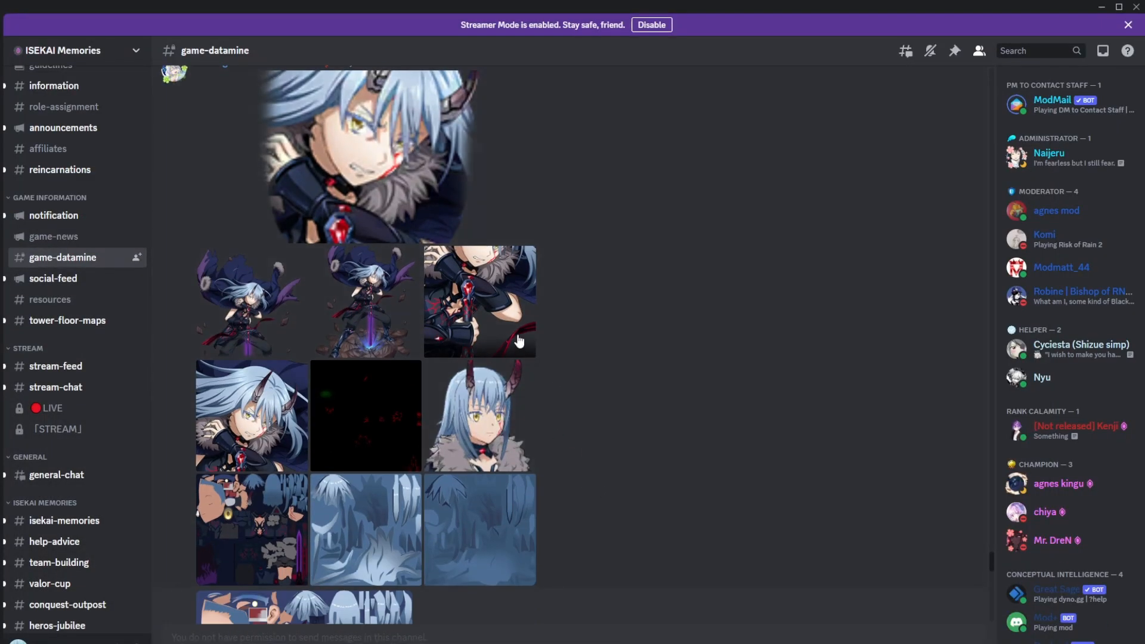
Step: View the enlarged full-body evil Rimuru art, then close it
{"action": "scroll", "scroll_direction": "up", "scroll_amount": 3}
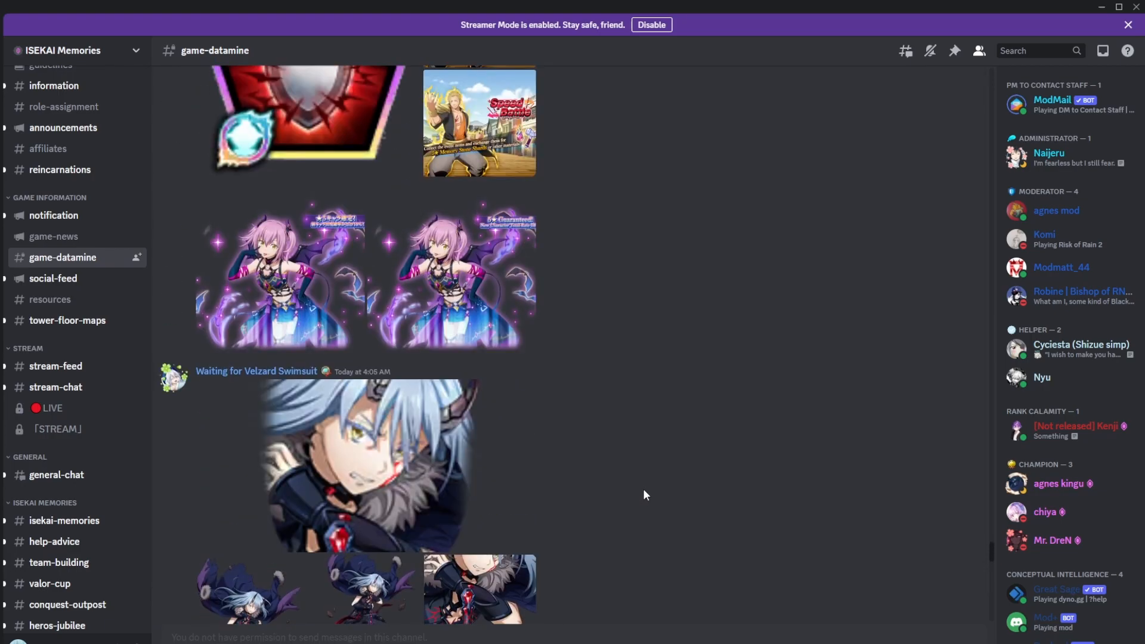
{"action": "scroll", "scroll_direction": "down", "scroll_amount": 3}
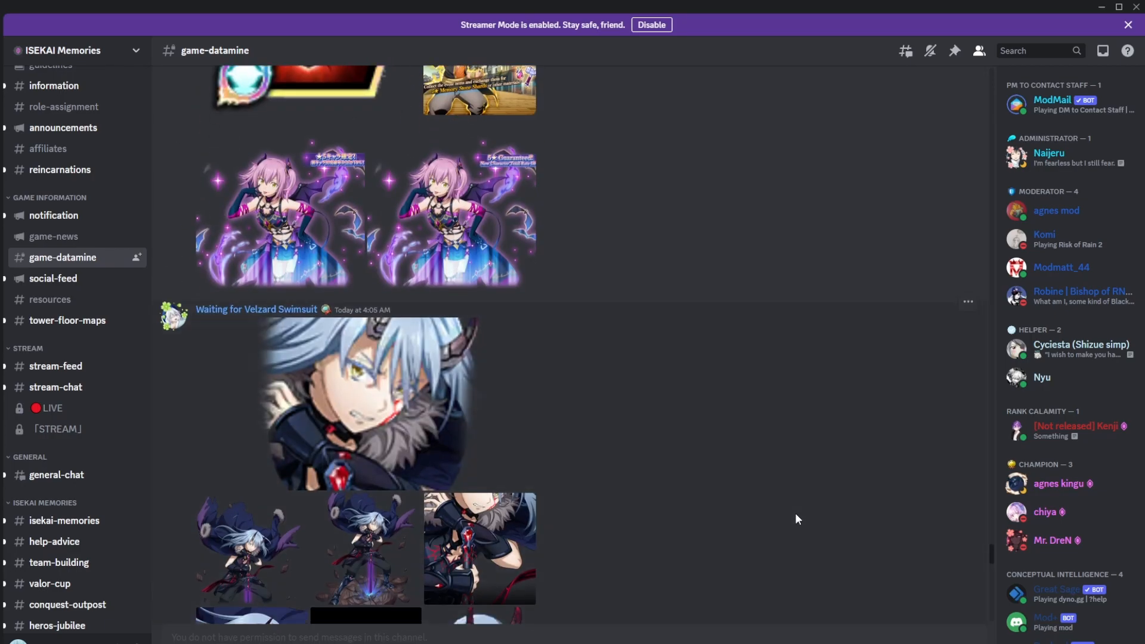
{"action": "scroll", "scroll_direction": "down", "scroll_amount": 3}
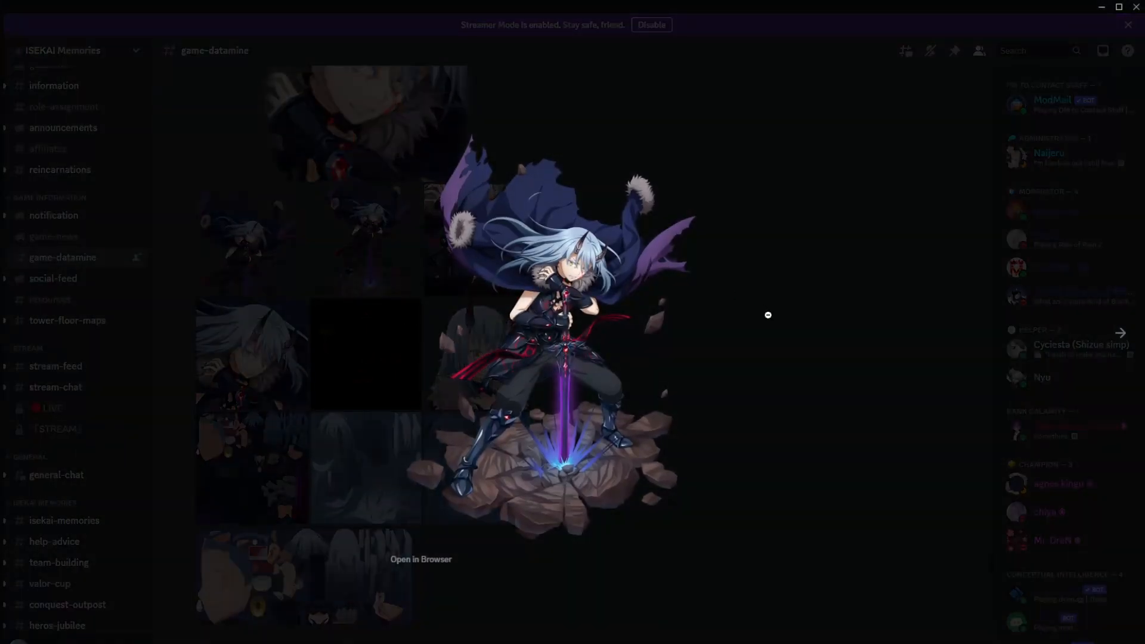
{"action": "left_click", "coordinate": [767, 315]}
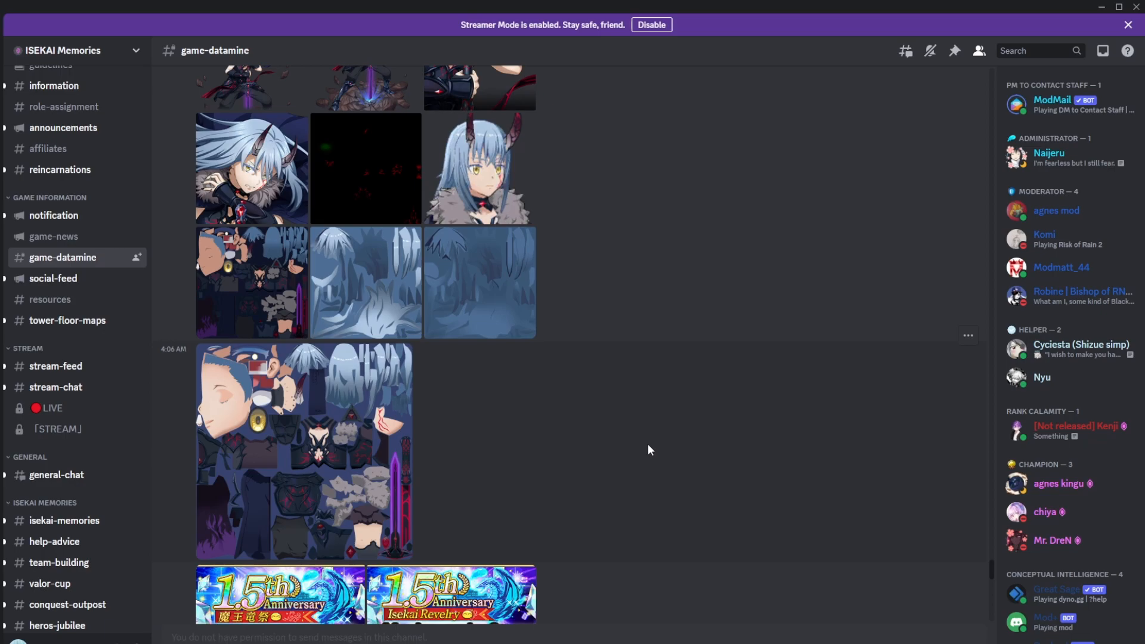
Step: Scroll down to the Dark Horizon Damage Dealer Ranking Event banners
{"action": "scroll", "scroll_direction": "up", "scroll_amount": 3}
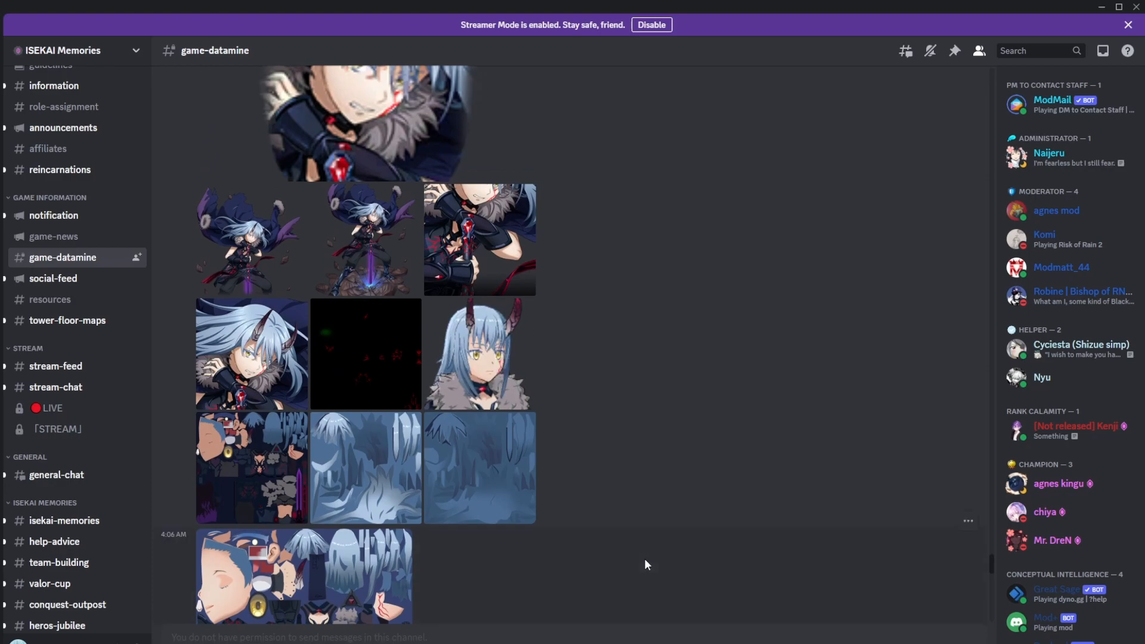
{"action": "scroll", "scroll_direction": "down", "scroll_amount": 3}
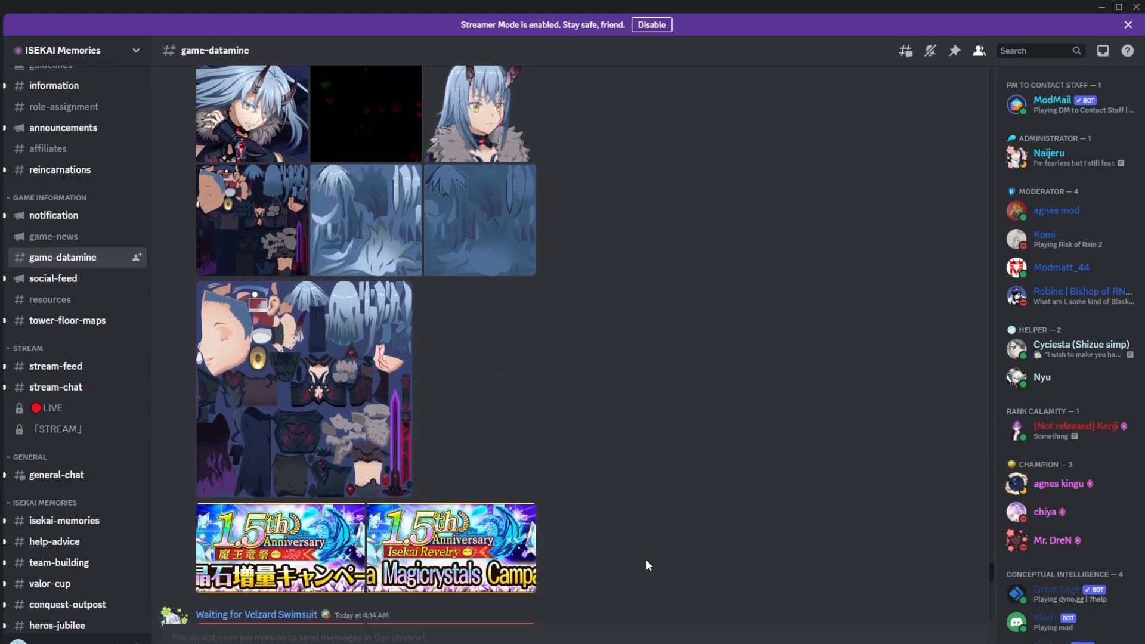
{"action": "scroll", "scroll_direction": "down", "scroll_amount": 3}
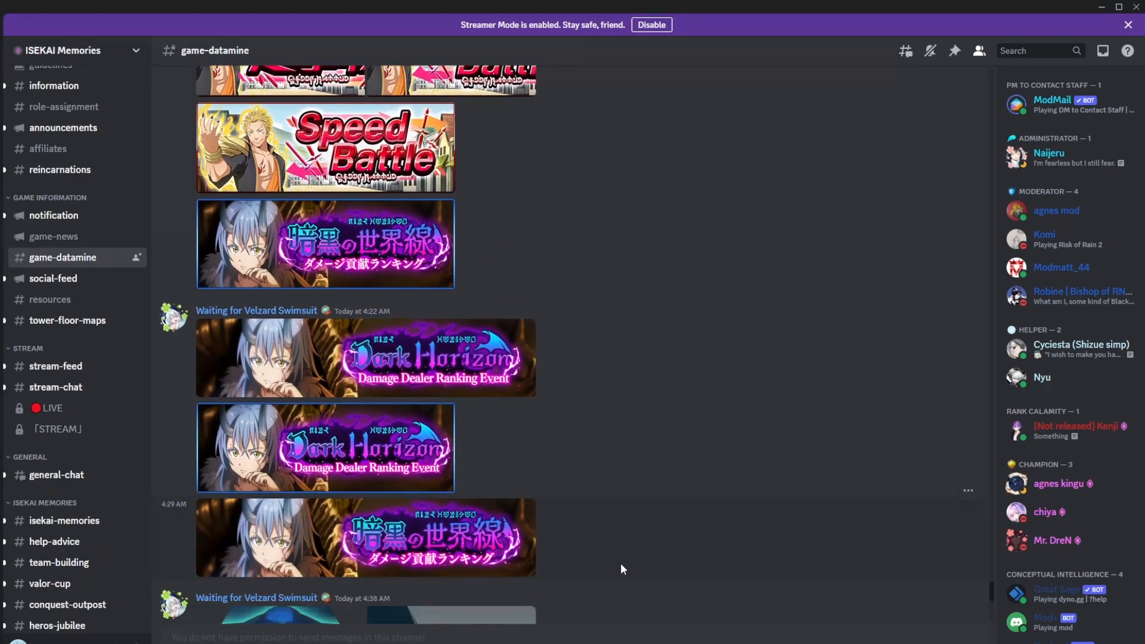
{"action": "scroll", "scroll_direction": "down", "scroll_amount": 3}
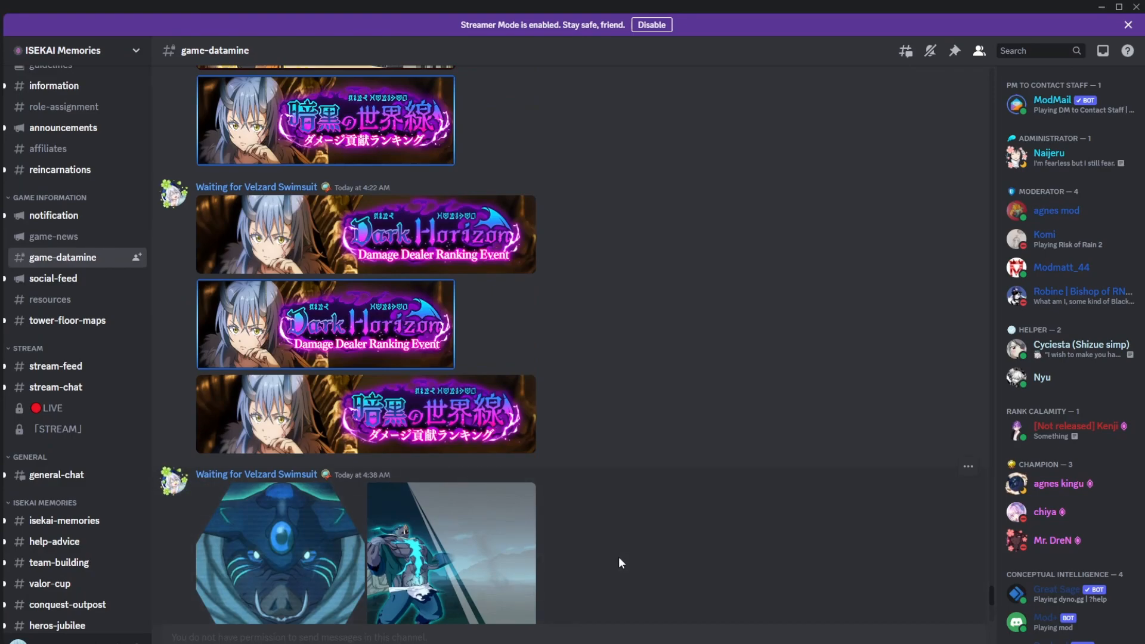
{"action": "mouse_move", "coordinate": [606, 551]}
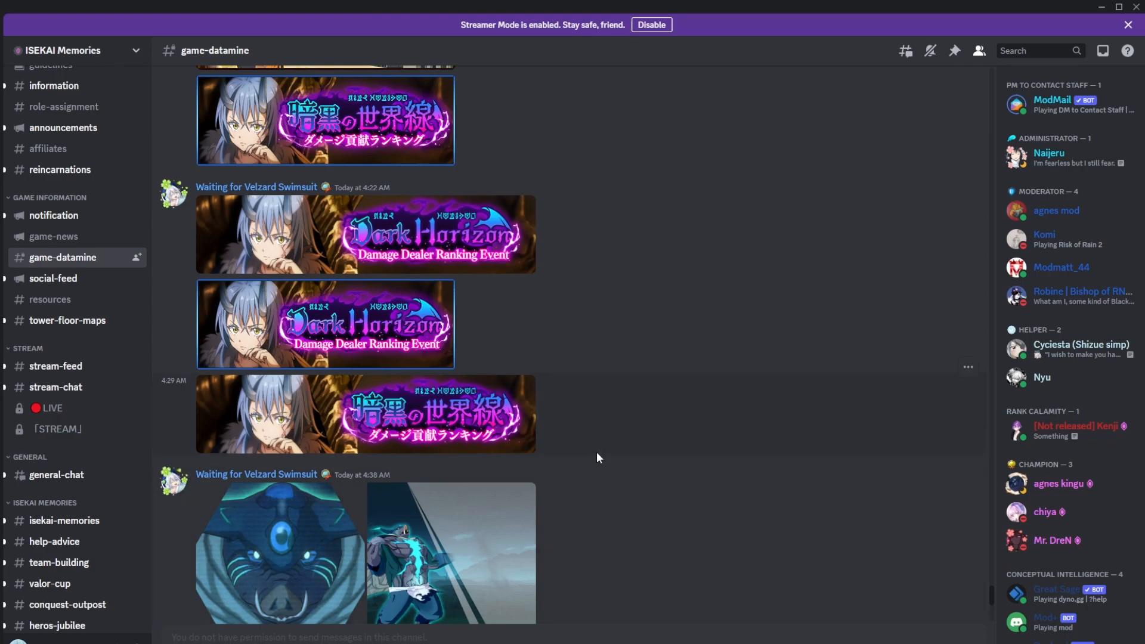
{"action": "mouse_move", "coordinate": [555, 432]}
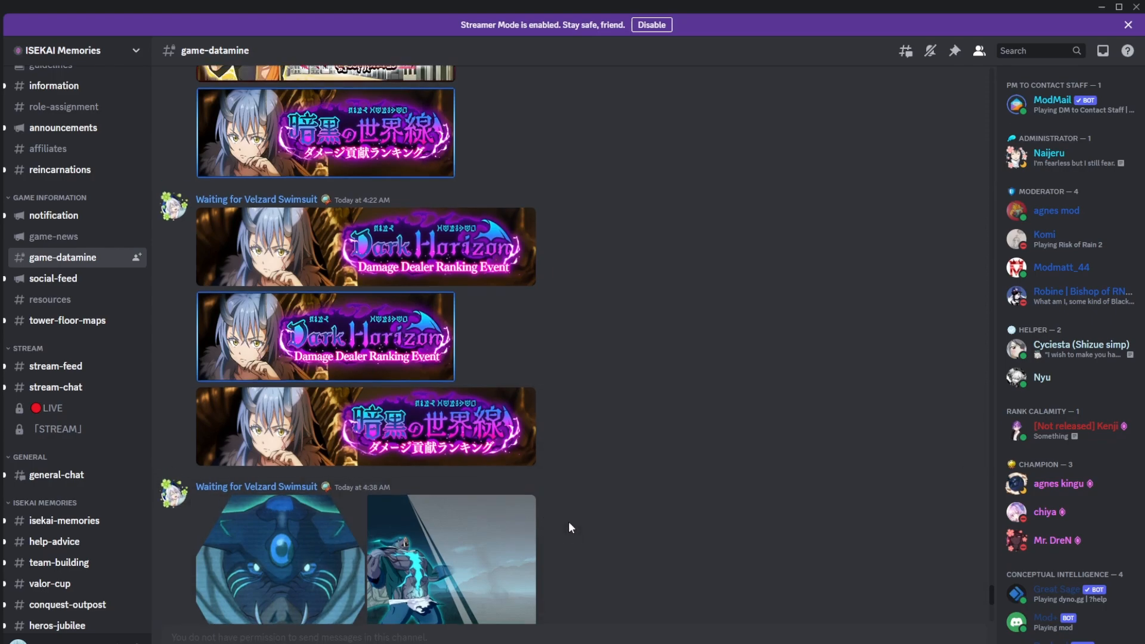
{"action": "scroll", "scroll_direction": "down", "scroll_amount": 3}
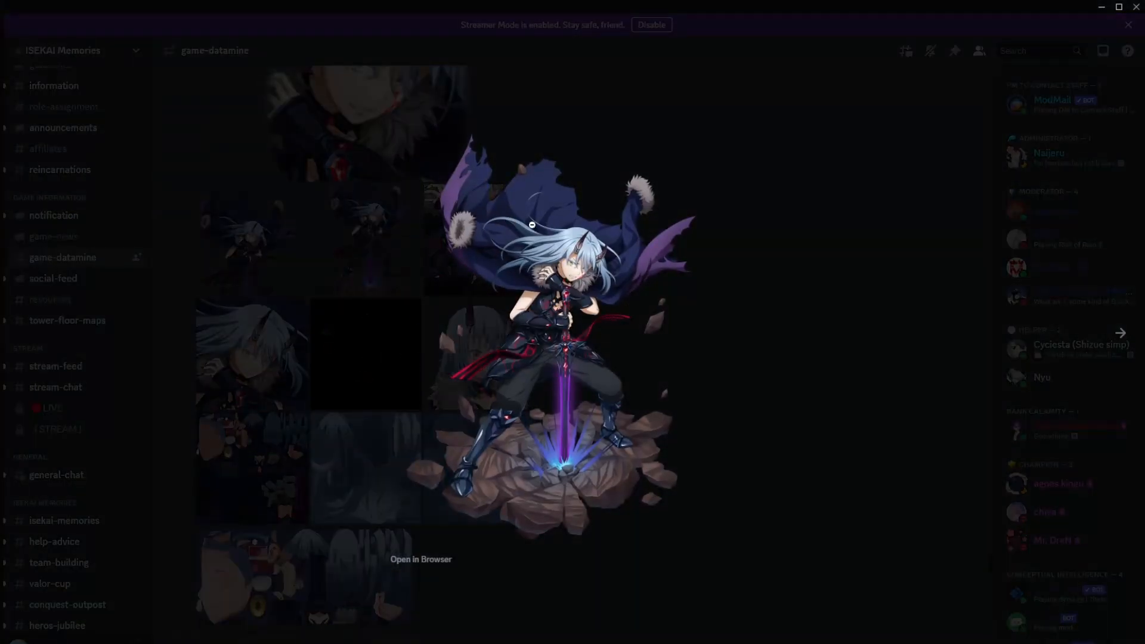
{"action": "mouse_move", "coordinate": [493, 348]}
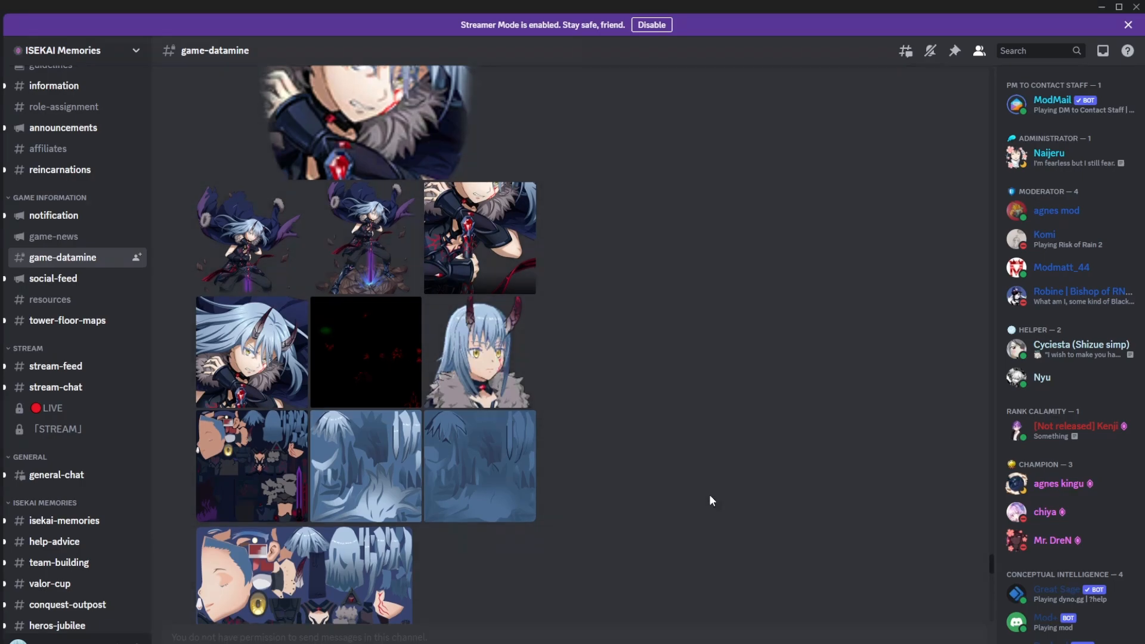
{"action": "scroll", "scroll_direction": "up", "scroll_amount": 3}
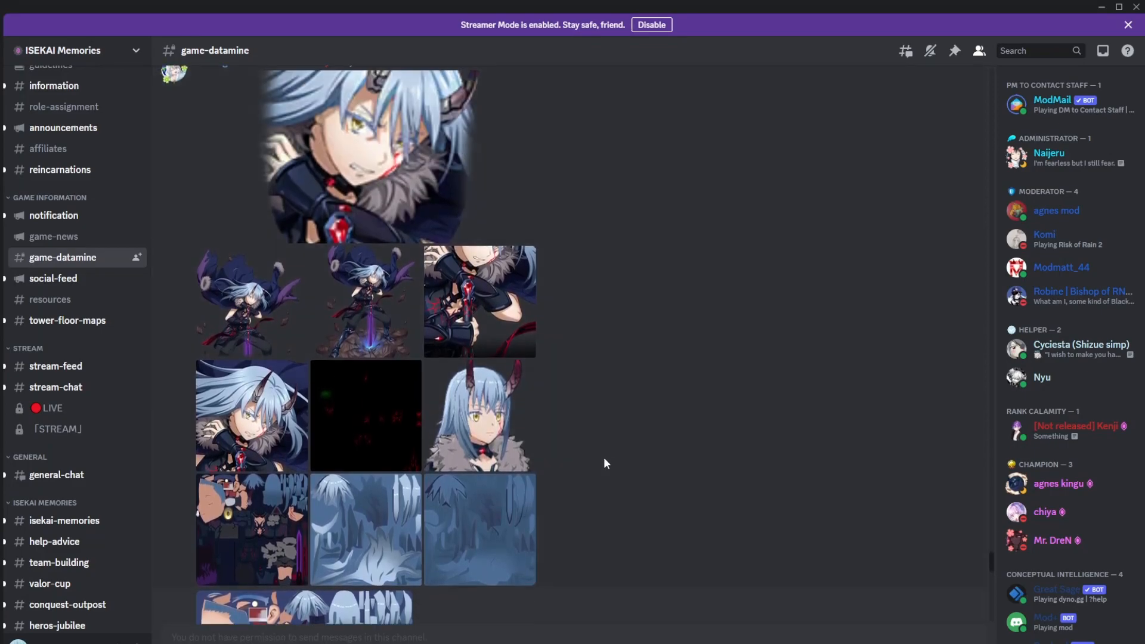
{"action": "mouse_move", "coordinate": [657, 345]}
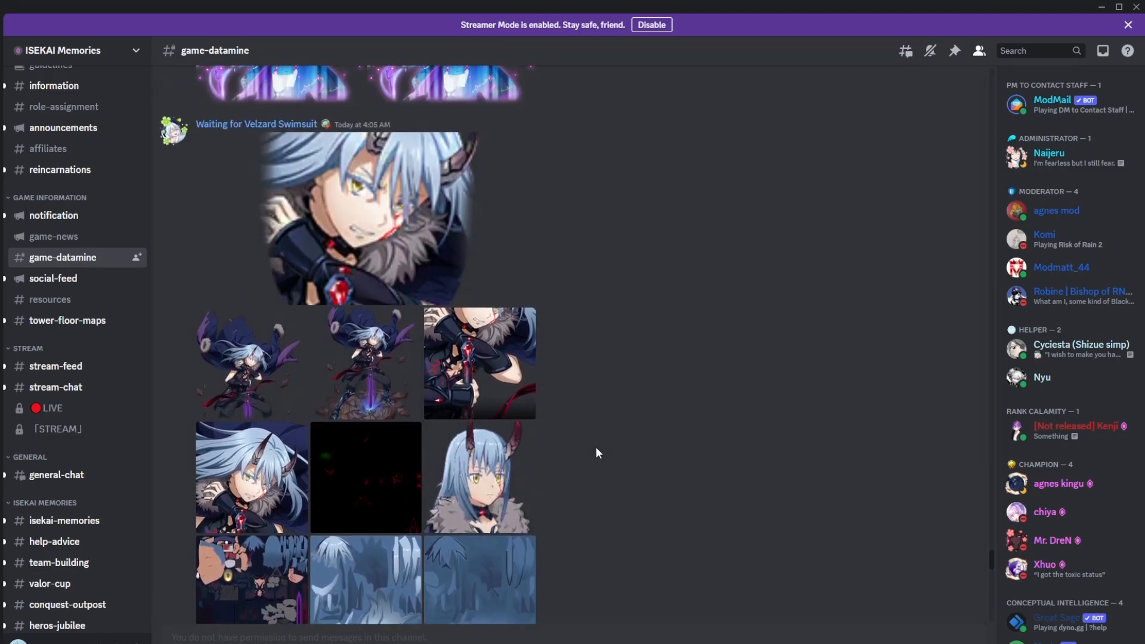
{"action": "scroll", "scroll_direction": "down", "scroll_amount": 3}
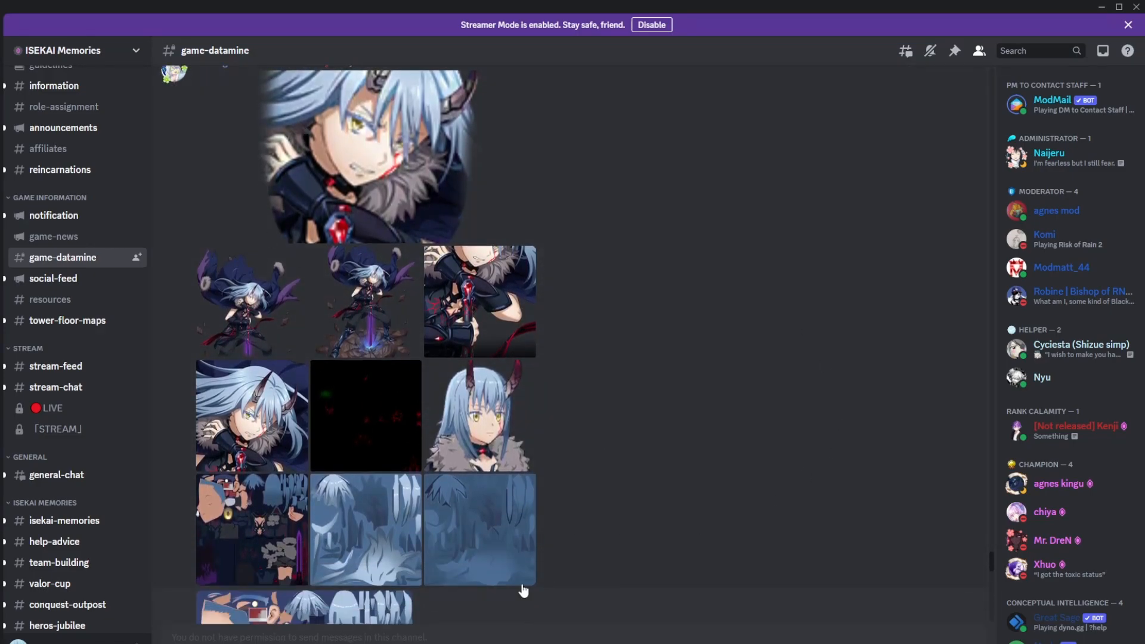
{"action": "mouse_move", "coordinate": [726, 471]}
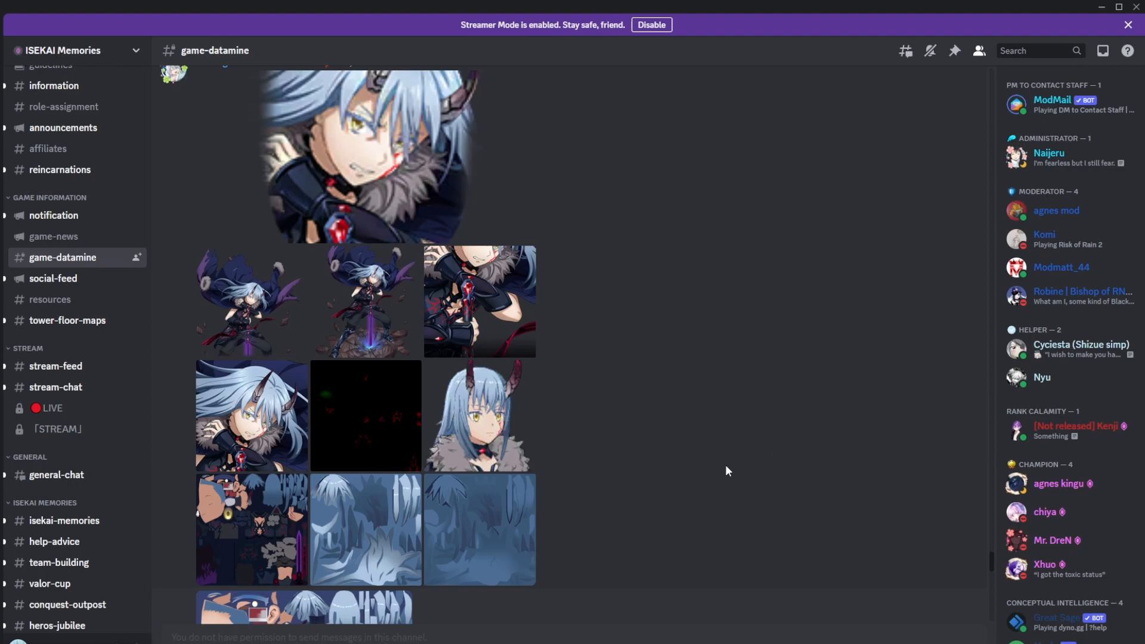
{"action": "mouse_move", "coordinate": [709, 469]}
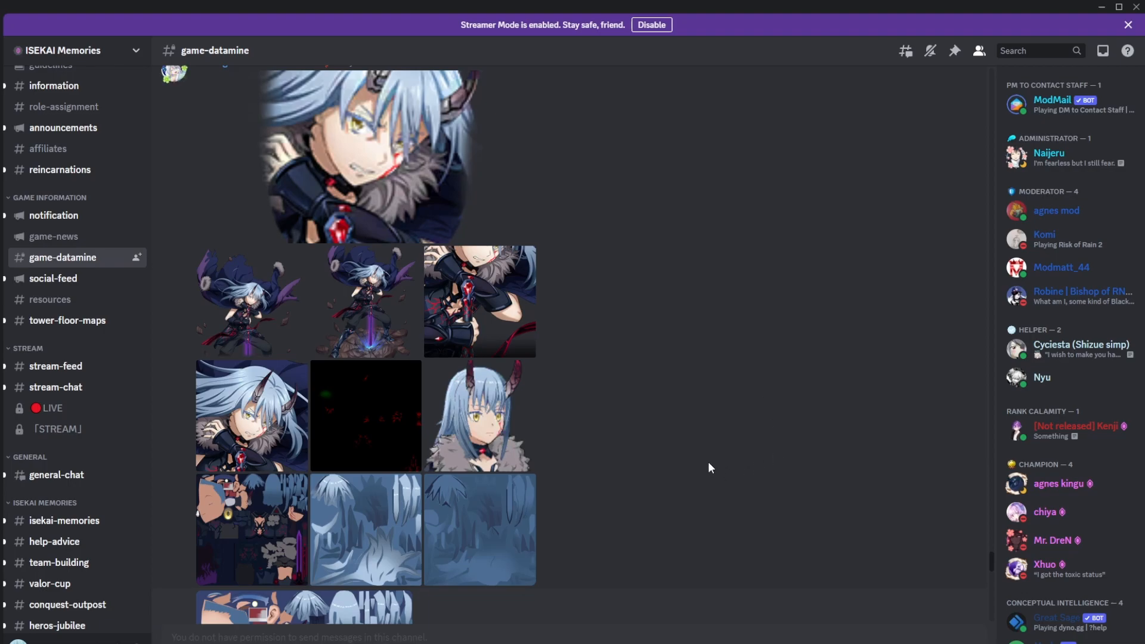
{"action": "mouse_move", "coordinate": [343, 406]}
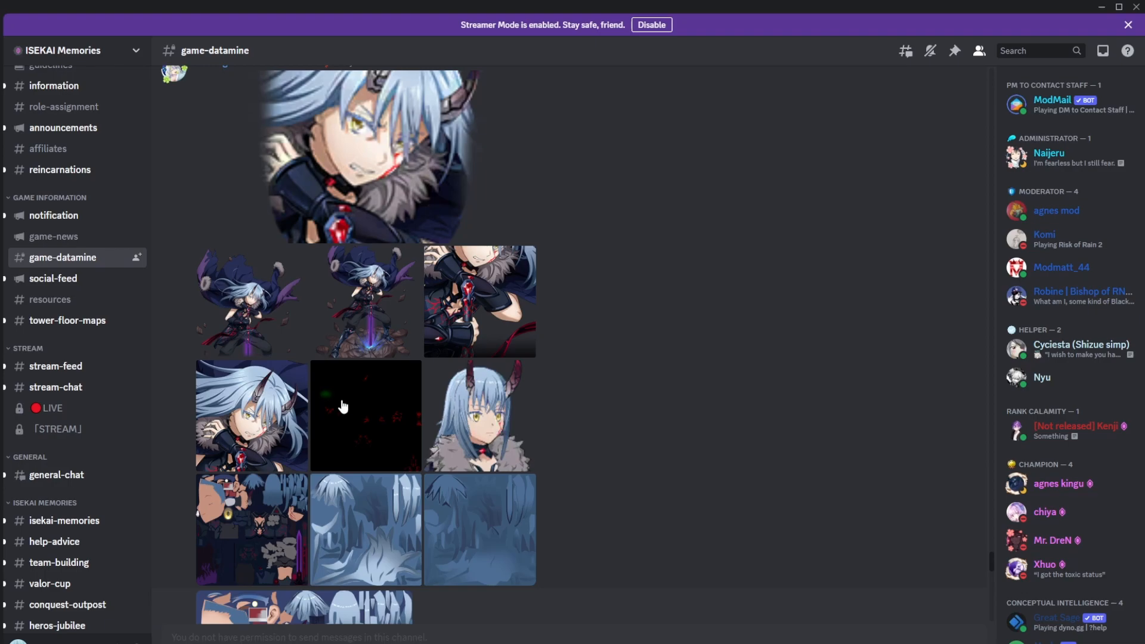
{"action": "mouse_move", "coordinate": [589, 380]}
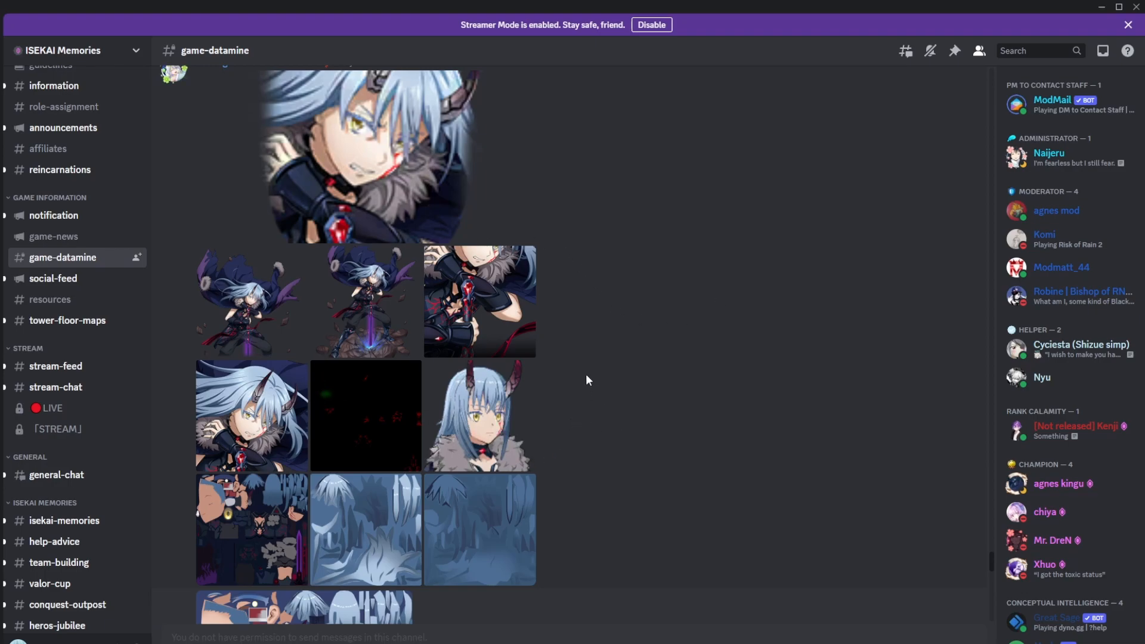
{"action": "mouse_move", "coordinate": [592, 357]}
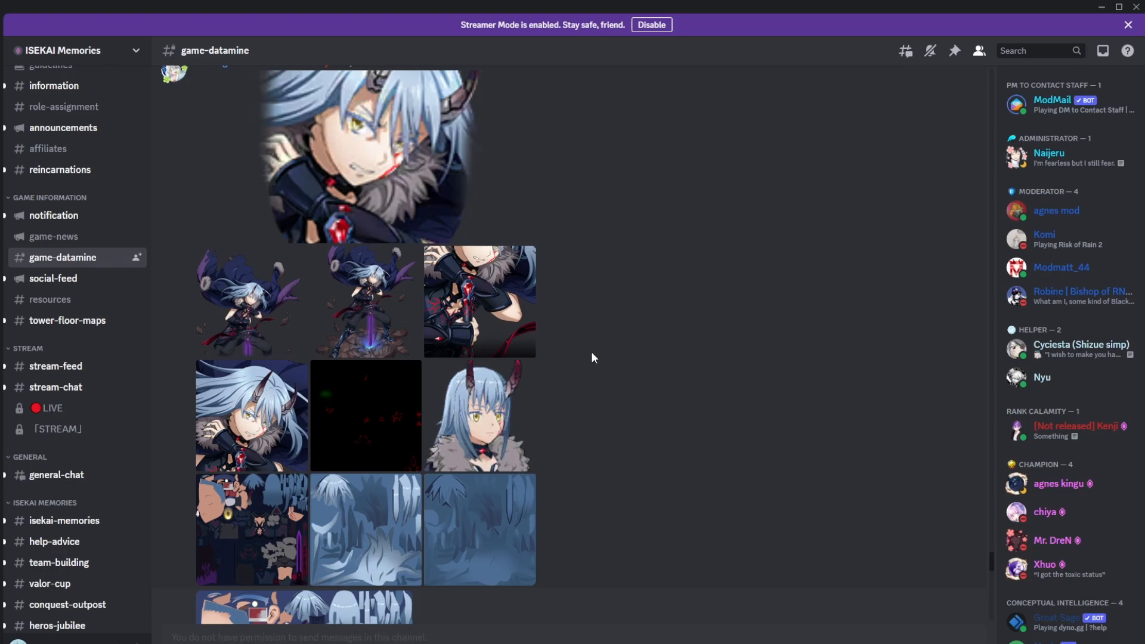
{"action": "mouse_move", "coordinate": [608, 331]}
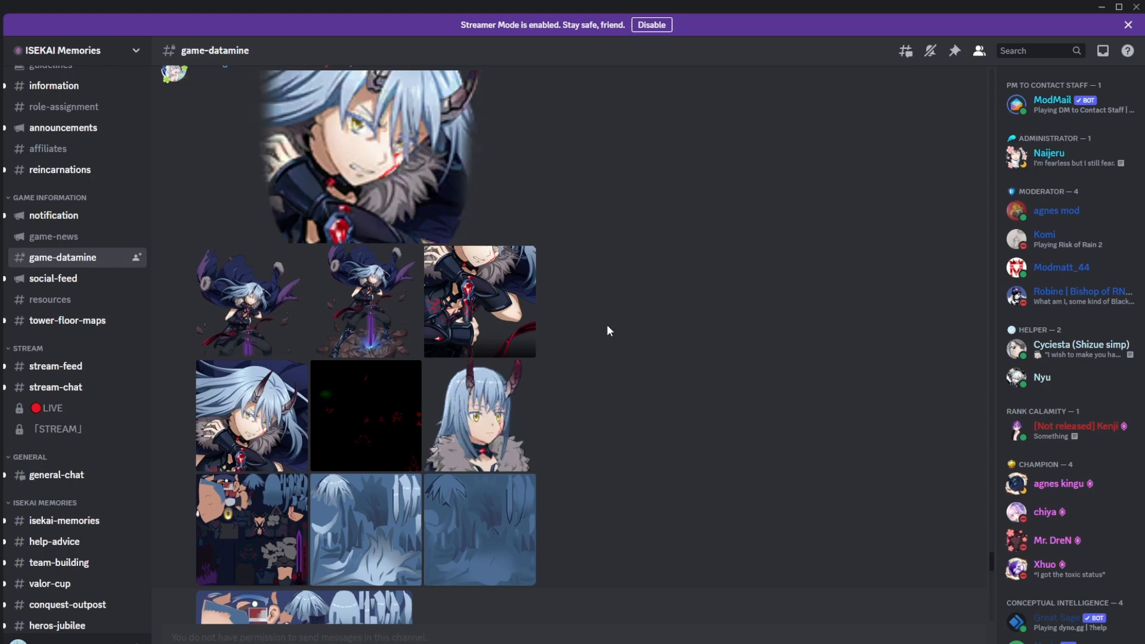
{"action": "mouse_move", "coordinate": [629, 336]}
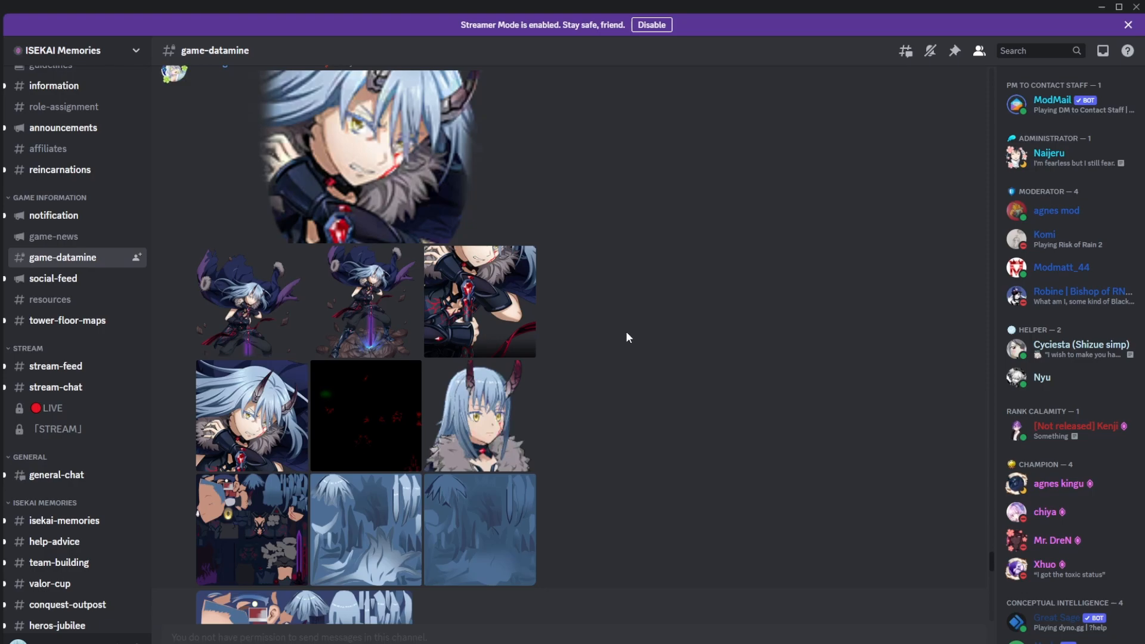
{"action": "mouse_move", "coordinate": [657, 345]}
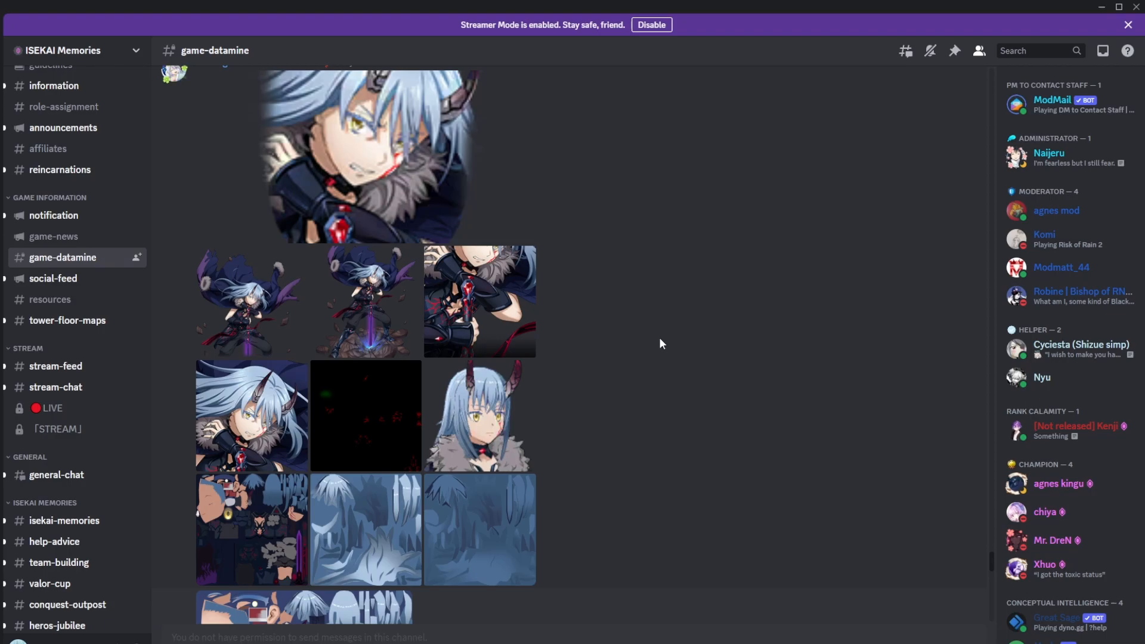
{"action": "mouse_move", "coordinate": [554, 445]}
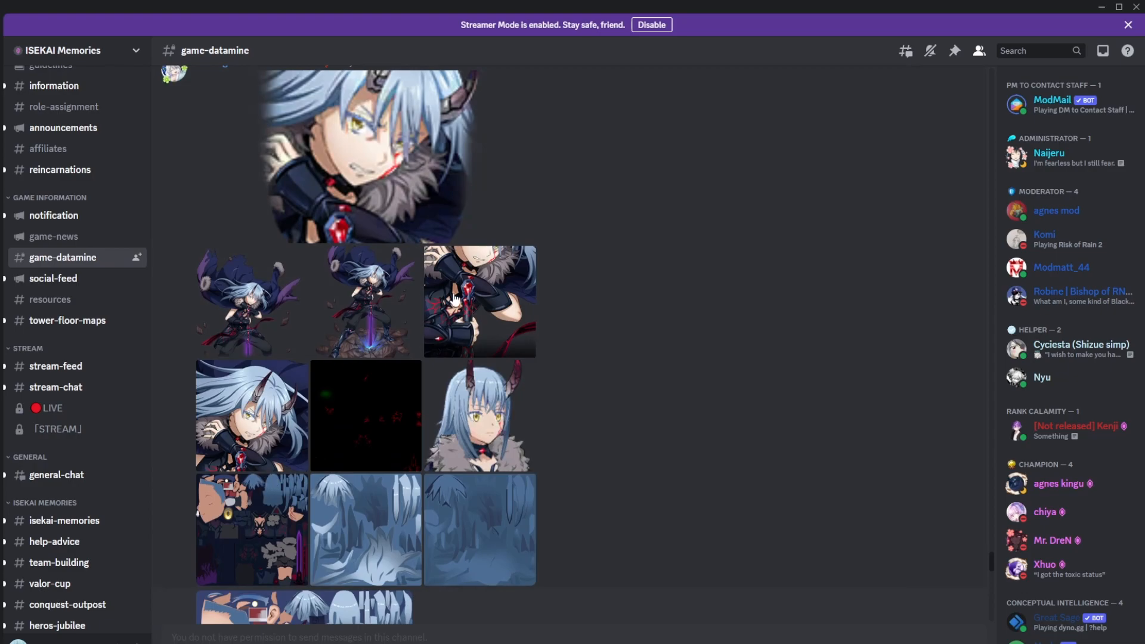
{"action": "mouse_move", "coordinate": [420, 290]}
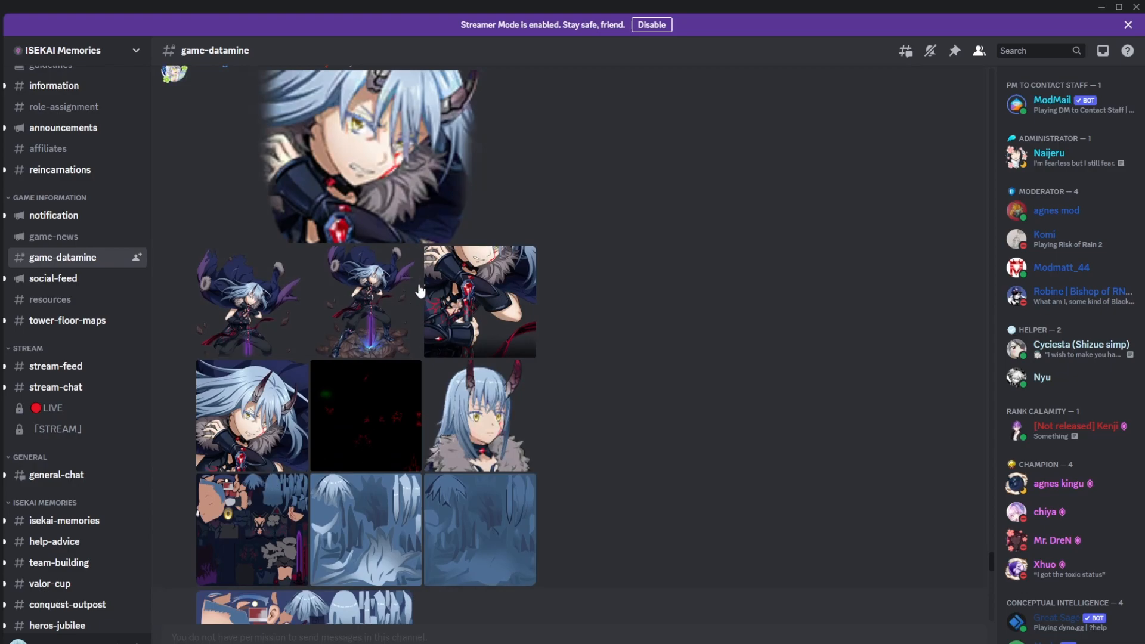
{"action": "mouse_move", "coordinate": [699, 514]}
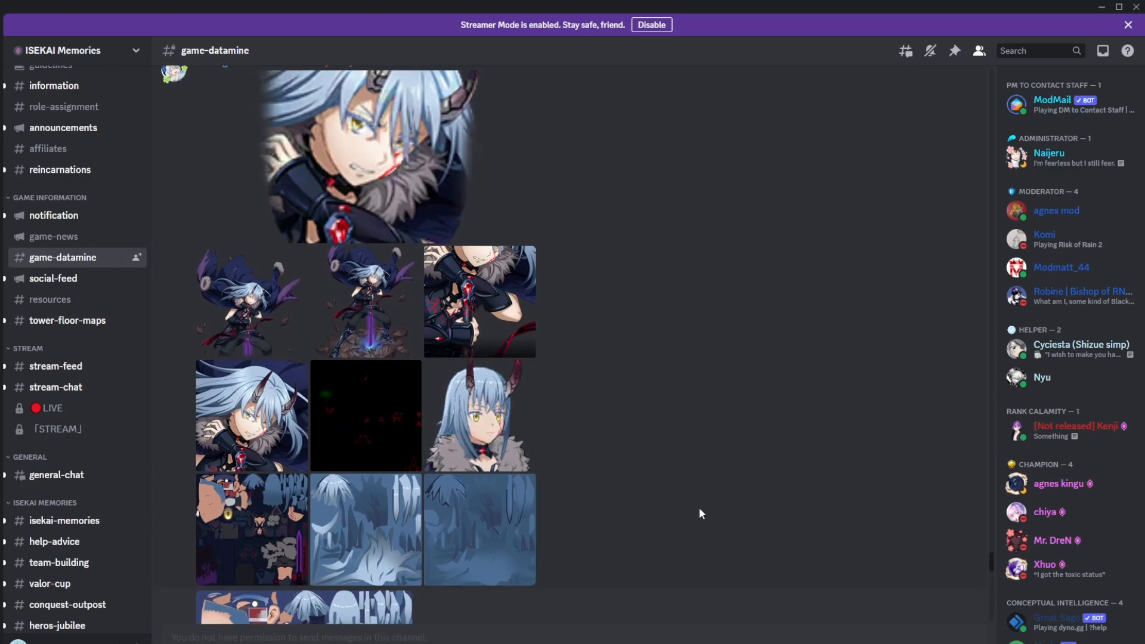
Step: Scroll down past the Rimuru art and Speed Battle banners
{"action": "scroll", "scroll_direction": "down", "scroll_amount": 3}
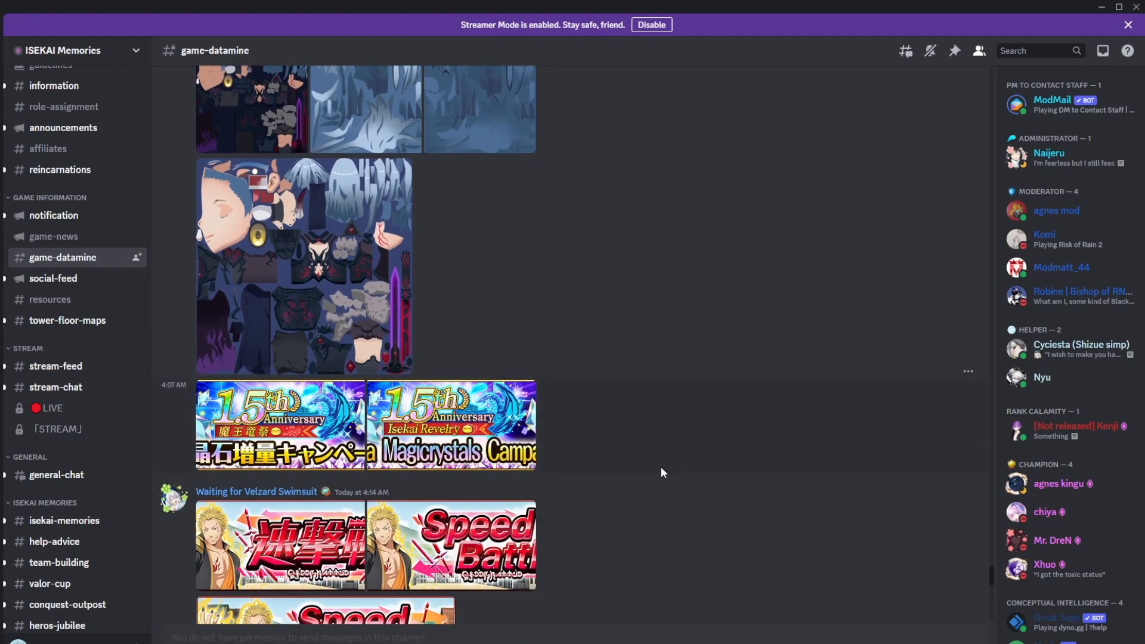
{"action": "scroll", "scroll_direction": "up", "scroll_amount": 3}
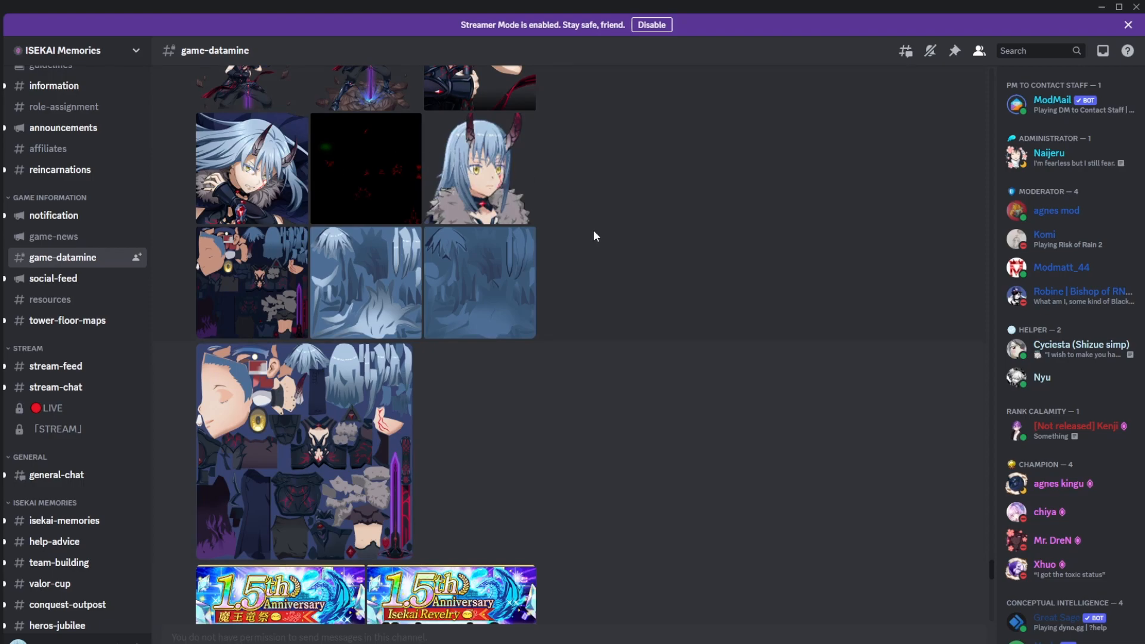
{"action": "scroll", "scroll_direction": "down", "scroll_amount": 3}
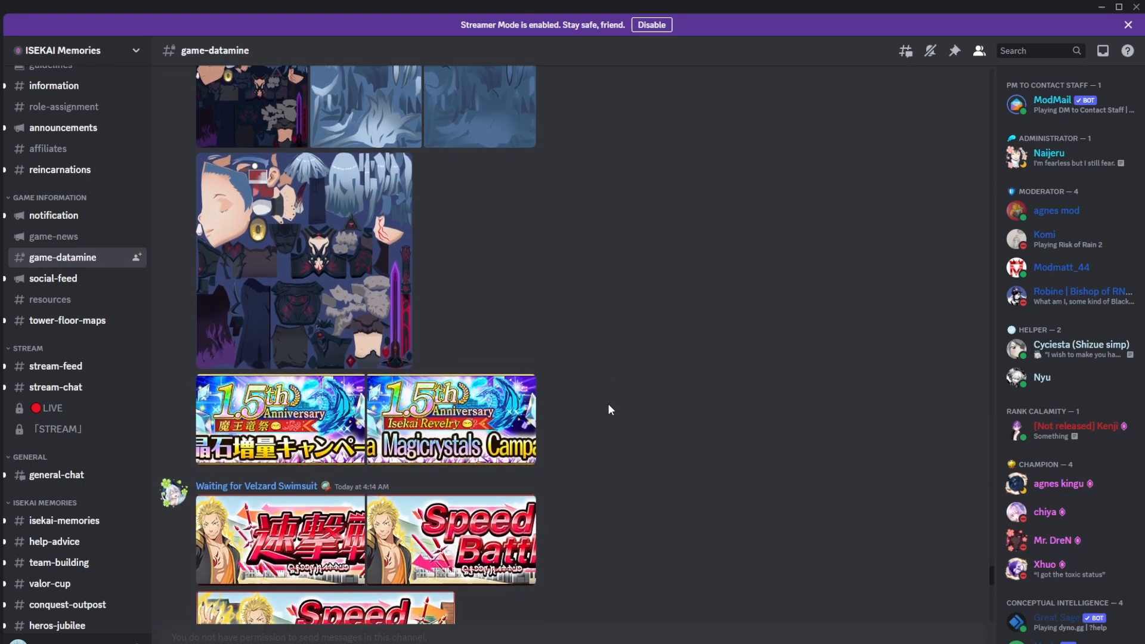
{"action": "scroll", "scroll_direction": "down", "scroll_amount": 3}
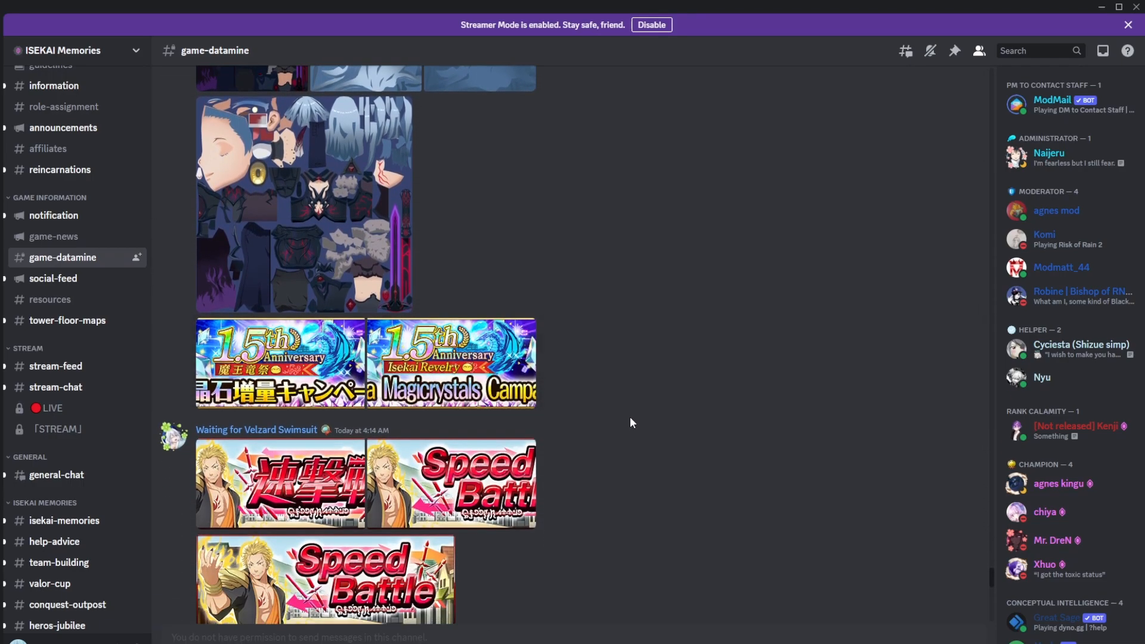
{"action": "mouse_move", "coordinate": [625, 419]}
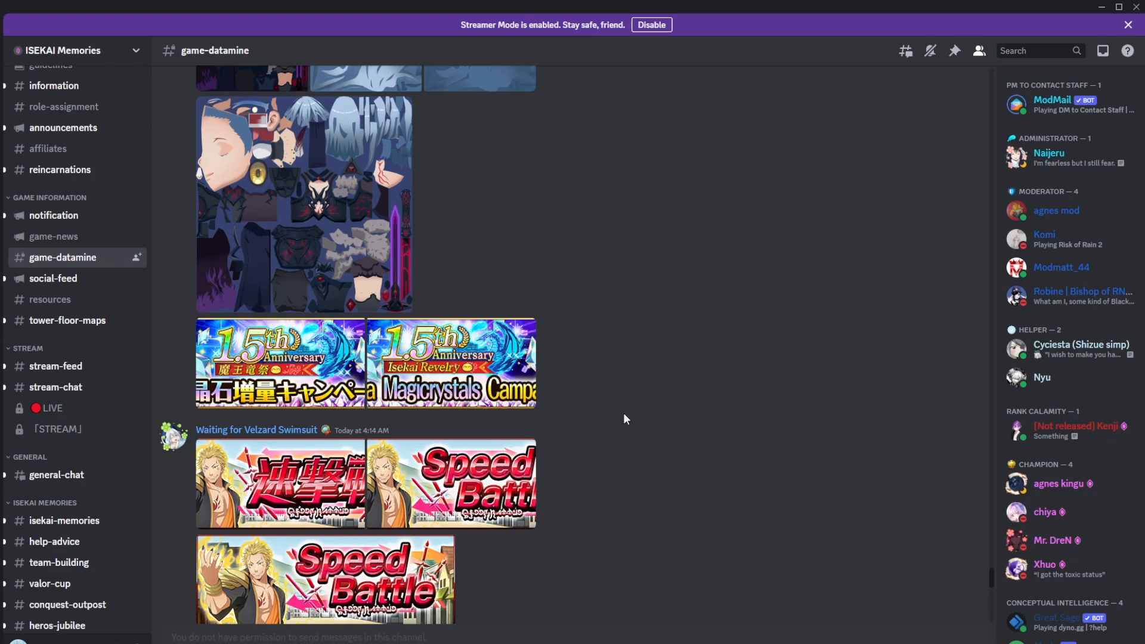
{"action": "scroll", "scroll_direction": "down", "scroll_amount": 3}
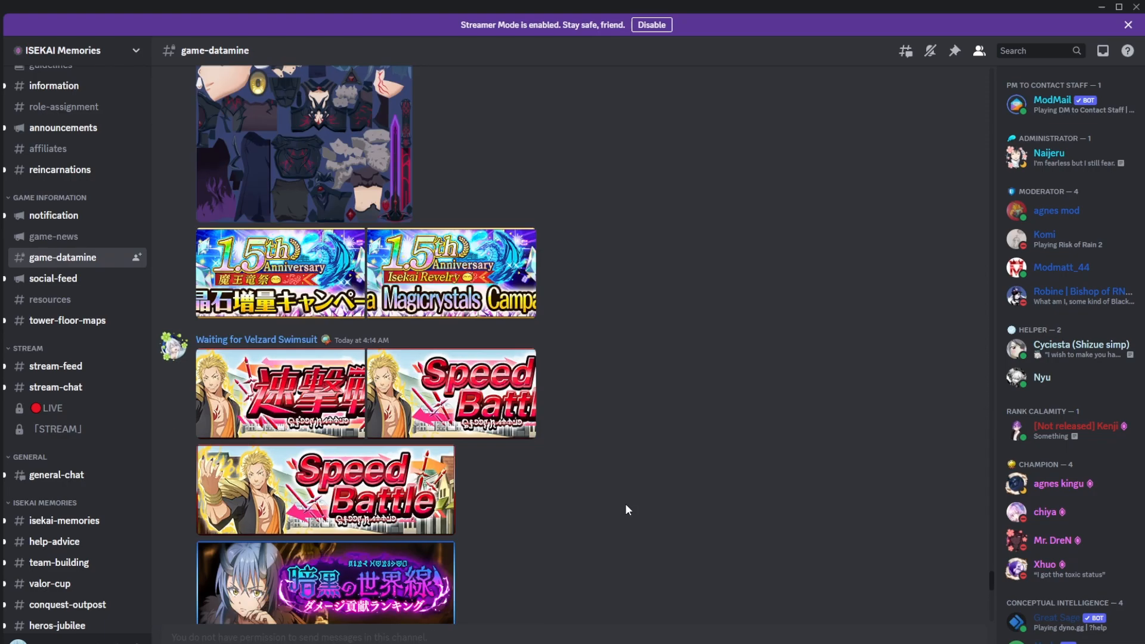
{"action": "scroll", "scroll_direction": "down", "scroll_amount": 3}
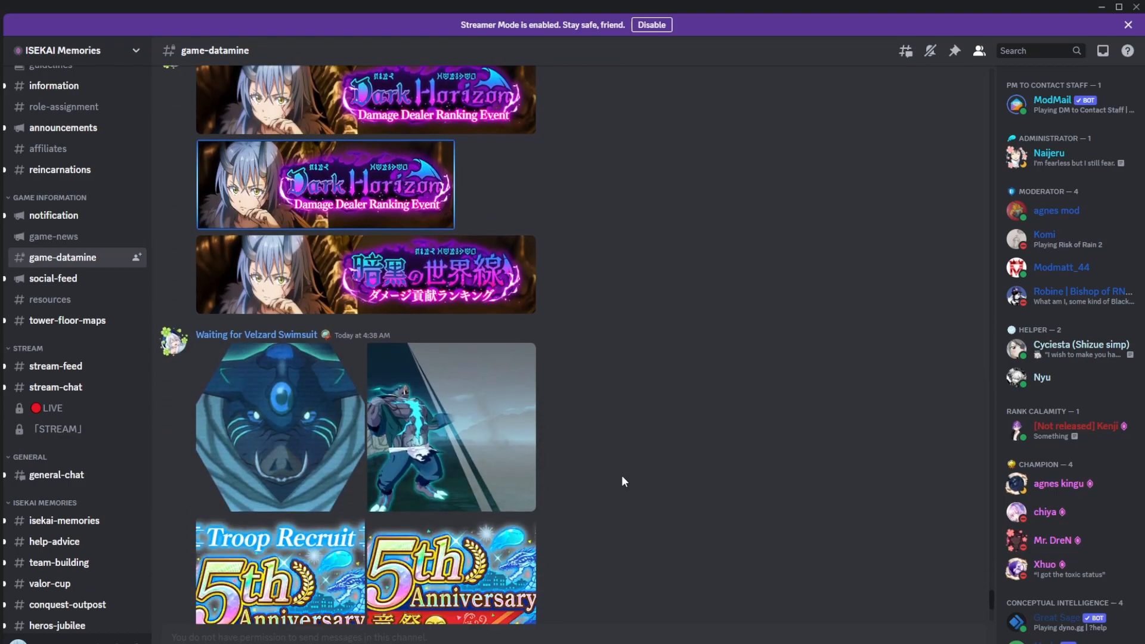
{"action": "scroll", "scroll_direction": "down", "scroll_amount": 3}
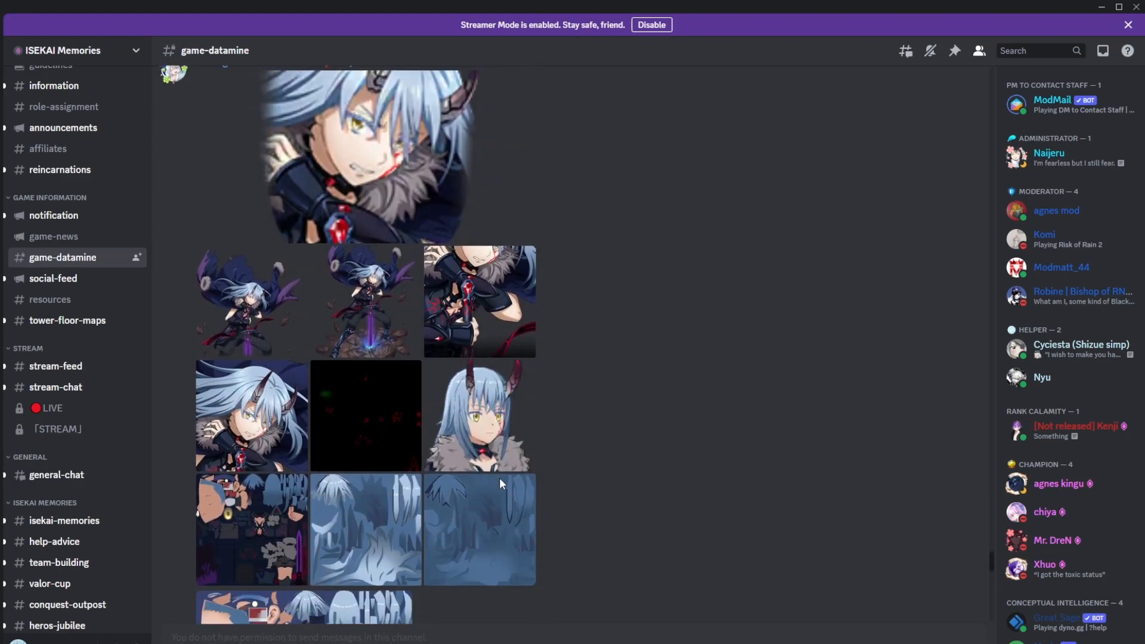
{"action": "scroll", "scroll_direction": "down", "scroll_amount": 3}
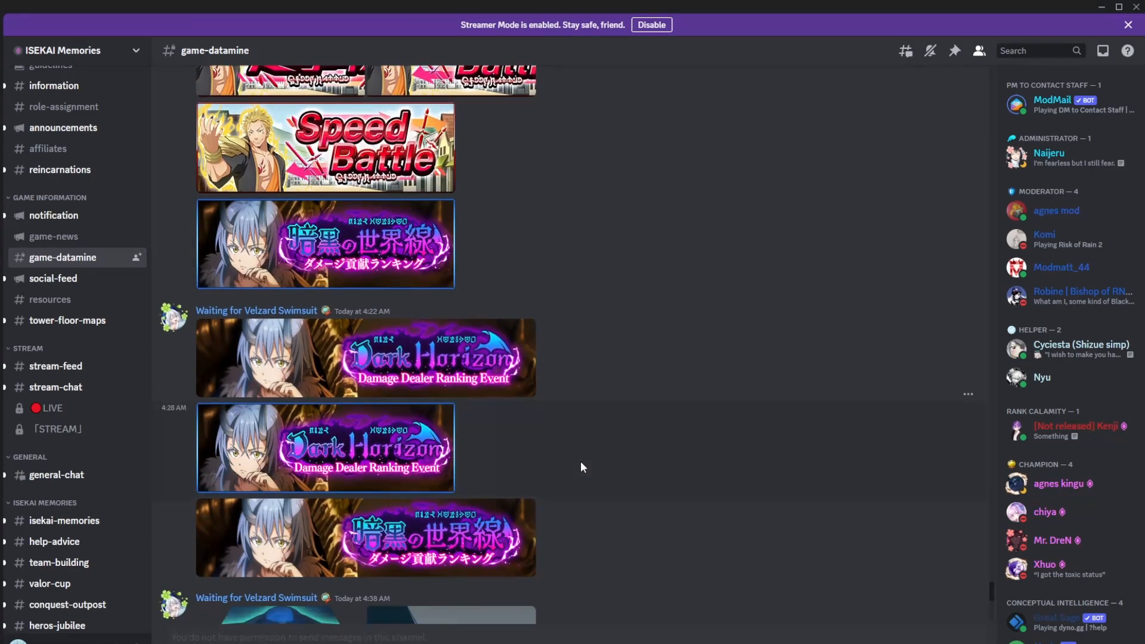
{"action": "scroll", "scroll_direction": "down", "scroll_amount": 3}
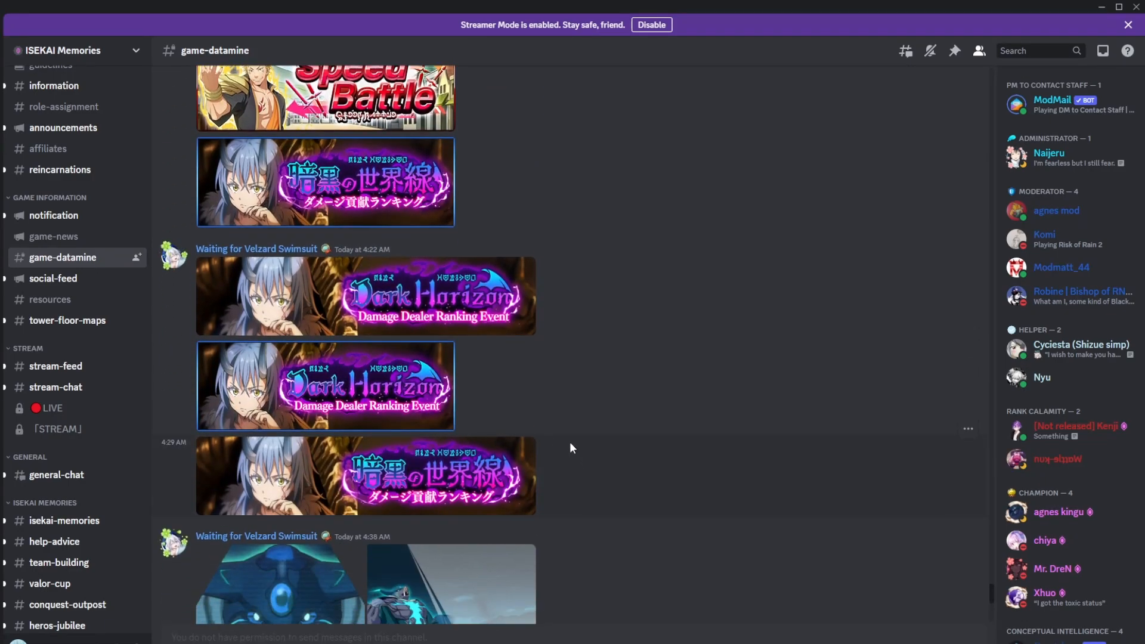
{"action": "mouse_move", "coordinate": [517, 403]}
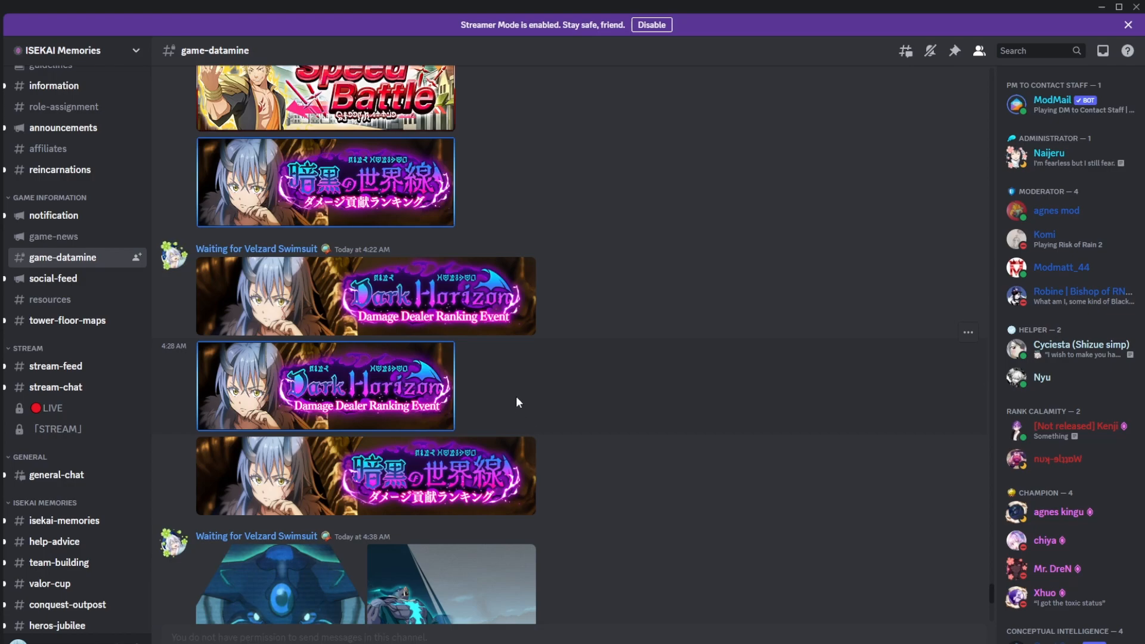
Step: Open an image preview and settle on the 4:22 AM Dark Horizon banners
{"action": "left_click", "coordinate": [365, 296]}
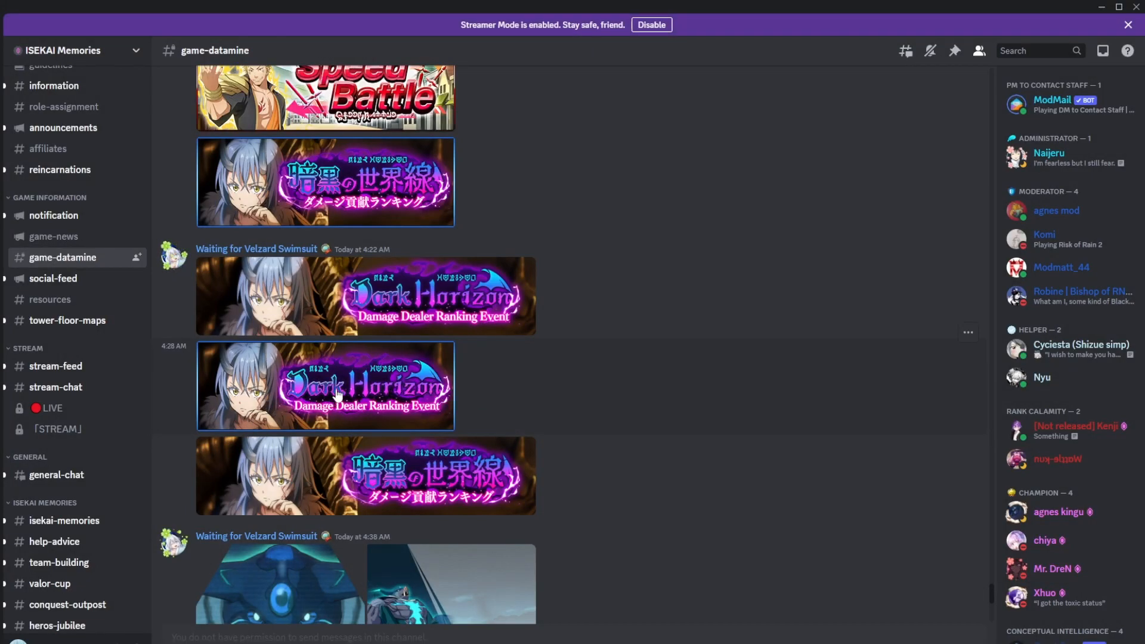
{"action": "mouse_move", "coordinate": [356, 378]}
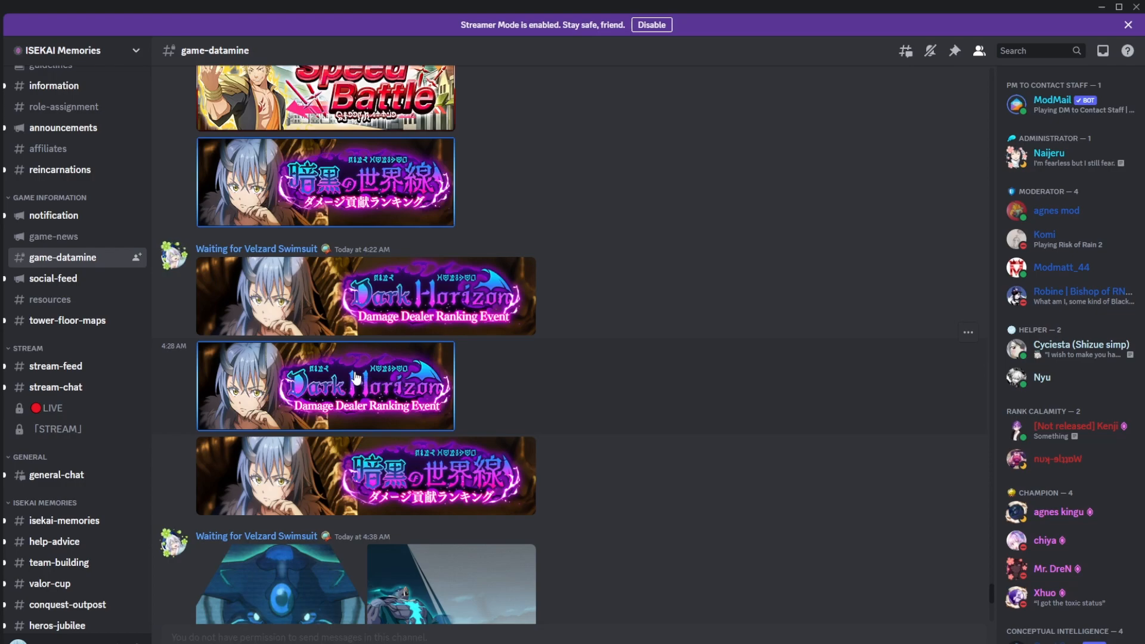
{"action": "mouse_move", "coordinate": [323, 424]}
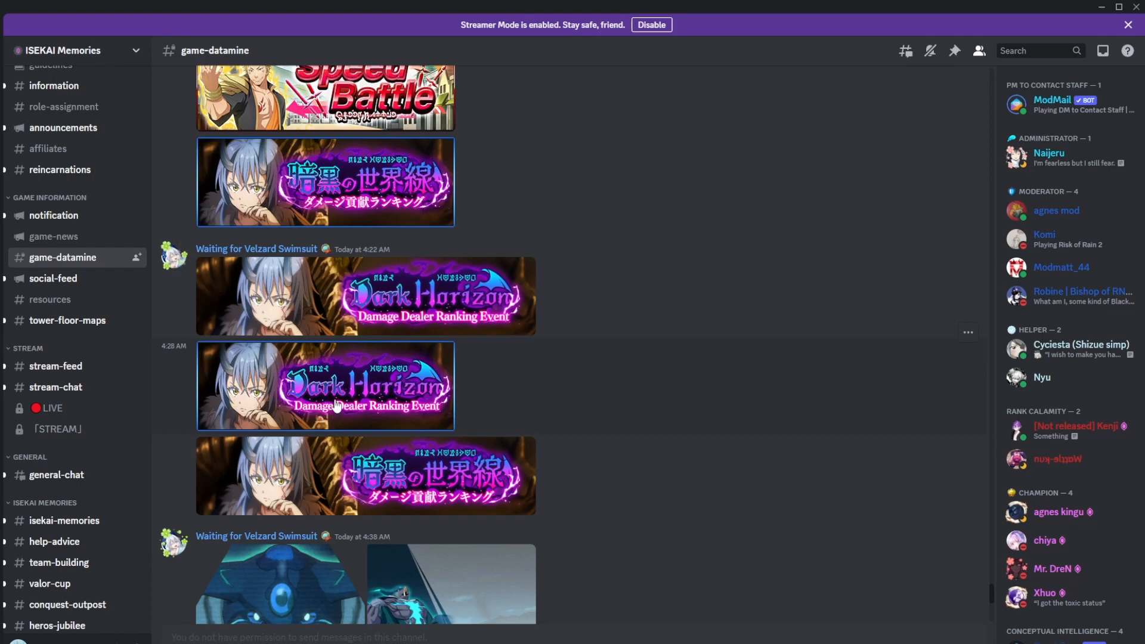
{"action": "scroll", "scroll_direction": "down", "scroll_amount": 3}
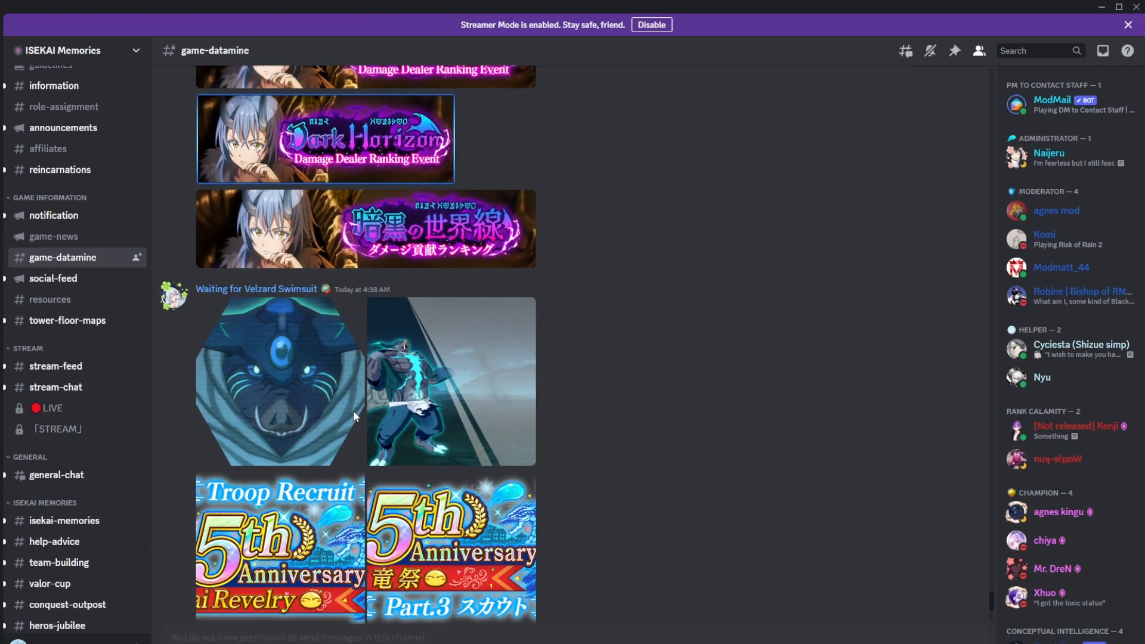
{"action": "scroll", "scroll_direction": "up", "scroll_amount": 3}
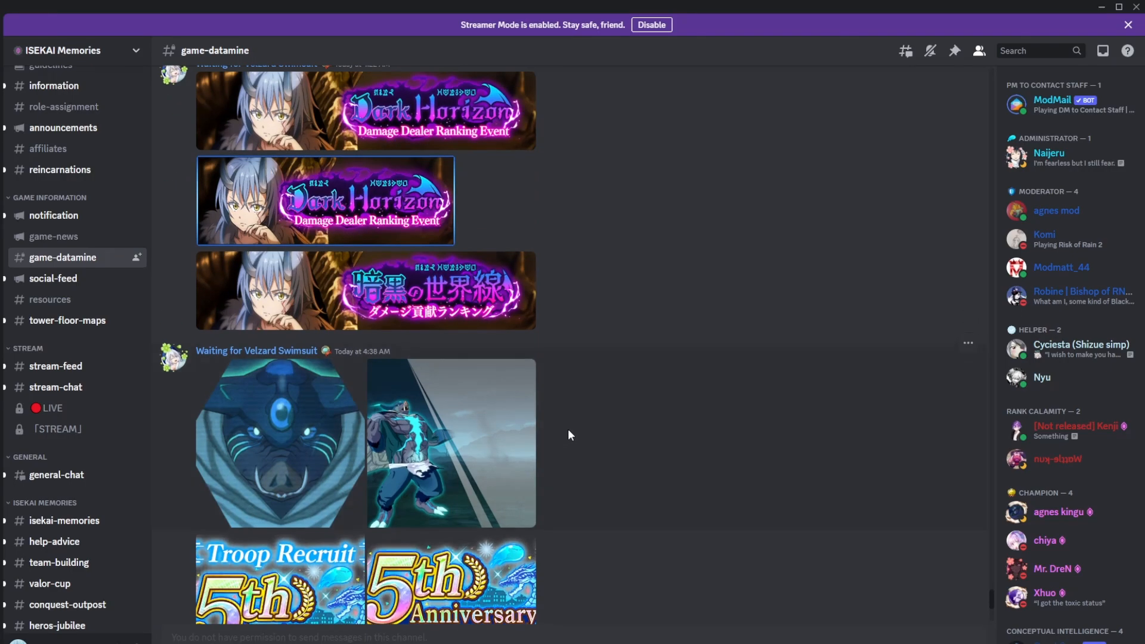
{"action": "scroll", "scroll_direction": "up", "scroll_amount": 3}
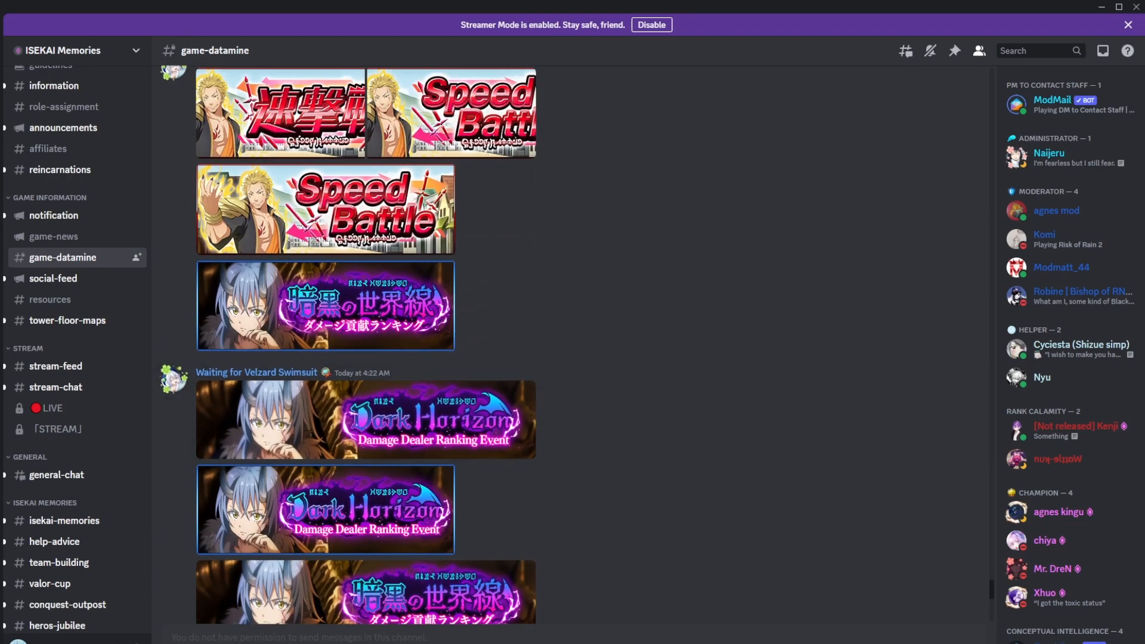